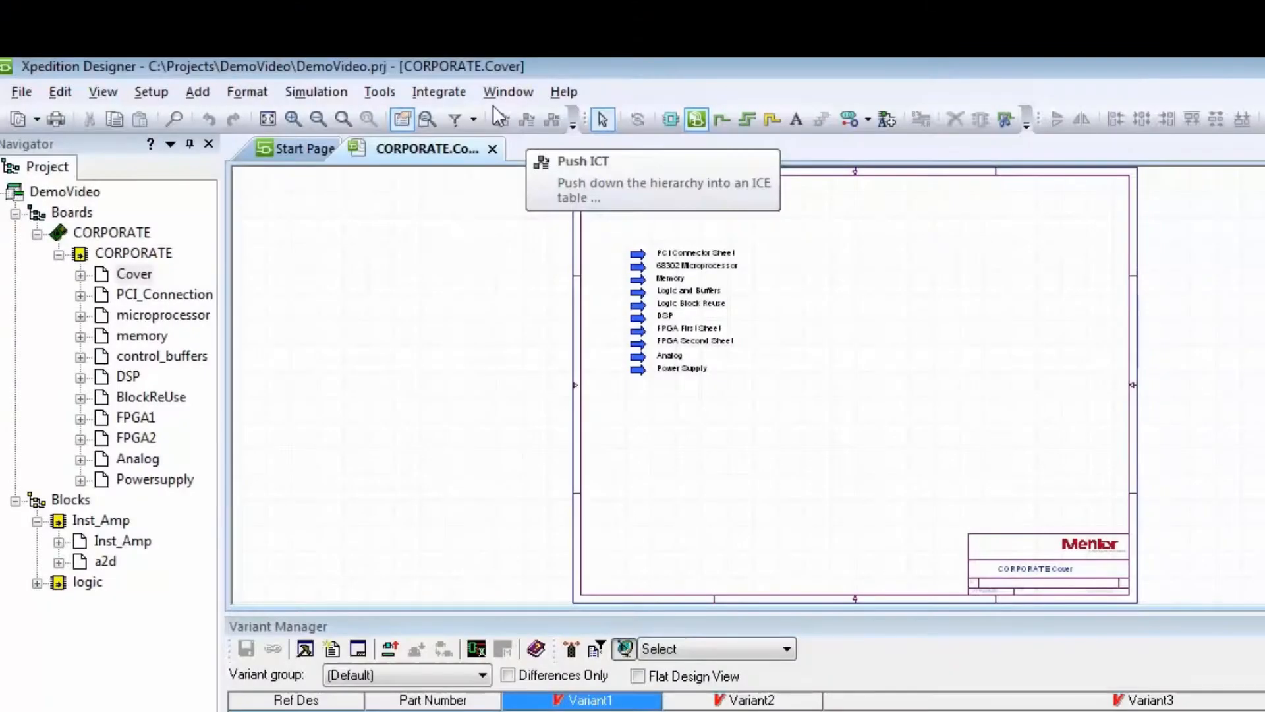
Open the New Project dialog from the Integrate menu
click(438, 91)
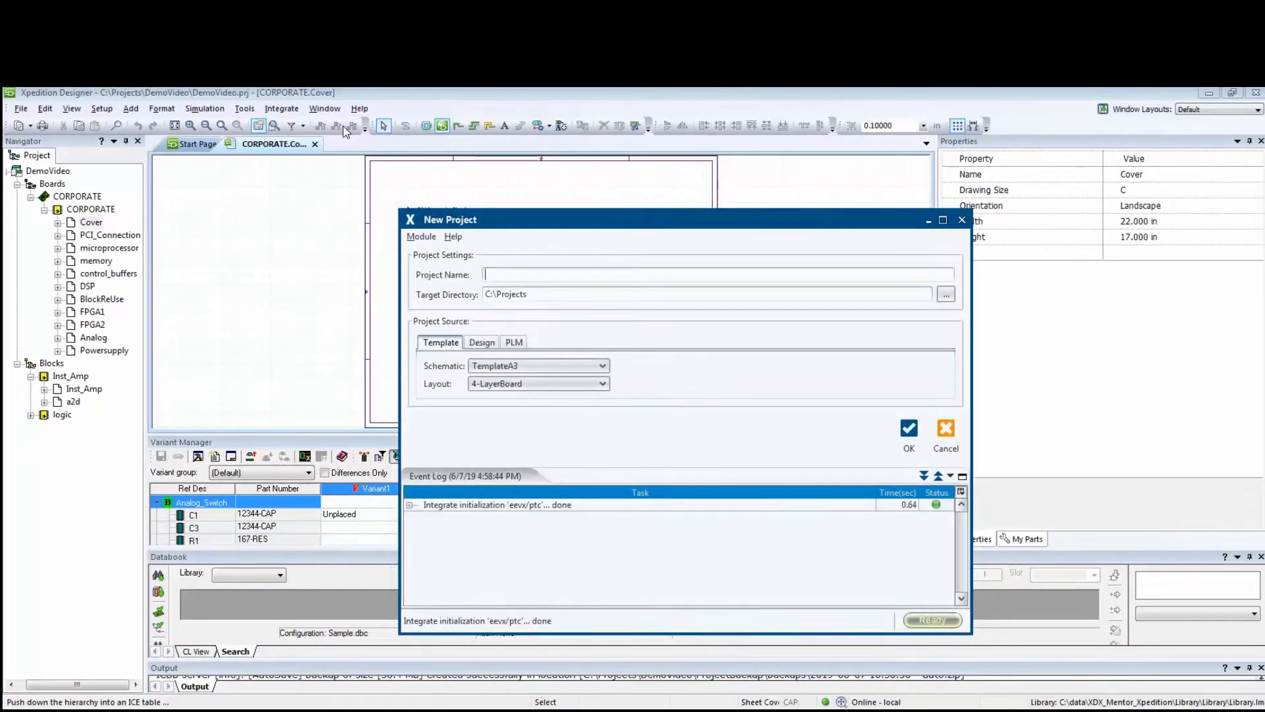
Name the project Demo_Video using VX2.5_project_template and VX2.5_board_template
text(Demo_Video)
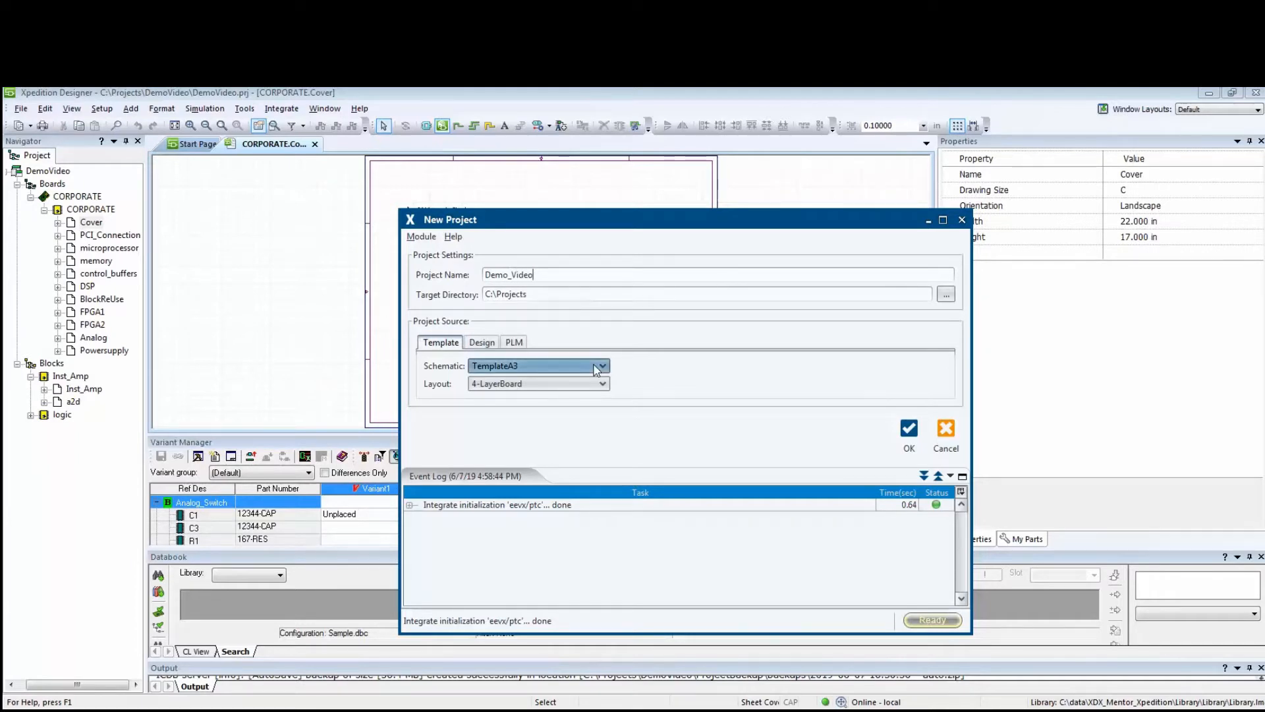
click(601, 366)
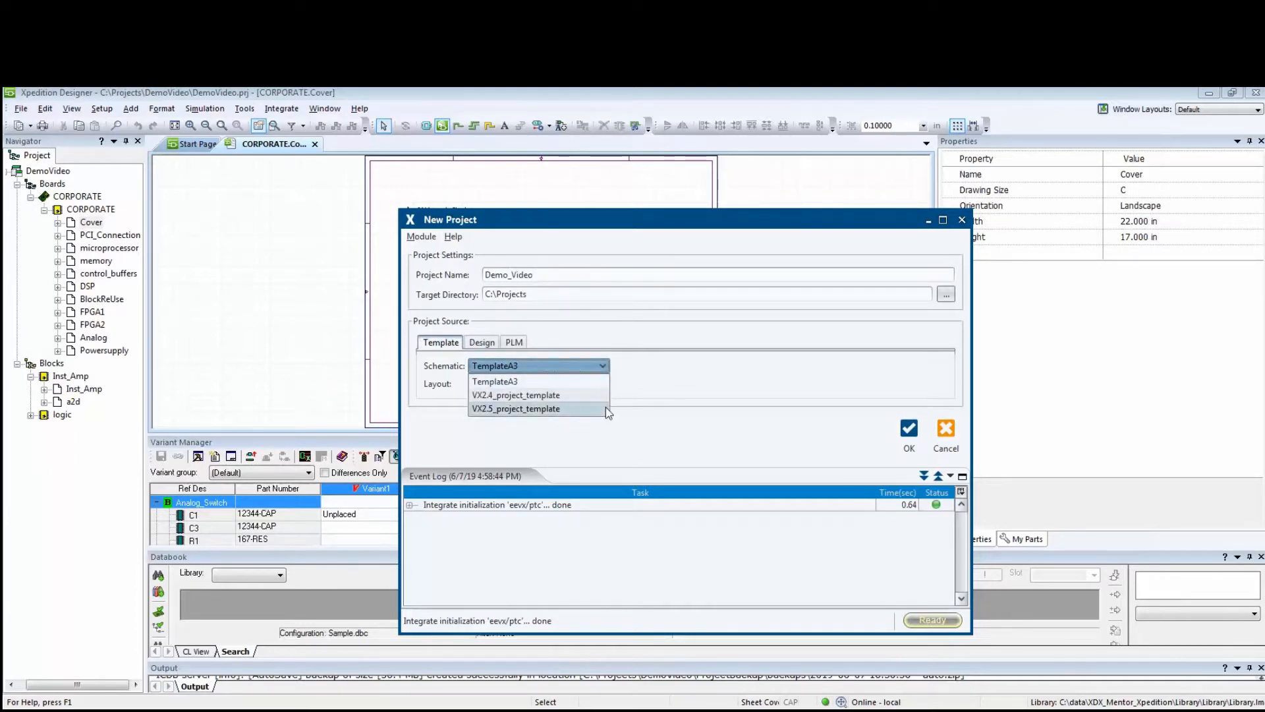
click(516, 409)
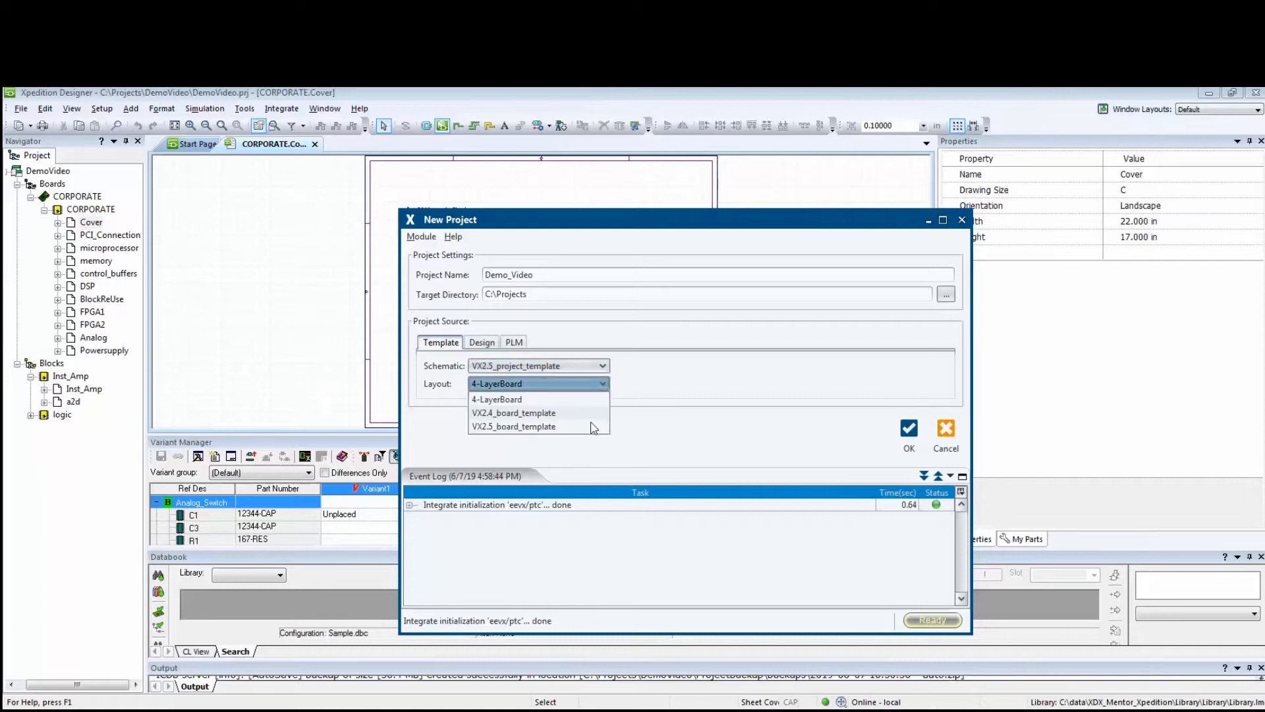
click(513, 426)
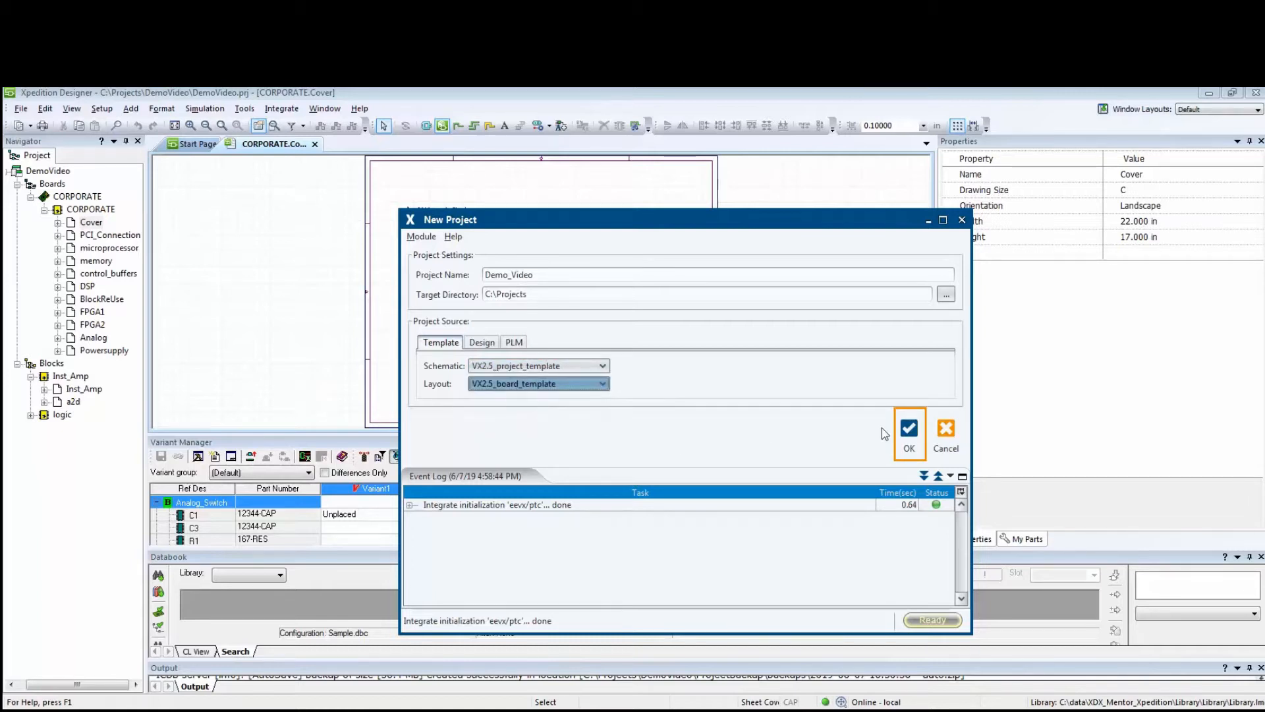
Confirm project creation and let Demo_Video open to its CORPORATE Cover sheet
click(909, 432)
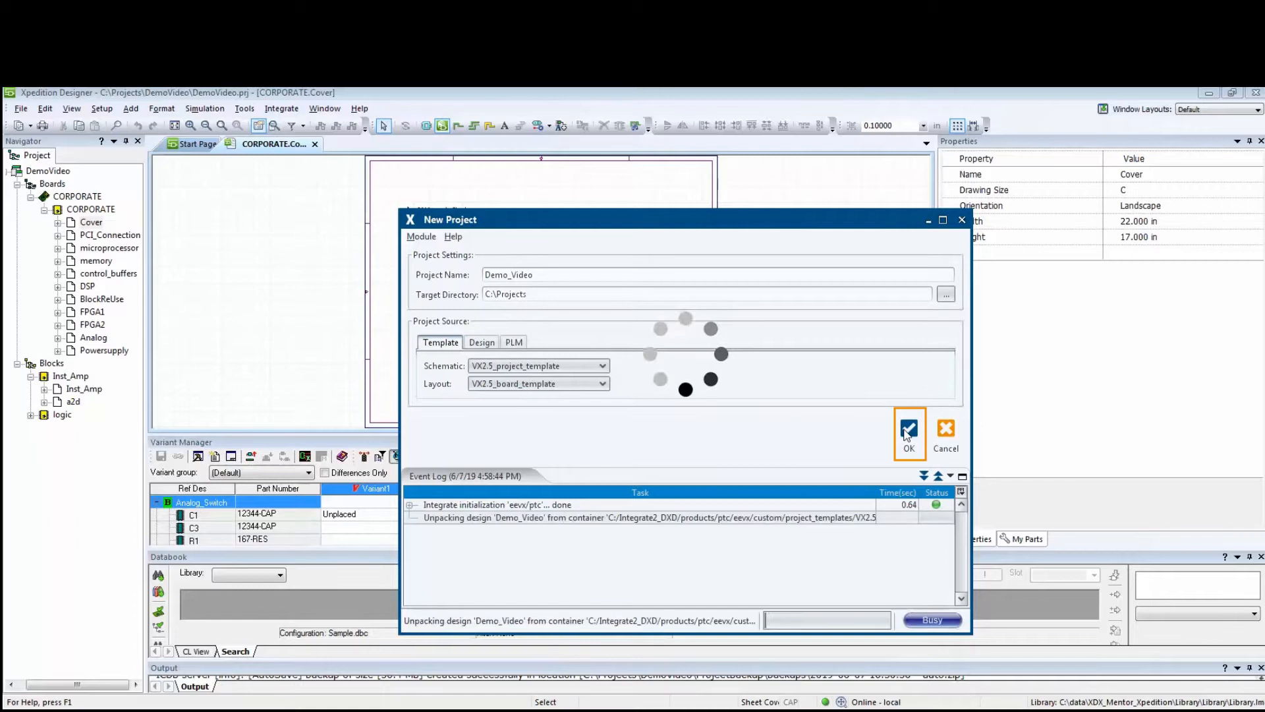
click(909, 428)
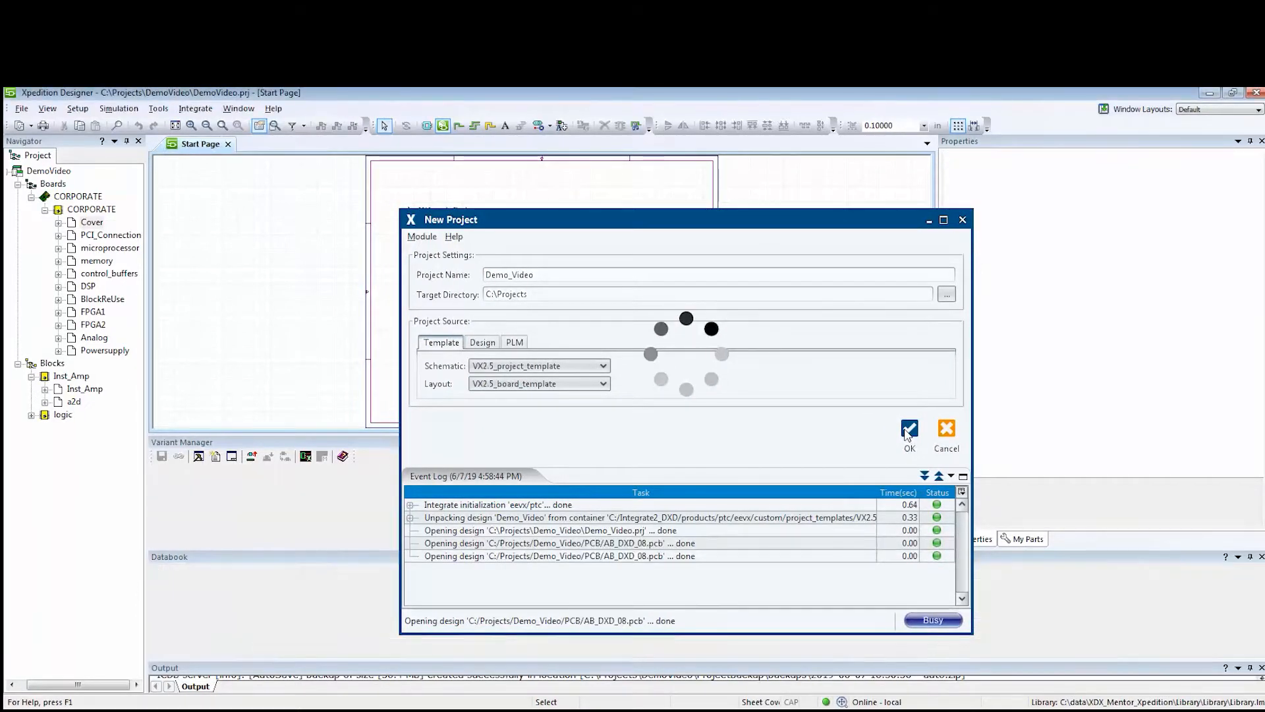
click(909, 428)
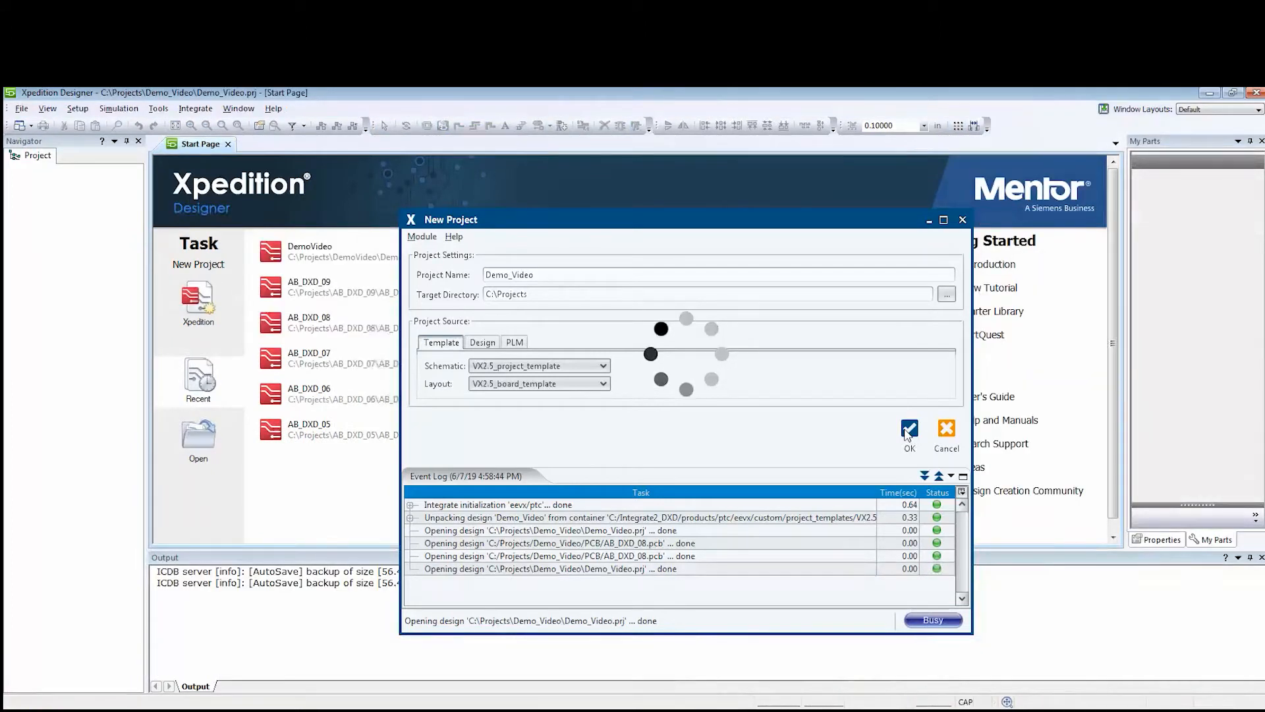
click(909, 429)
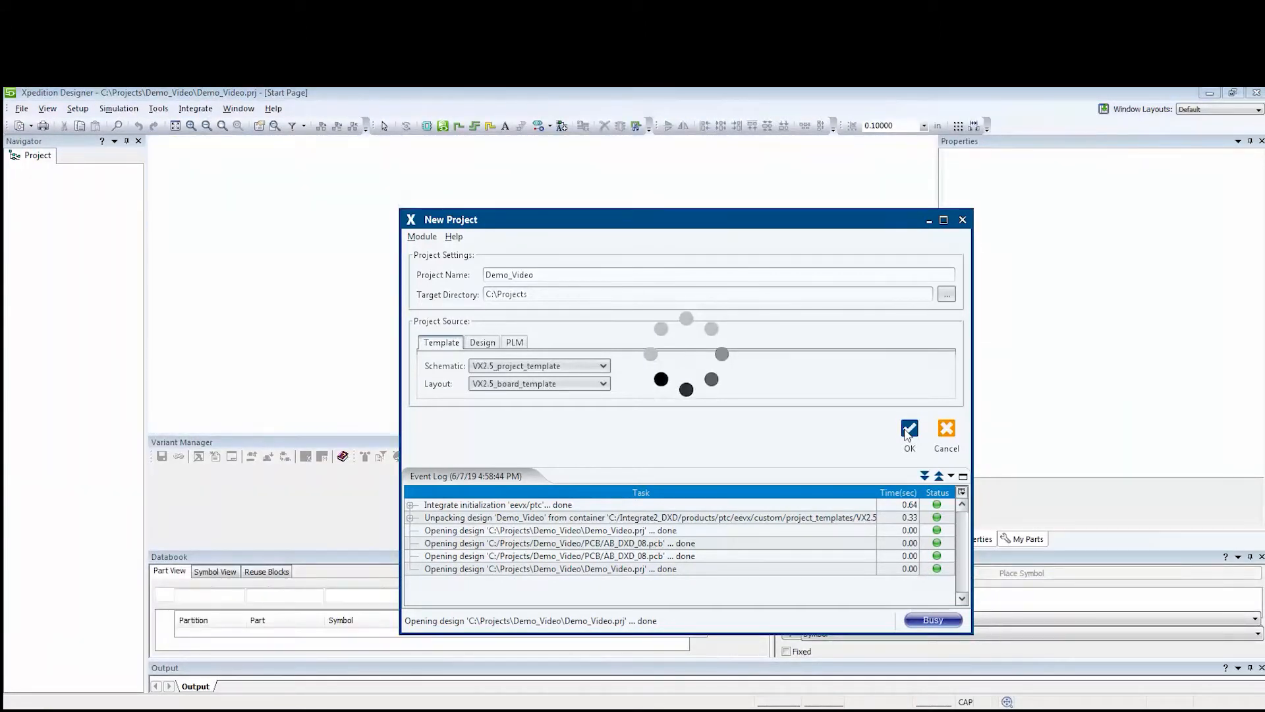
click(909, 428)
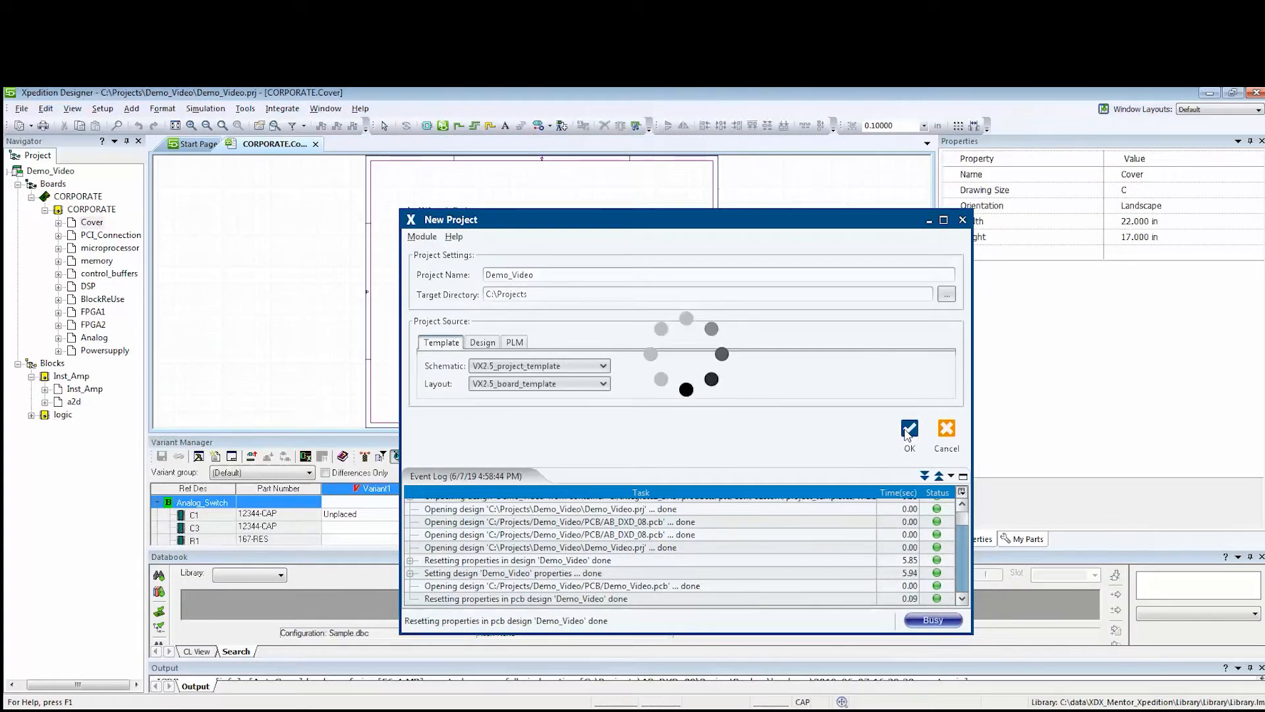
click(910, 433)
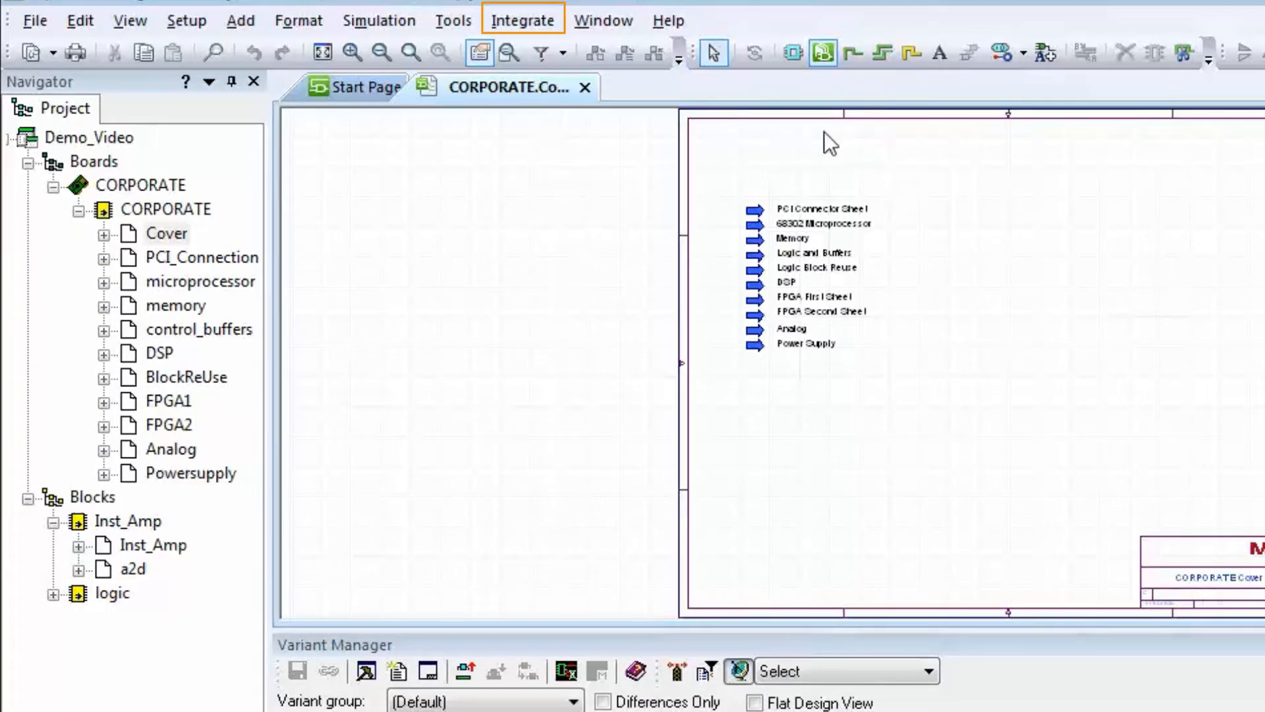
Start Integrate > Save to PLM and open the Windchill context browser
click(522, 19)
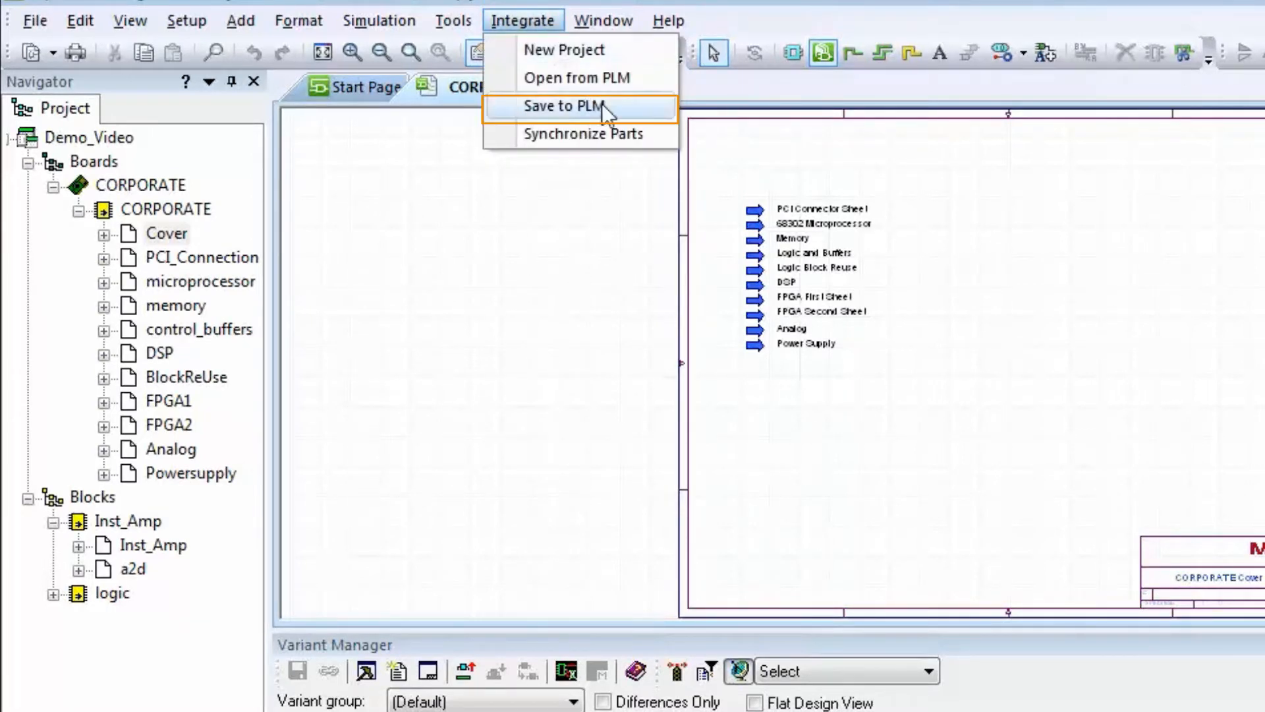
click(565, 105)
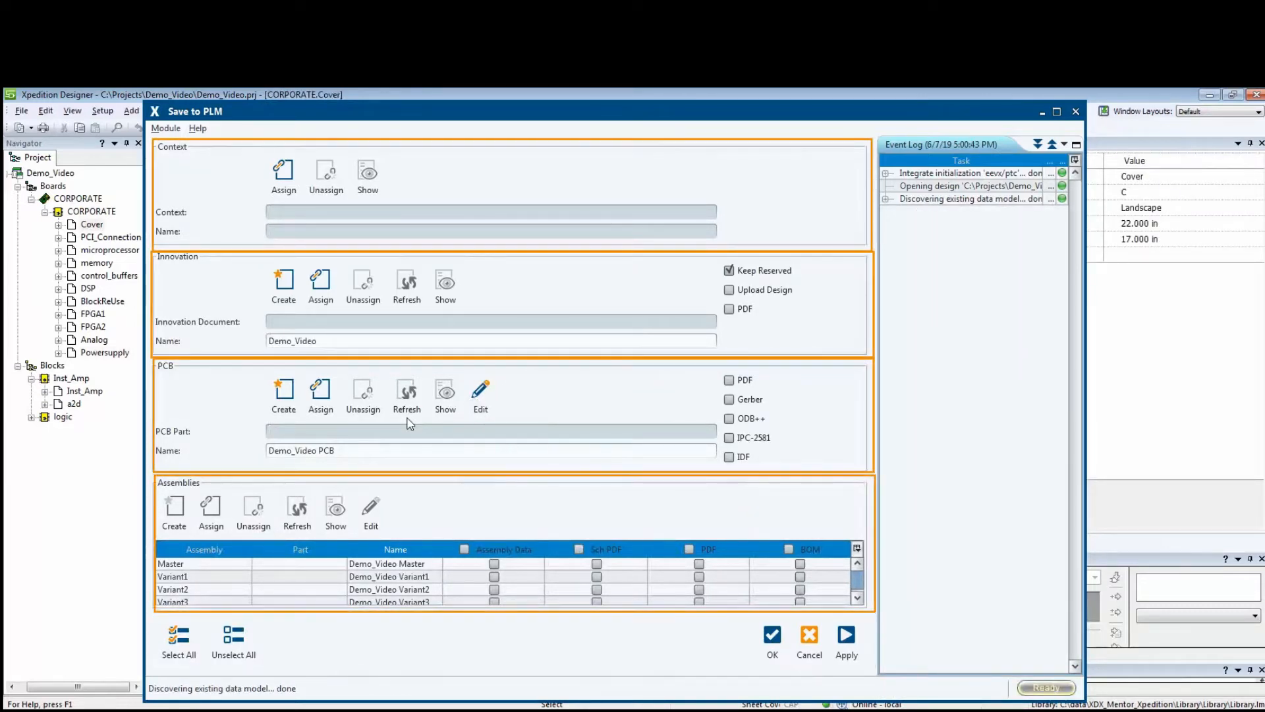
click(284, 170)
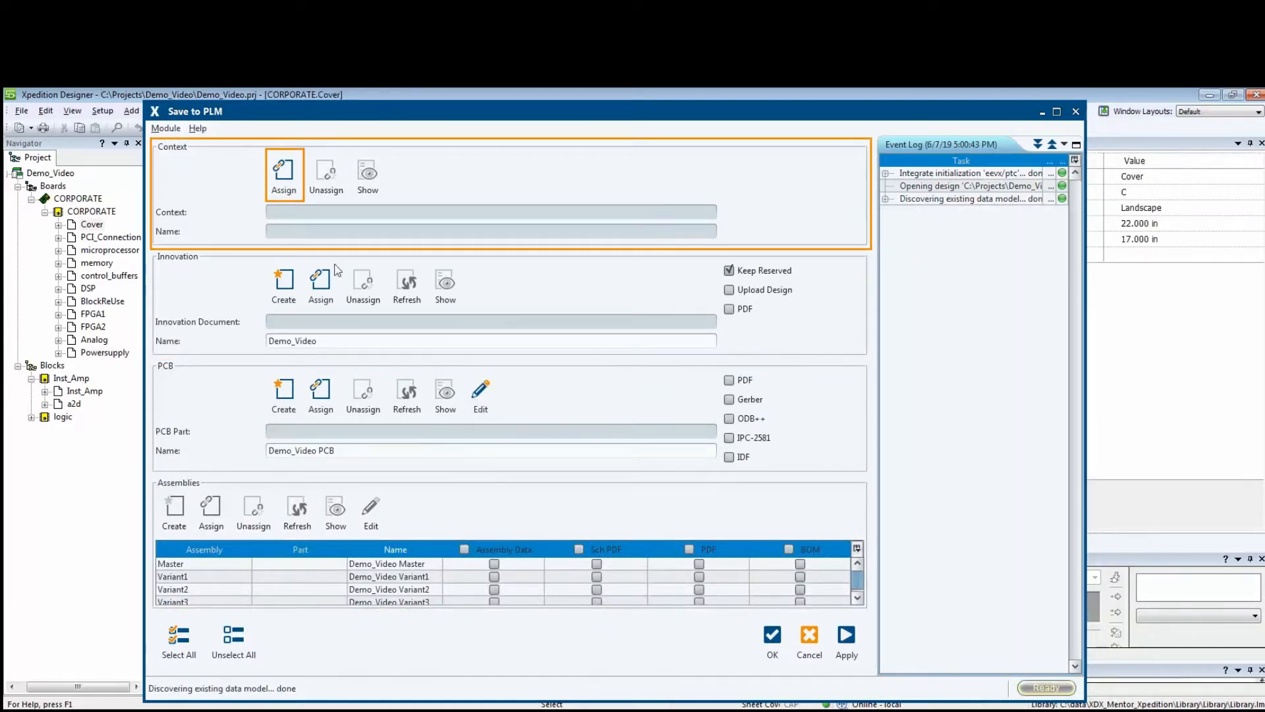
click(283, 169)
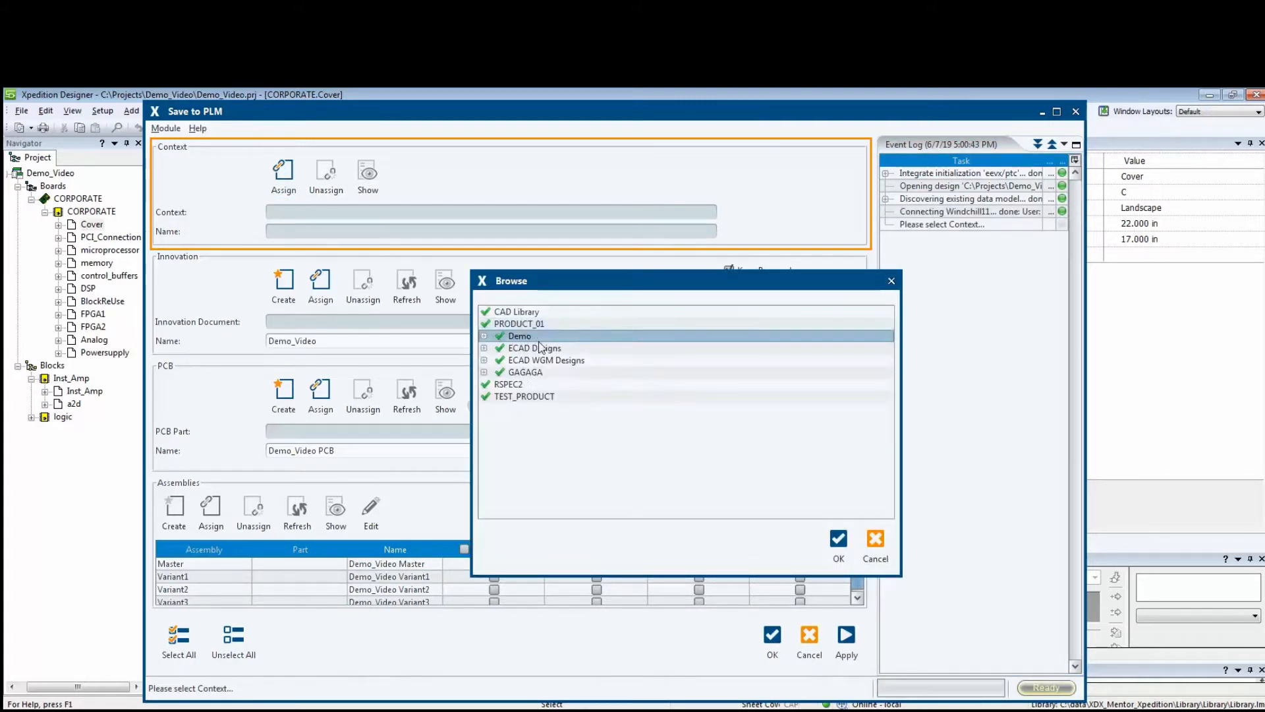
Assign the ECAD Designs context under PRODUCT_01 and create the innovation document
click(534, 348)
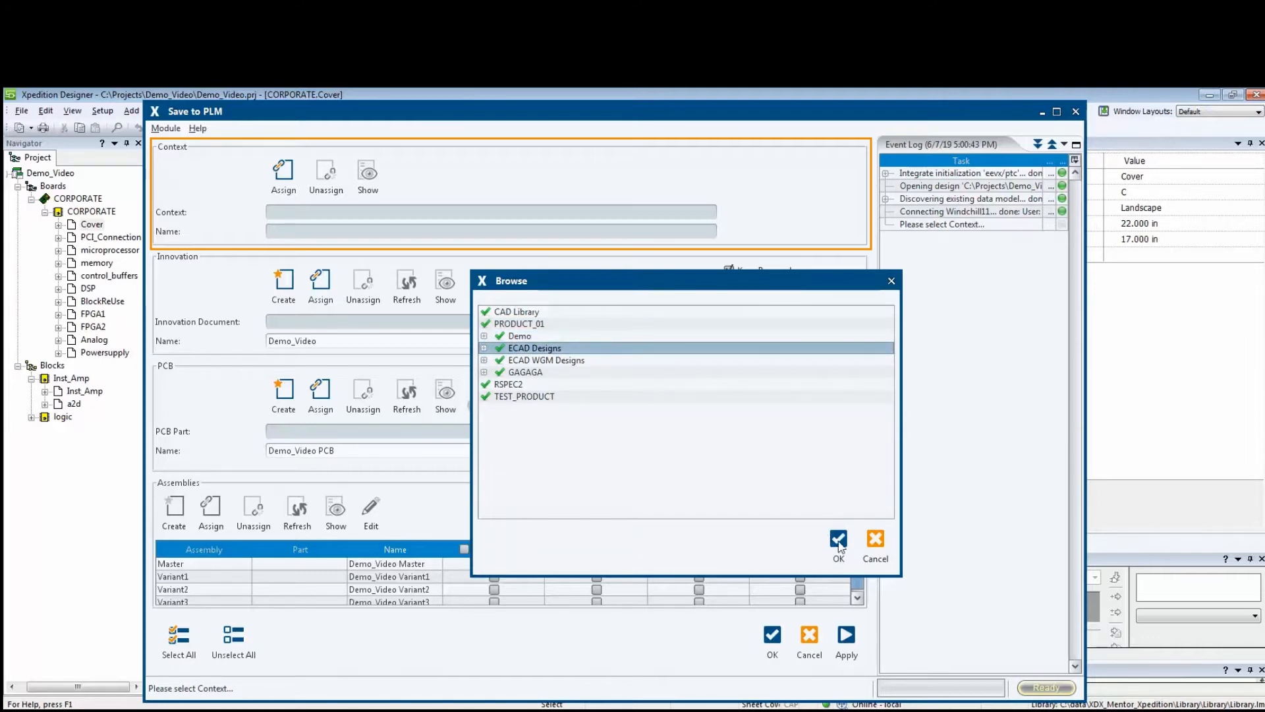
click(838, 545)
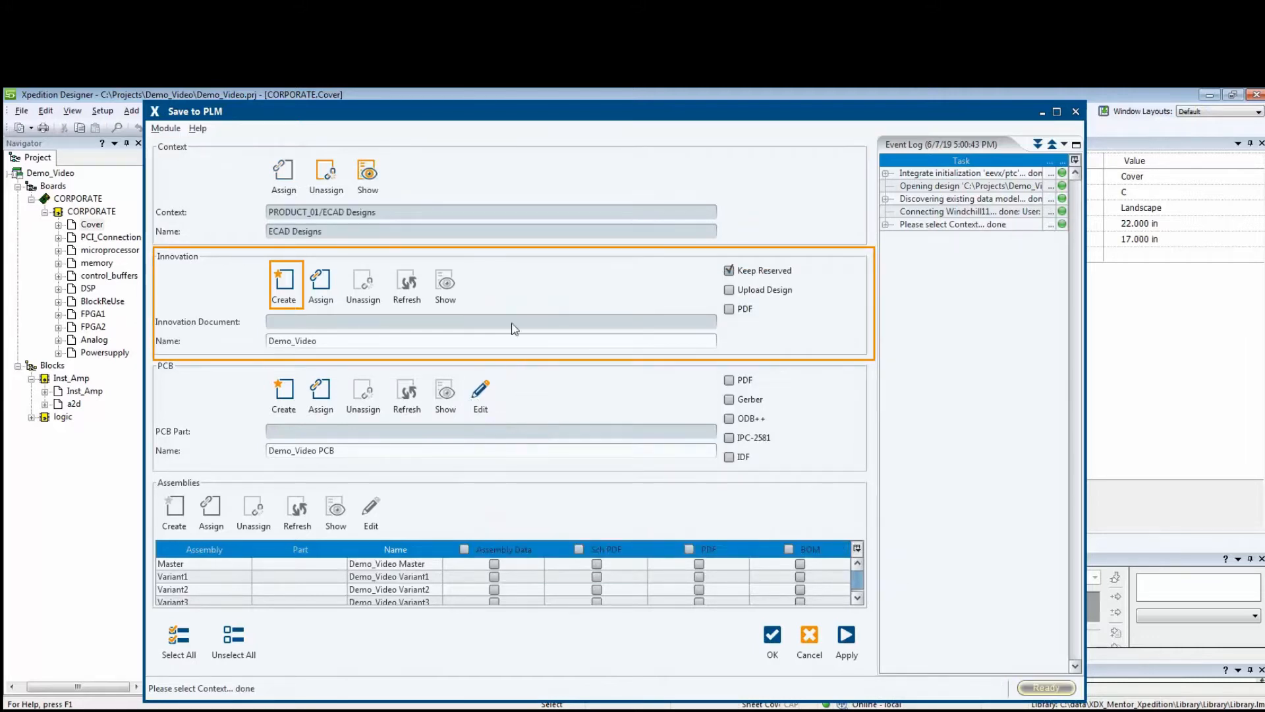
mouse_move(284, 283)
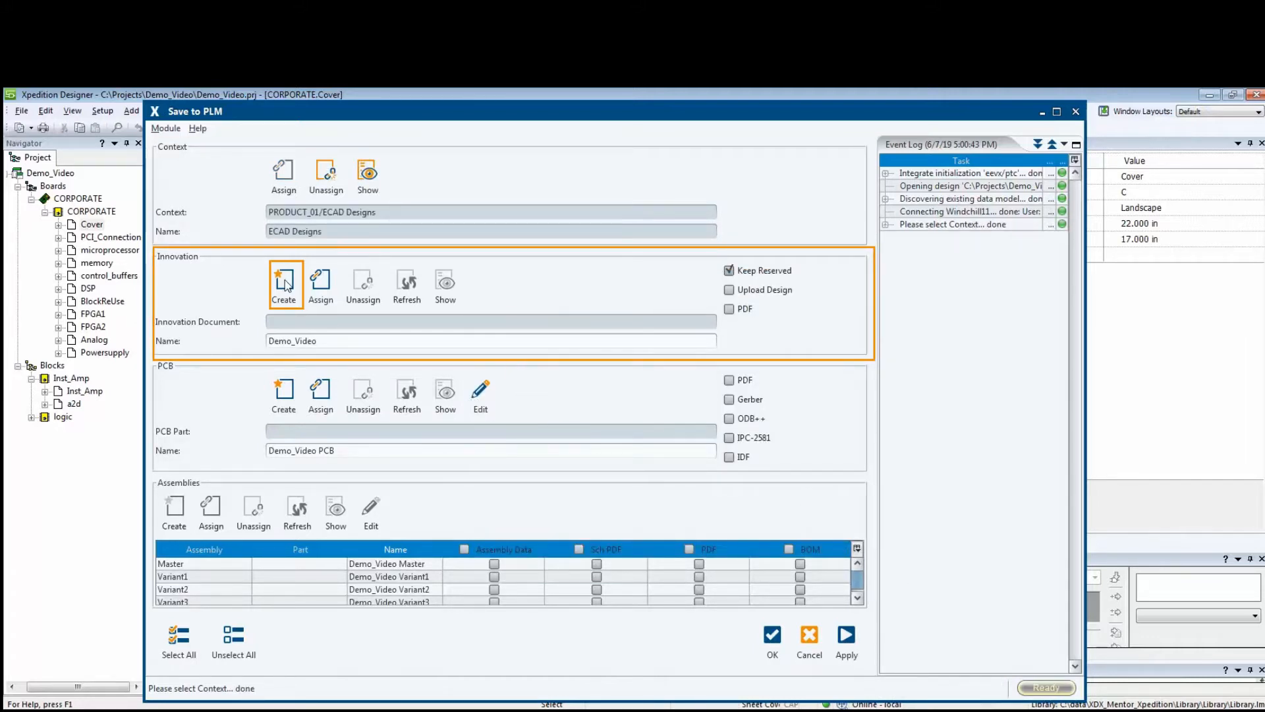
click(284, 281)
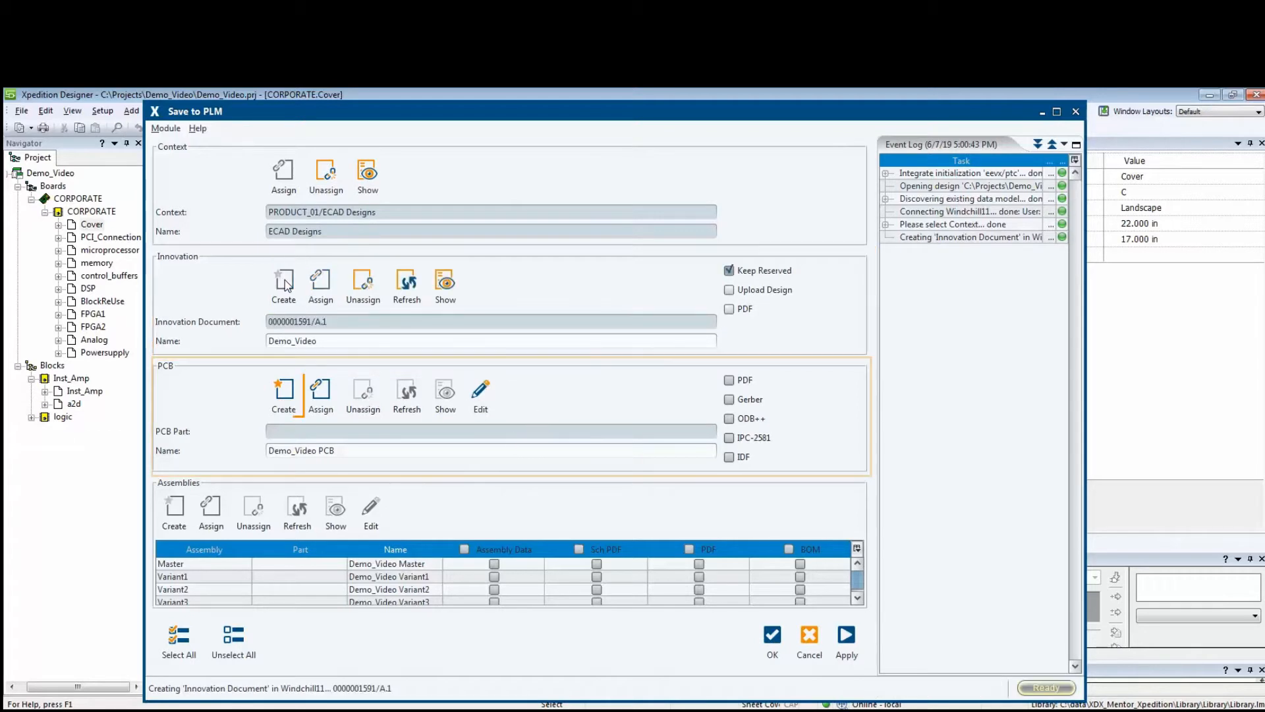
Create the PCB part and Master/Variant1 assembly parts, and select all outputs
click(283, 392)
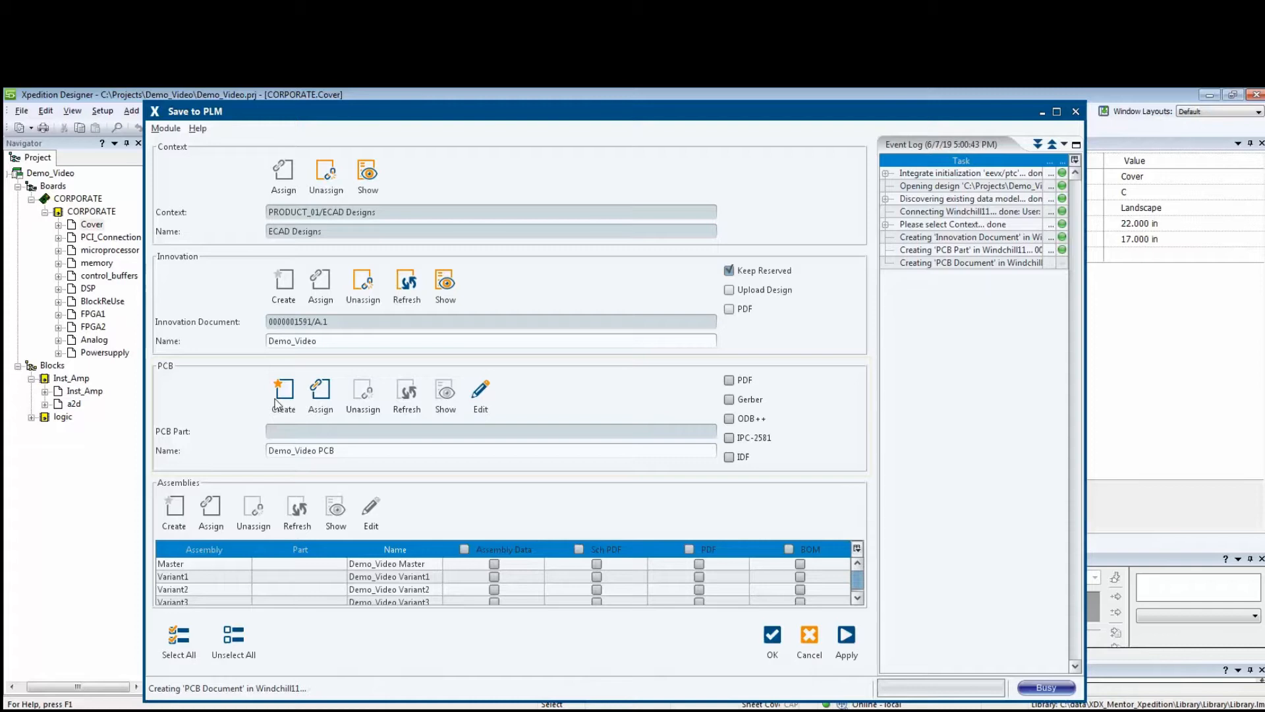
click(284, 392)
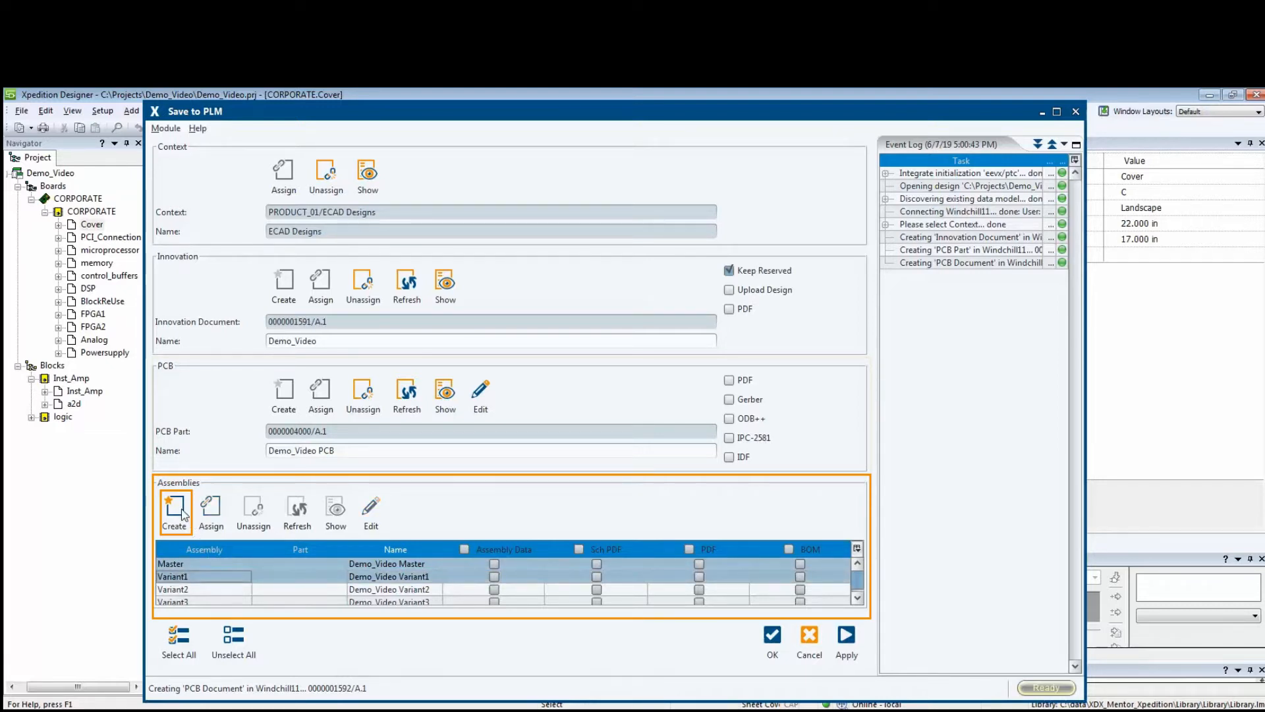
click(174, 512)
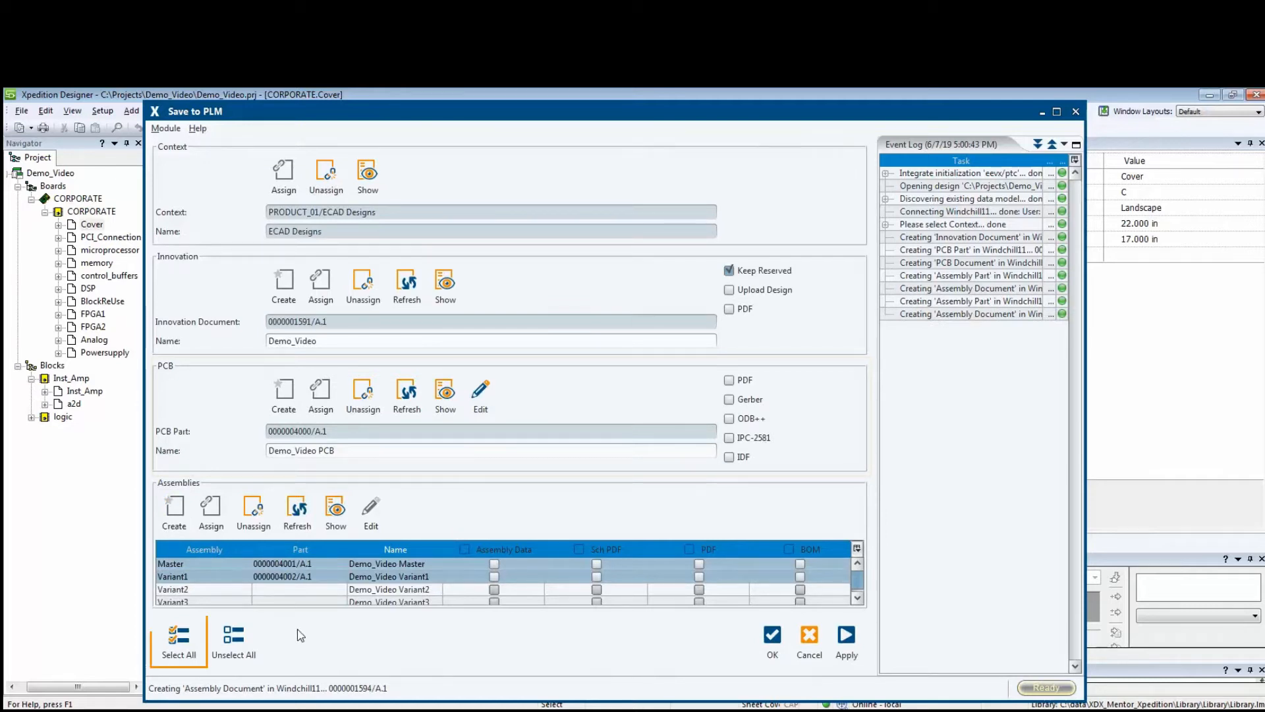
click(179, 638)
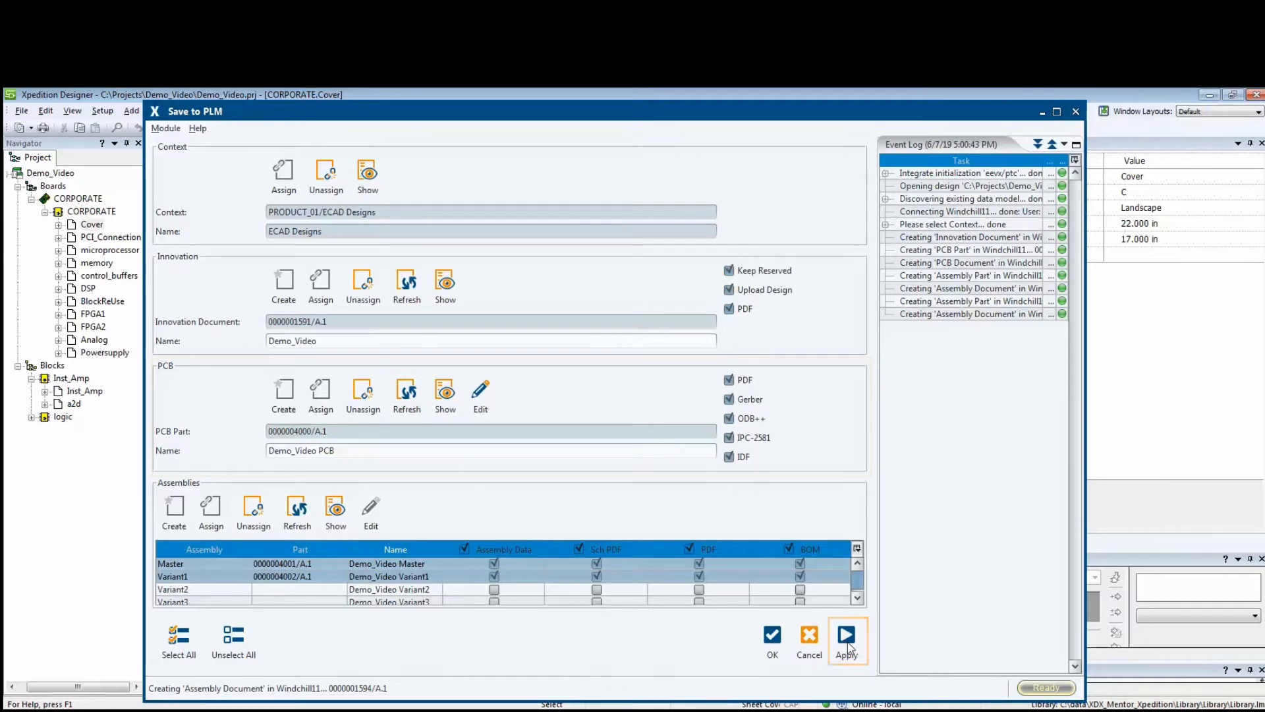
Apply the save and load the BOM Comparison showing 55 added parts
click(846, 636)
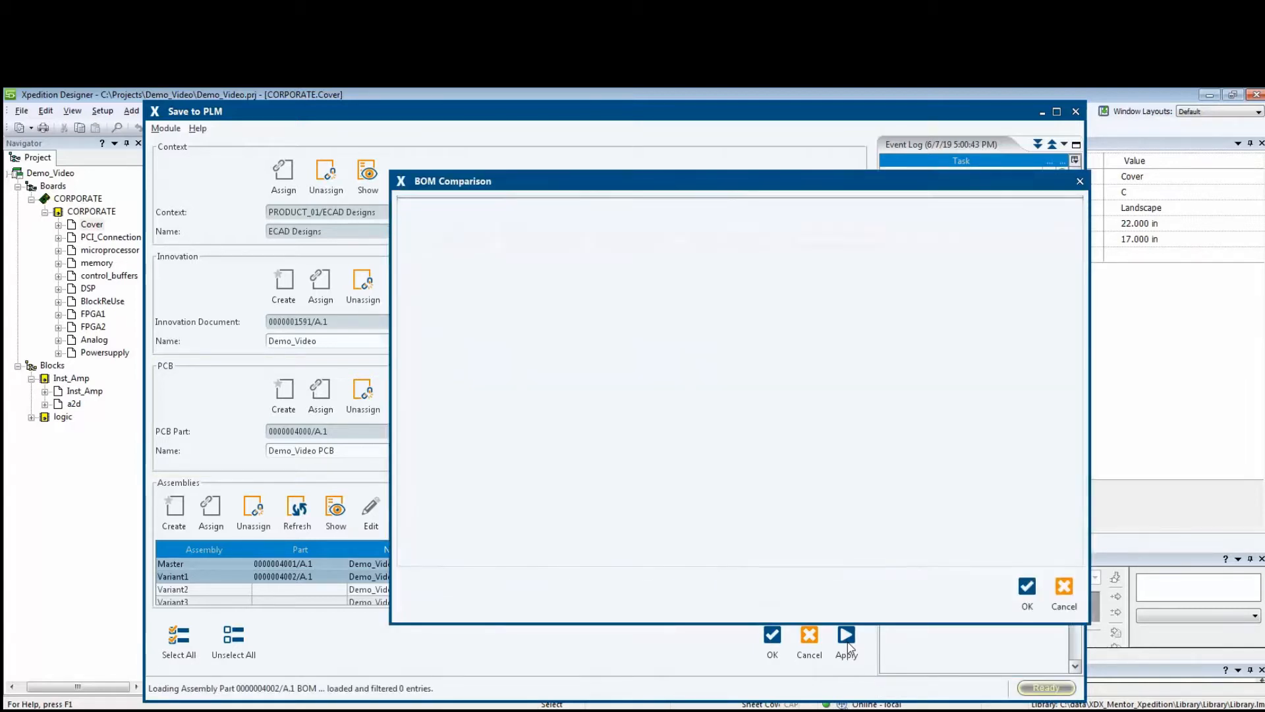
click(846, 643)
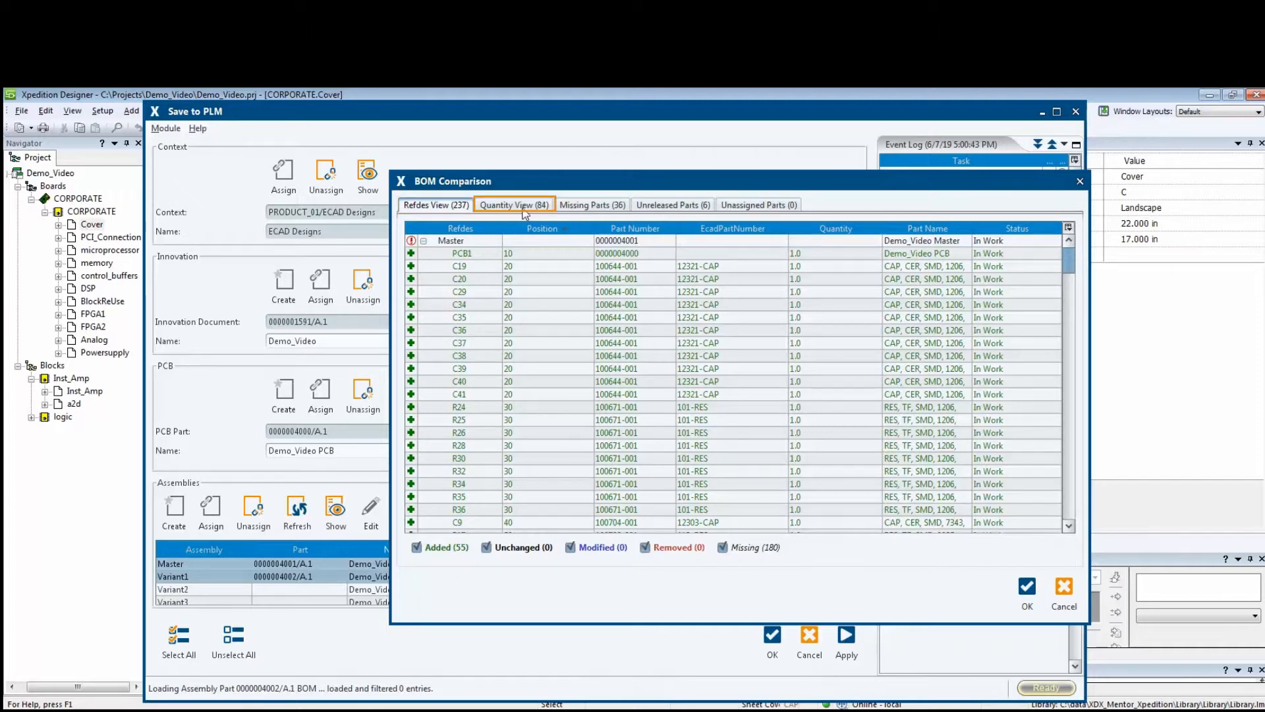
Browse the Quantity View, Missing, Unreleased, Unassigned and Refdes comparison tabs
click(514, 204)
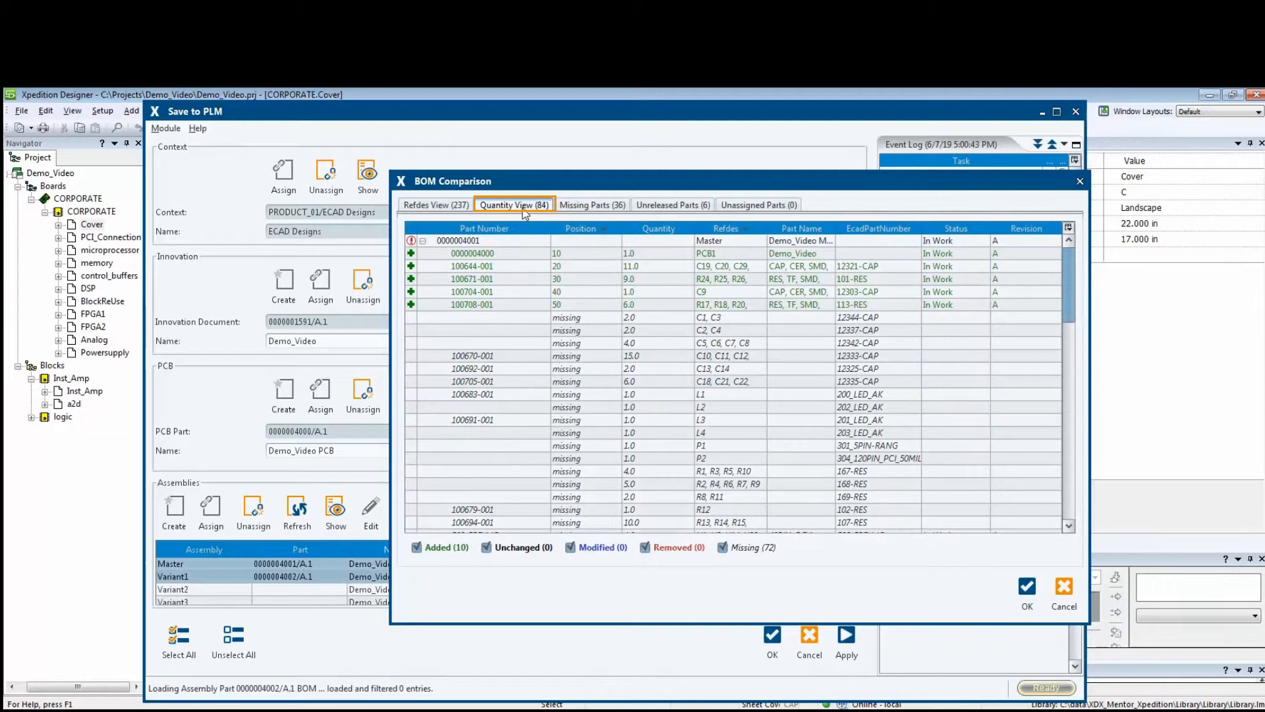
click(722, 547)
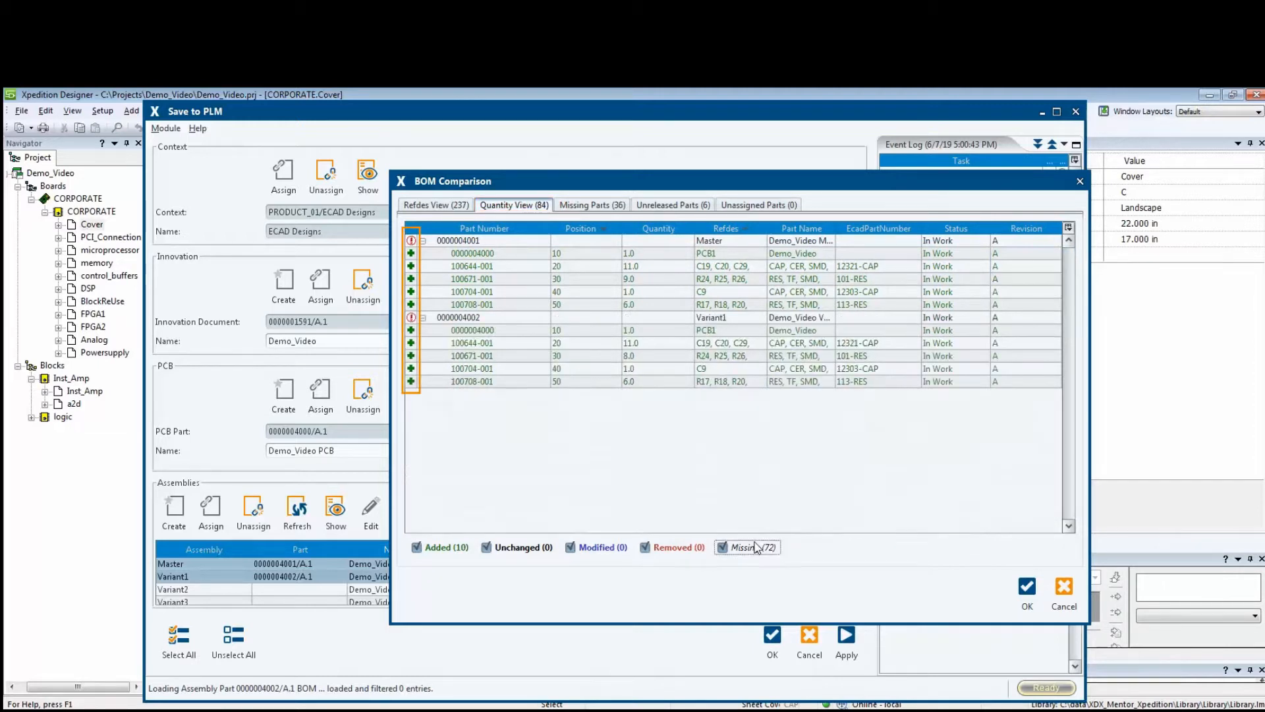
click(720, 547)
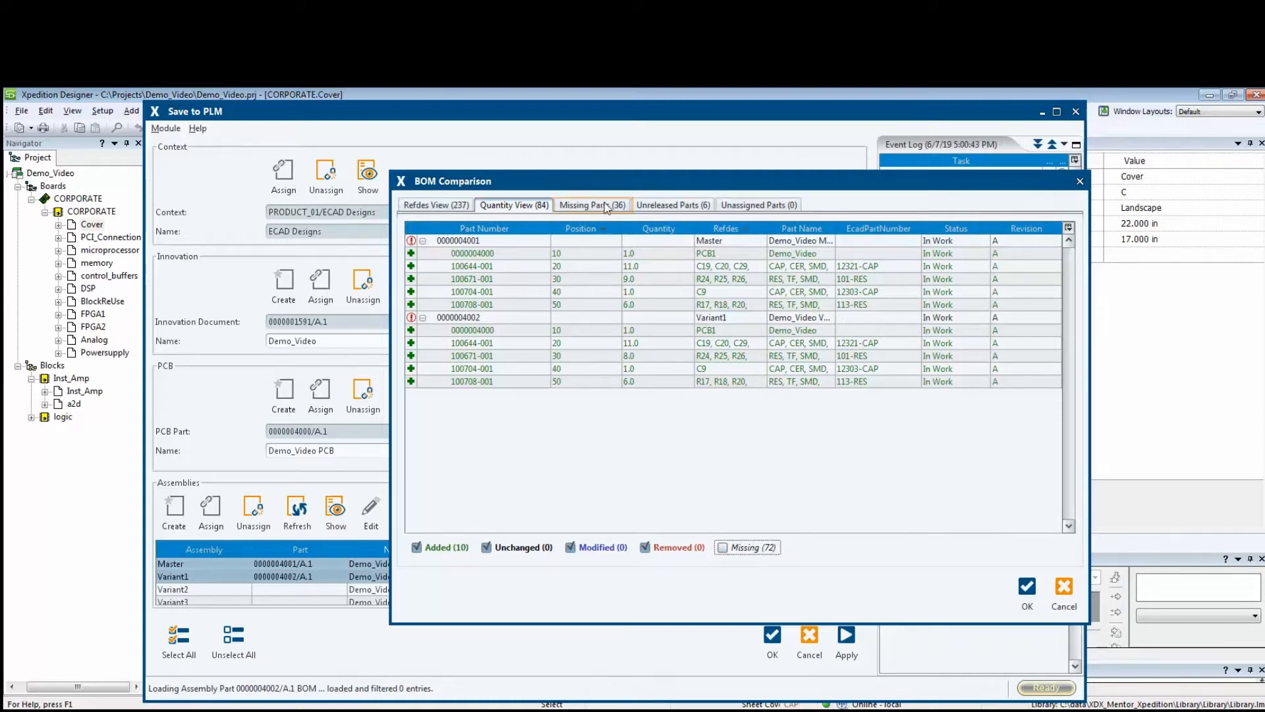
click(590, 204)
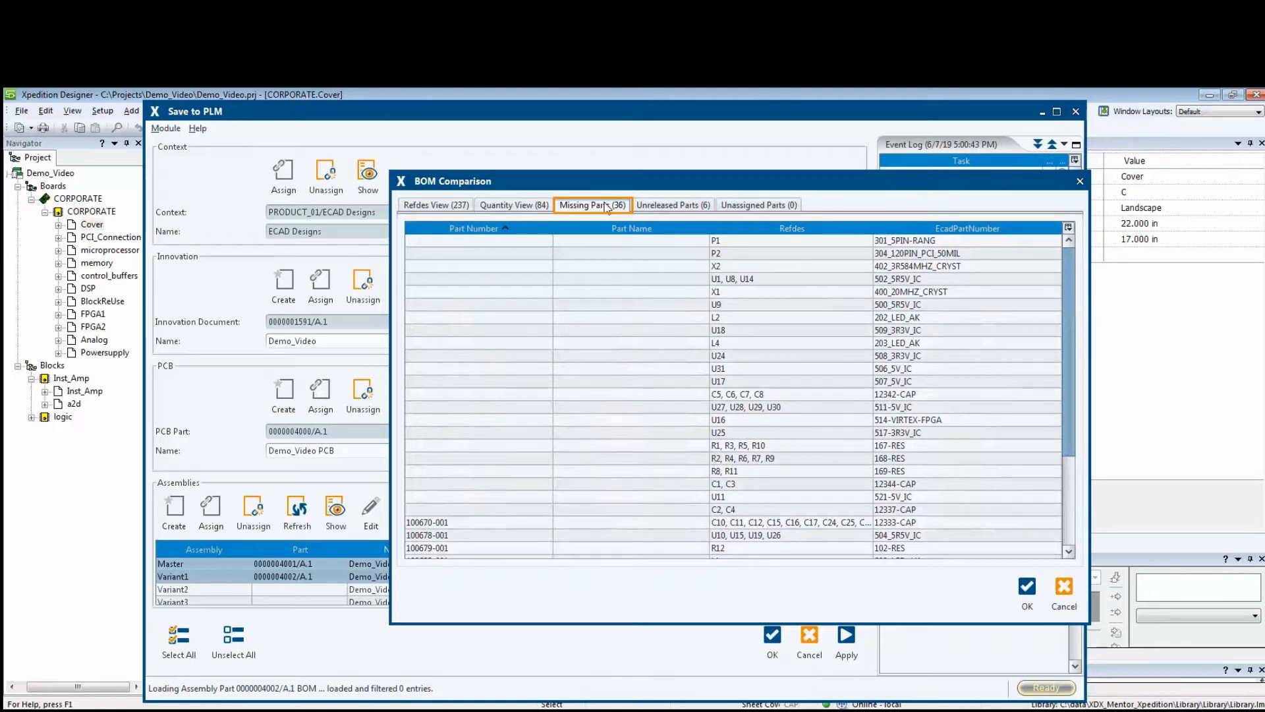
mouse_move(671, 204)
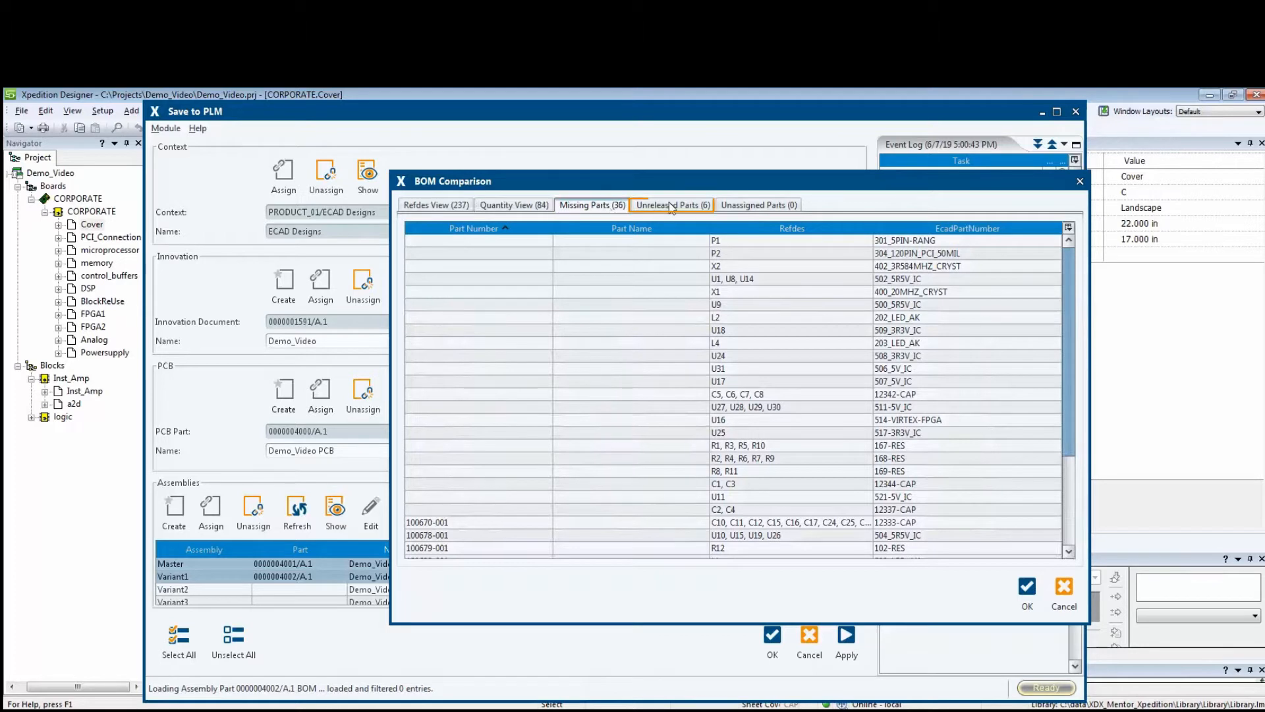
click(671, 204)
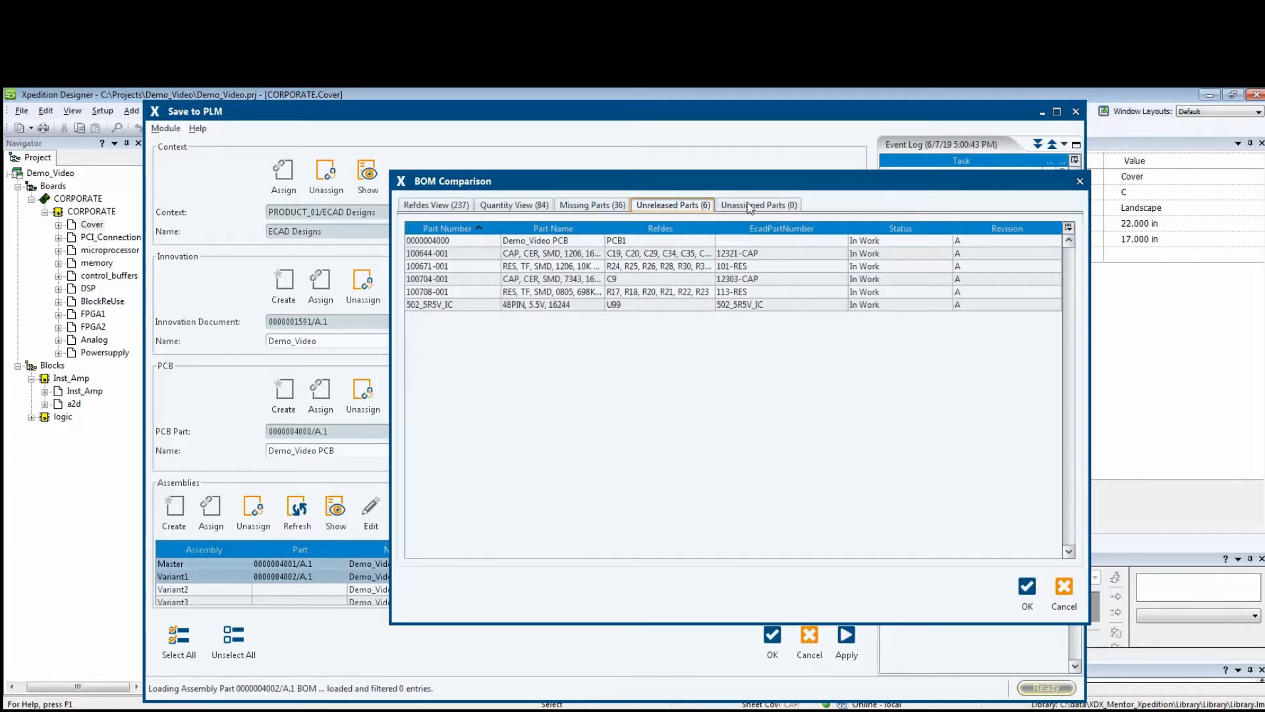
click(758, 205)
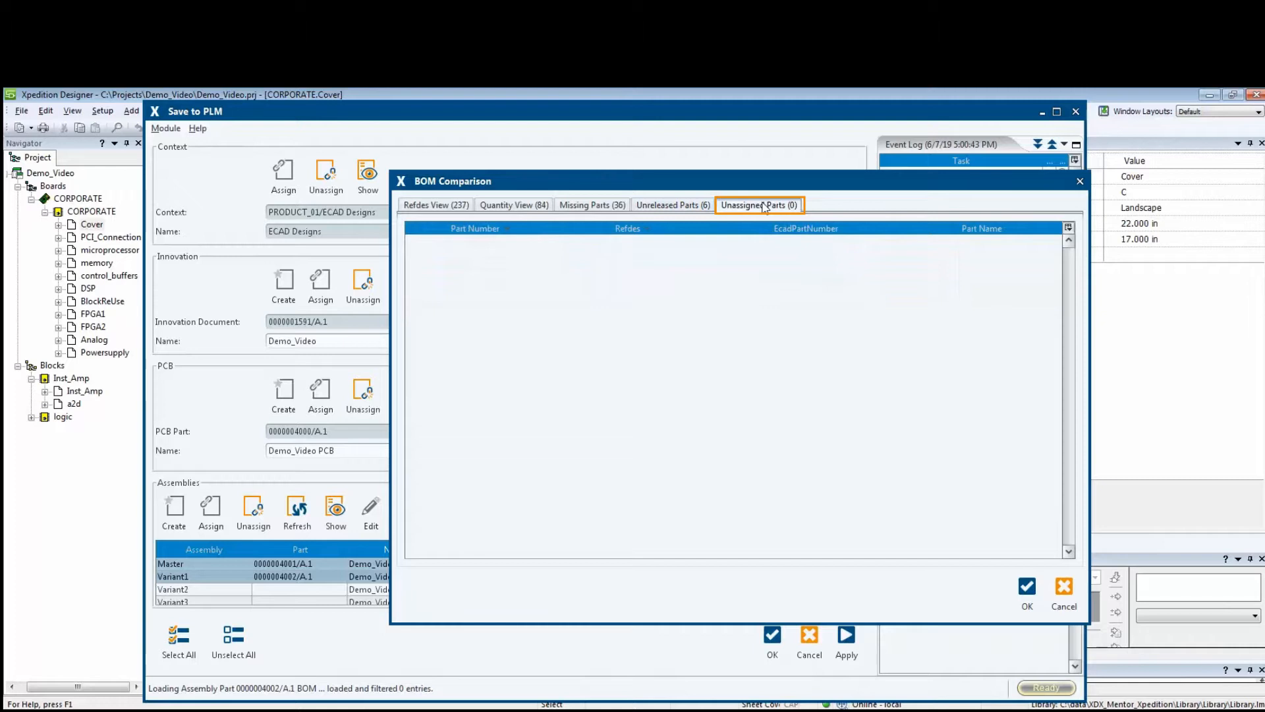
click(435, 204)
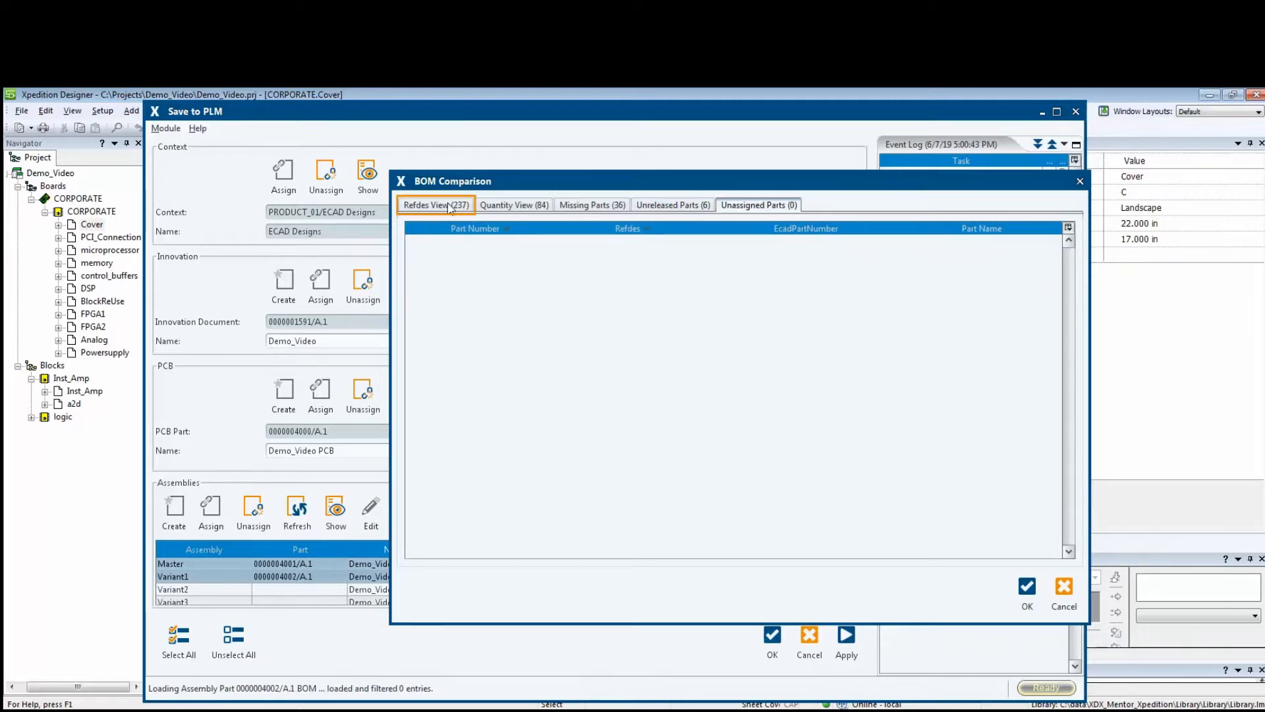
click(435, 205)
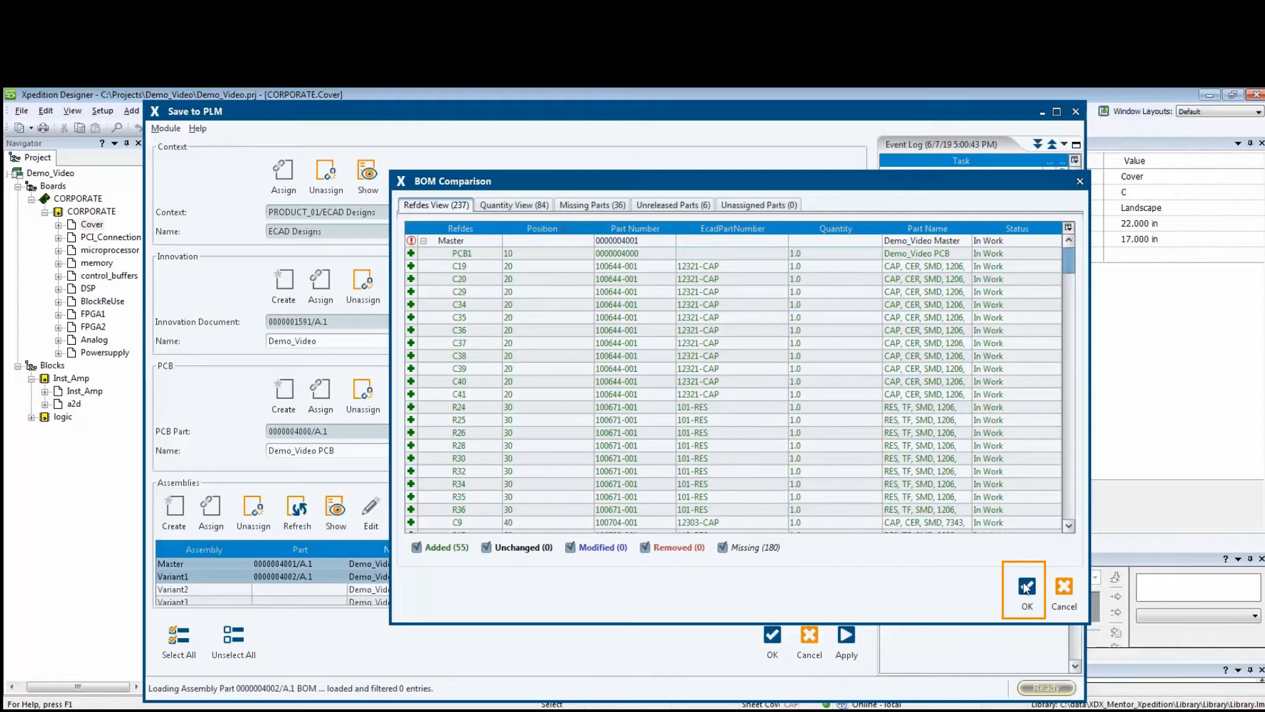
Accept the comparison, confirm the missing-parts warning, and close Save to PLM
click(1025, 587)
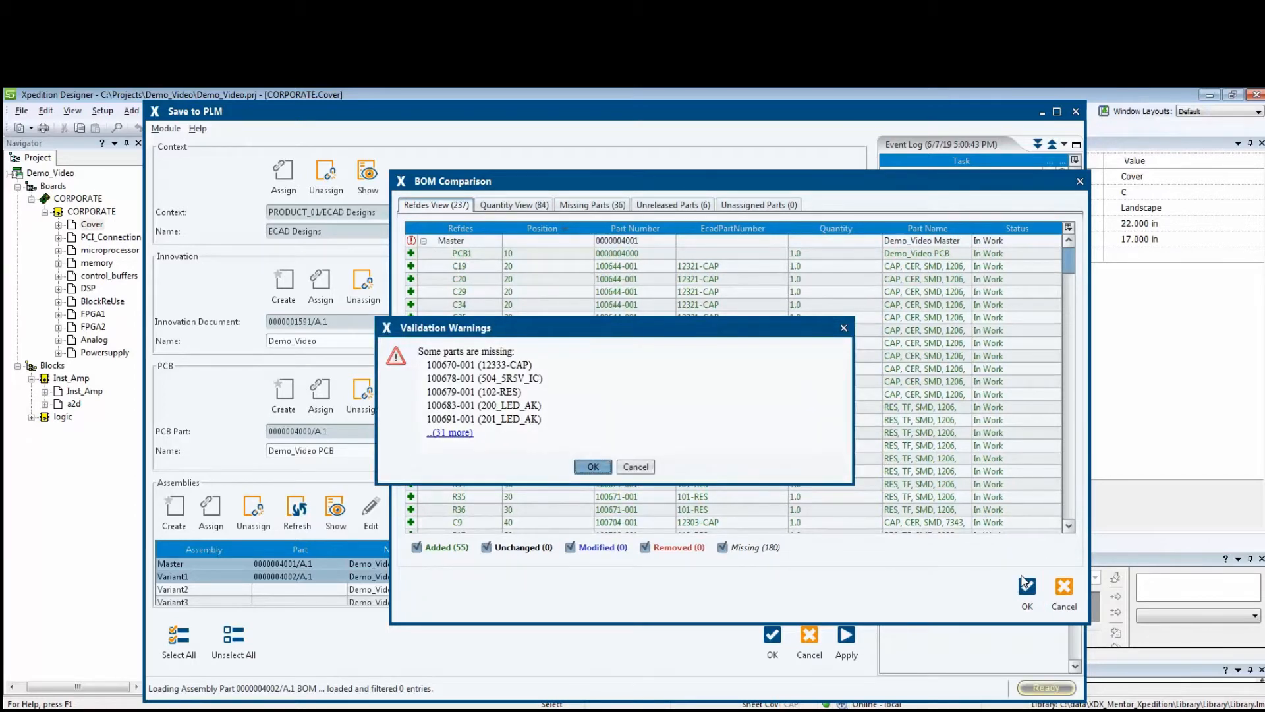
click(593, 466)
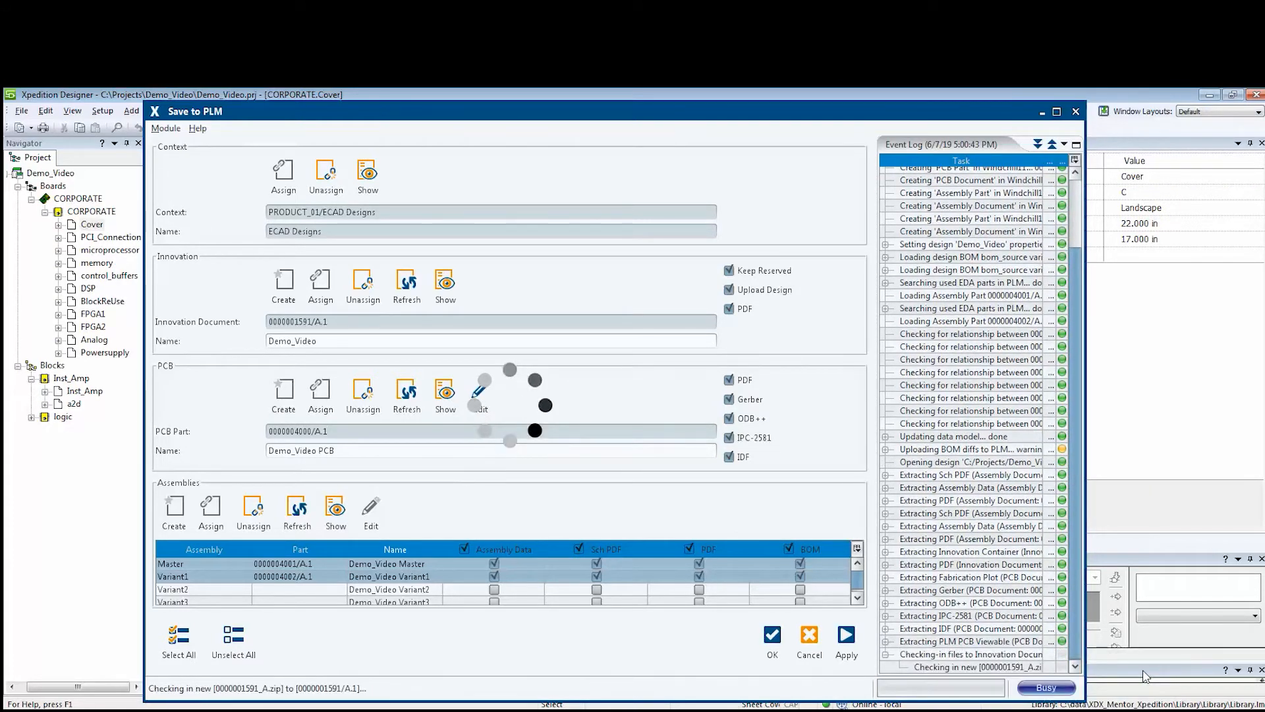
click(770, 637)
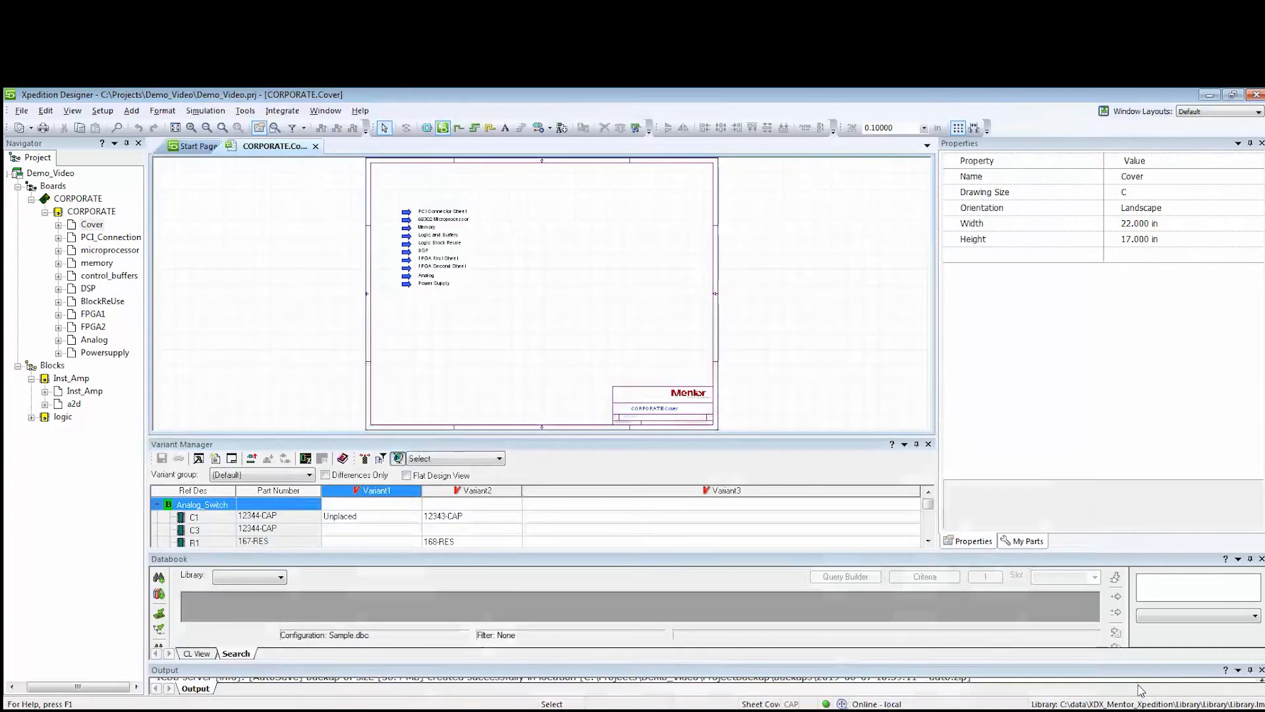
mouse_move(1088, 112)
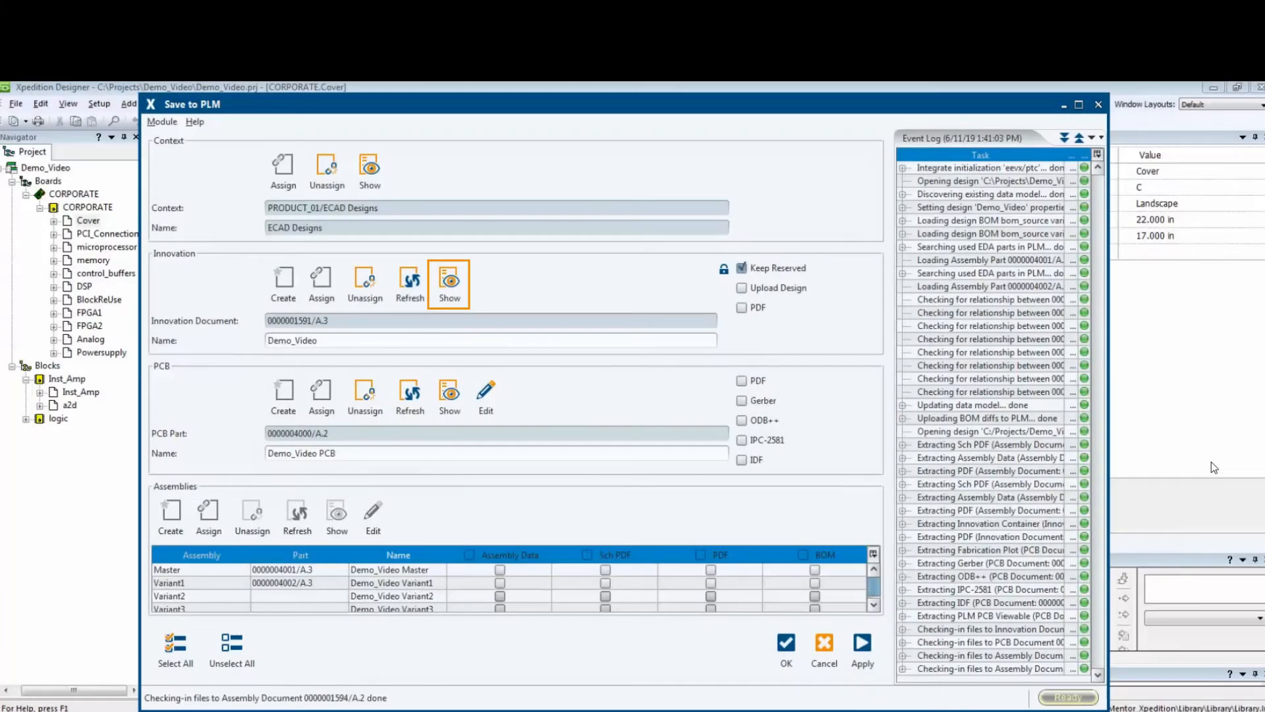
mouse_move(1158, 475)
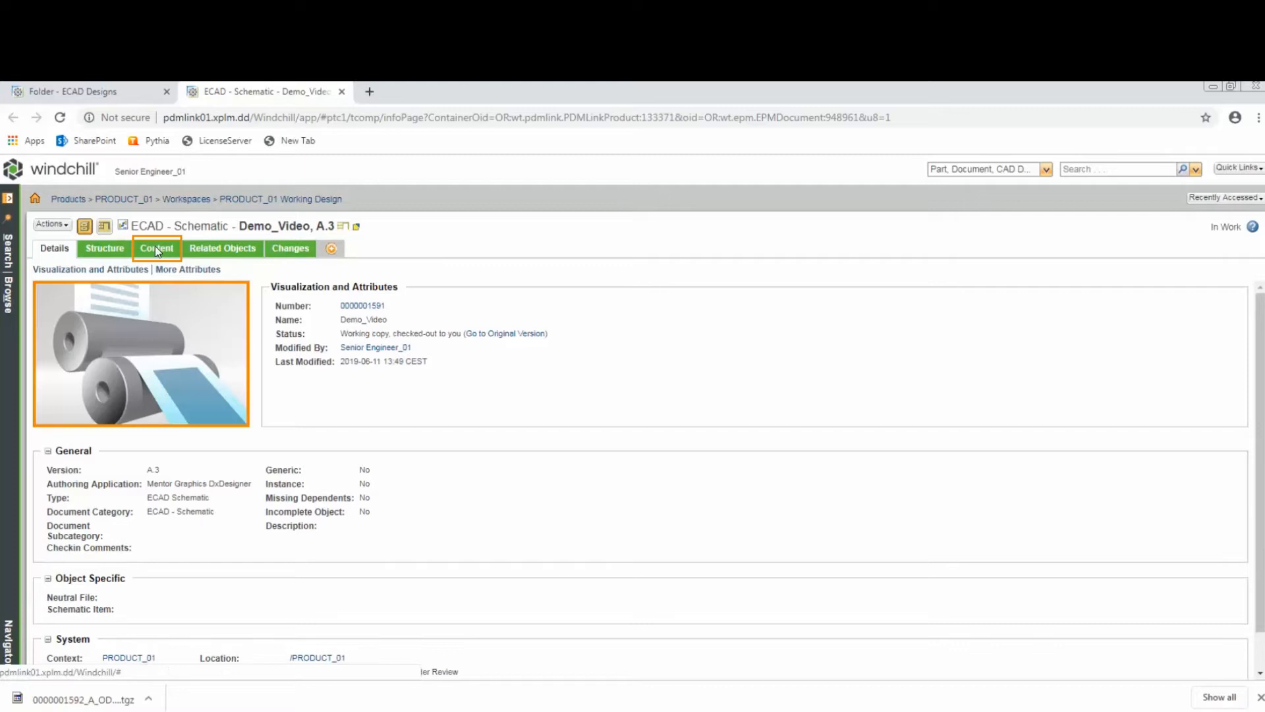
Download and inspect the Demo_Video design data zip archive from the Content tab
click(155, 248)
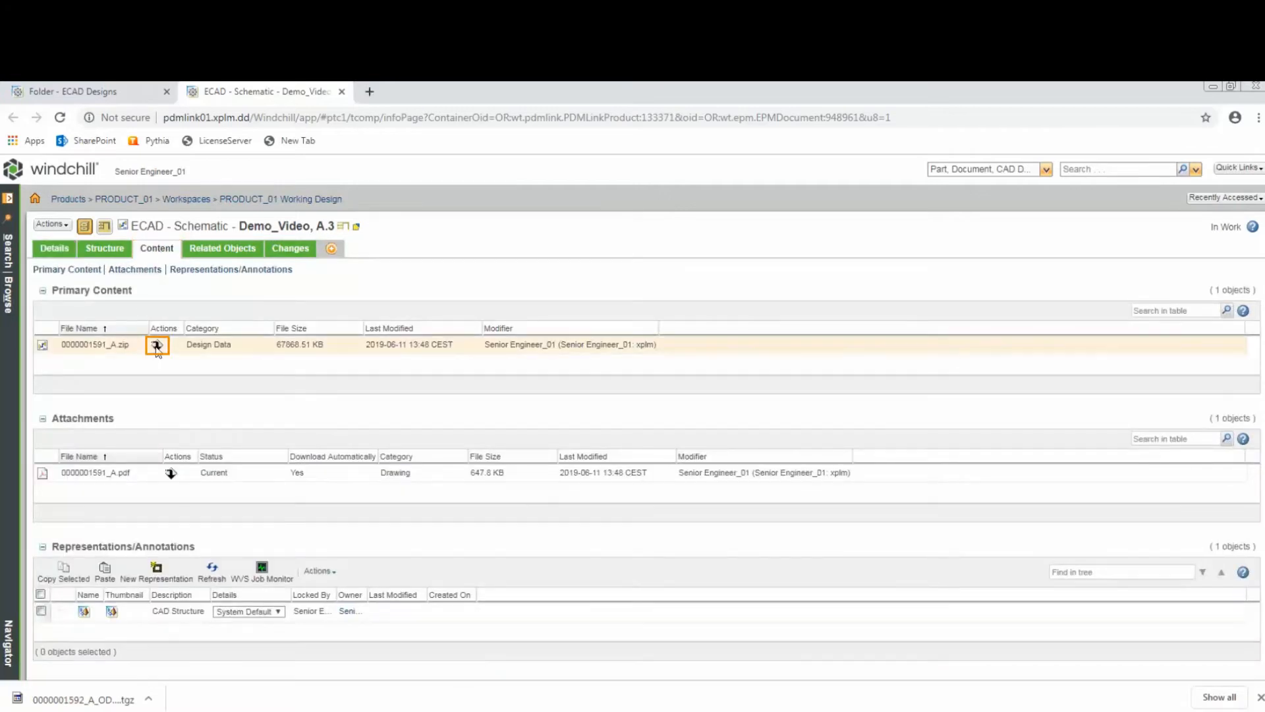
click(157, 345)
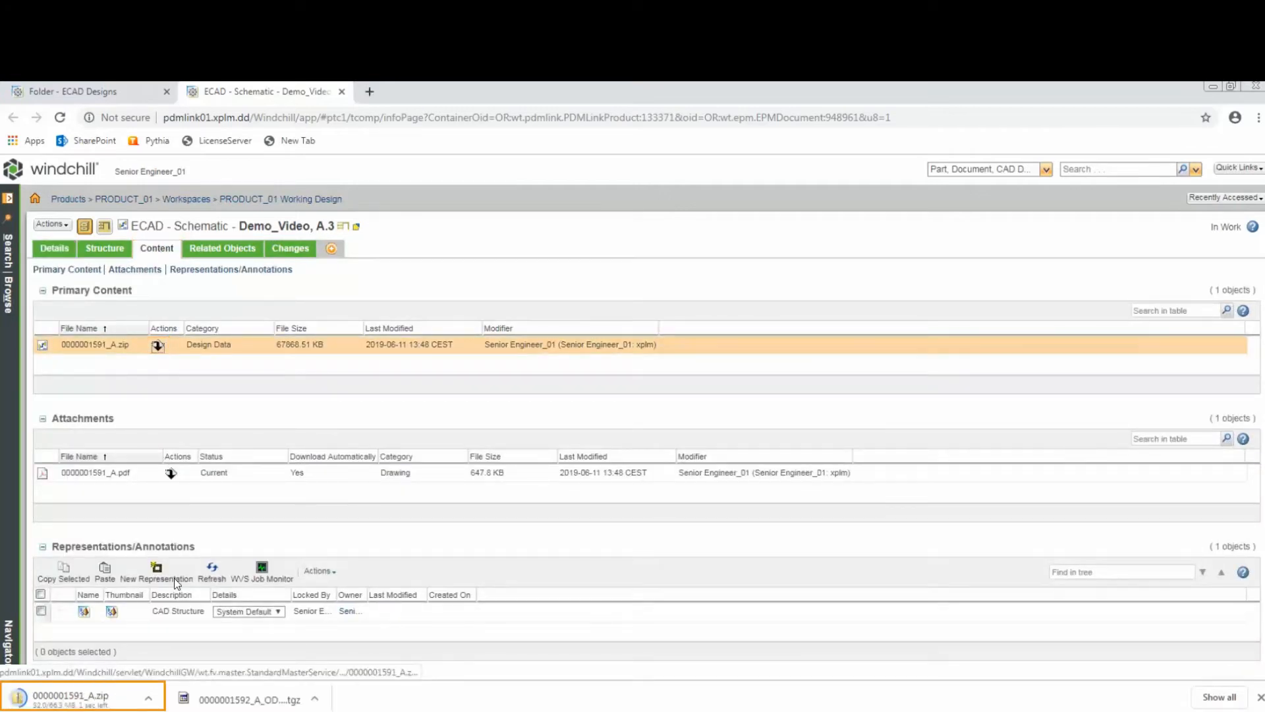
click(80, 699)
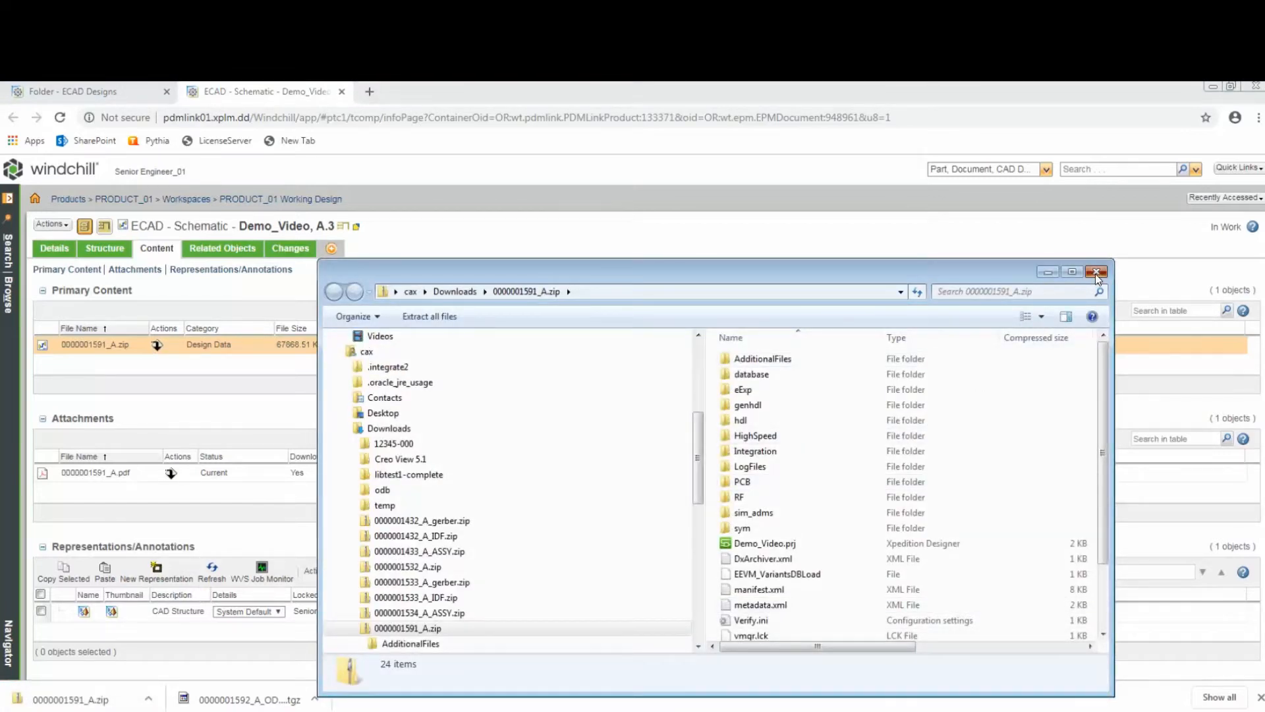
click(1096, 271)
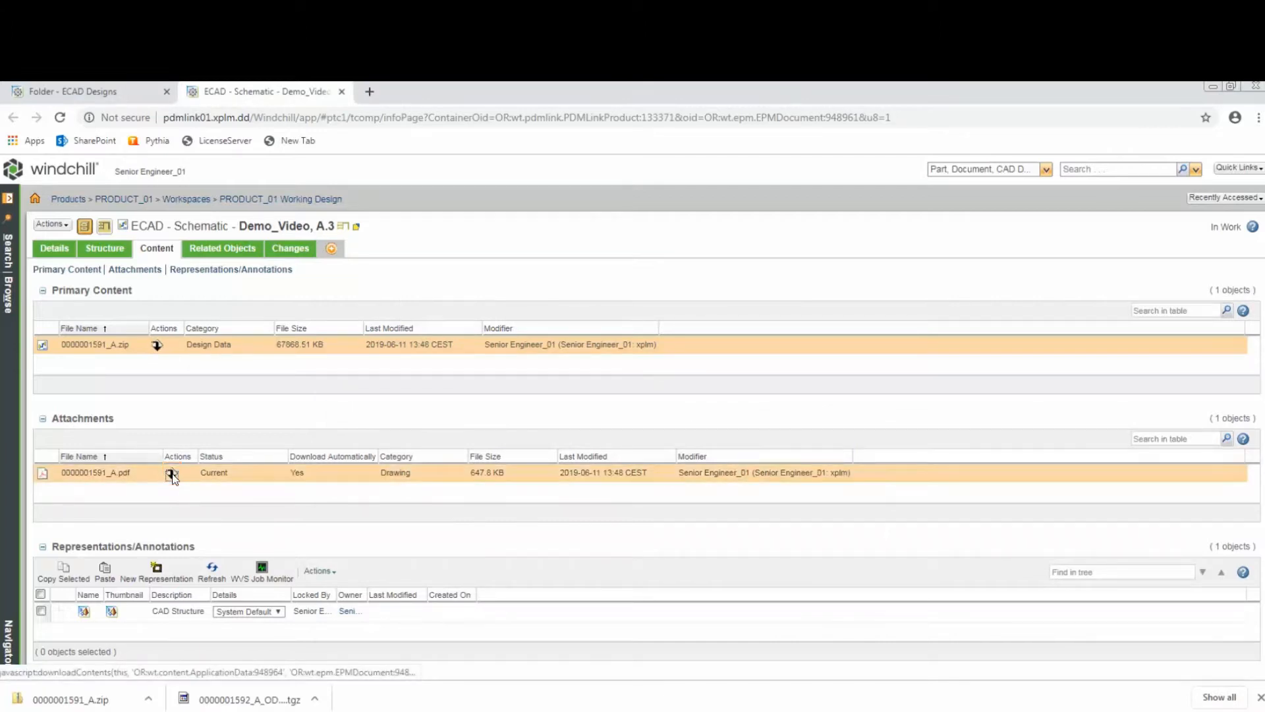
View the 17-page schematic PDF attachment, then close it
click(172, 473)
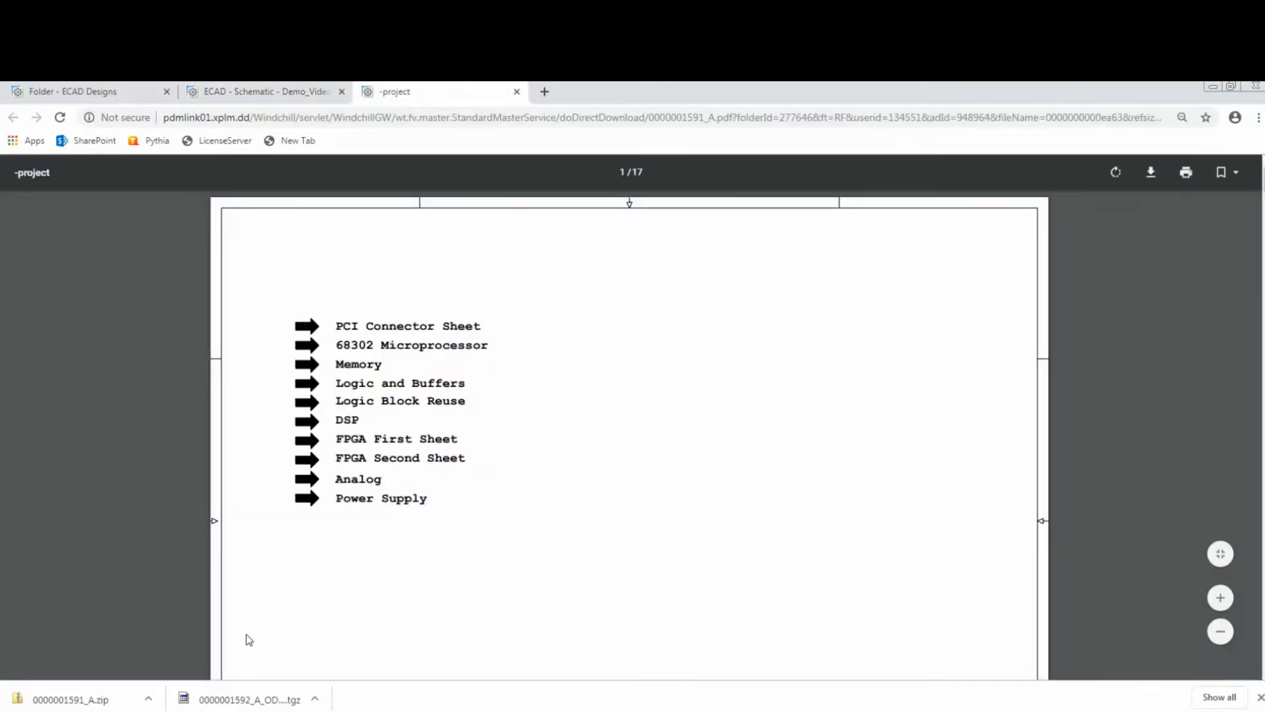
scroll(down, 3)
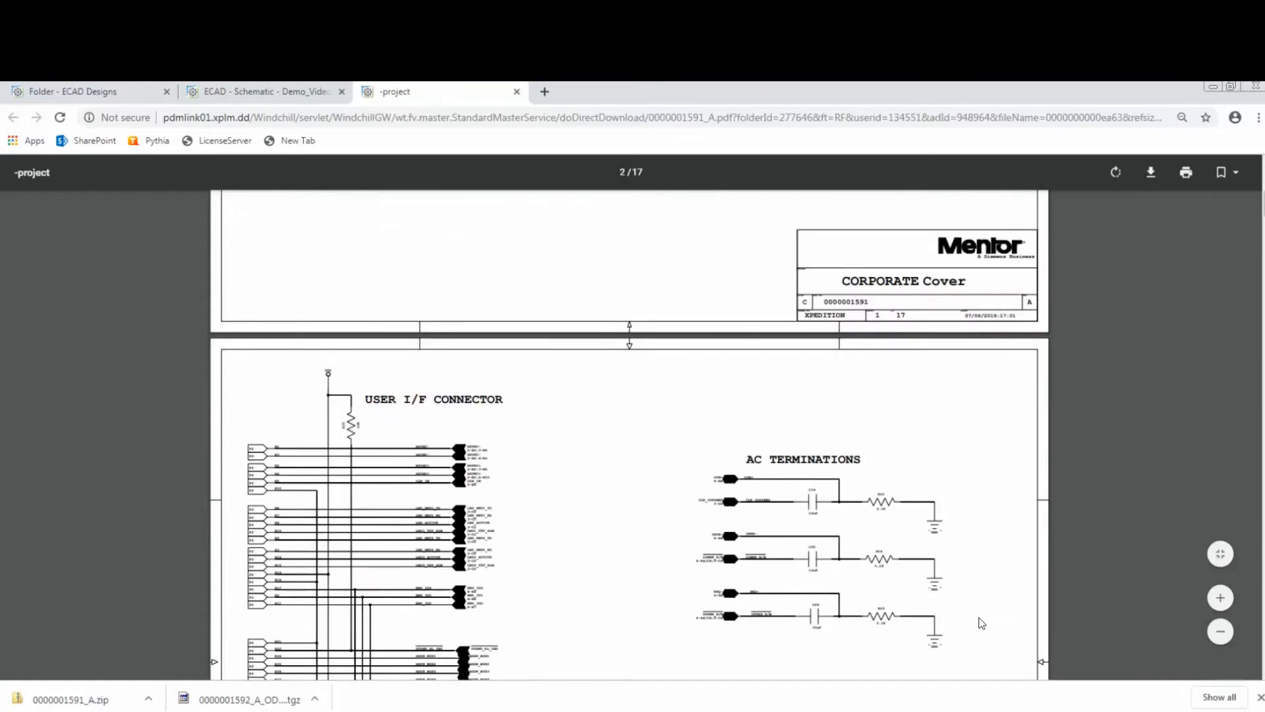
scroll(down, 3)
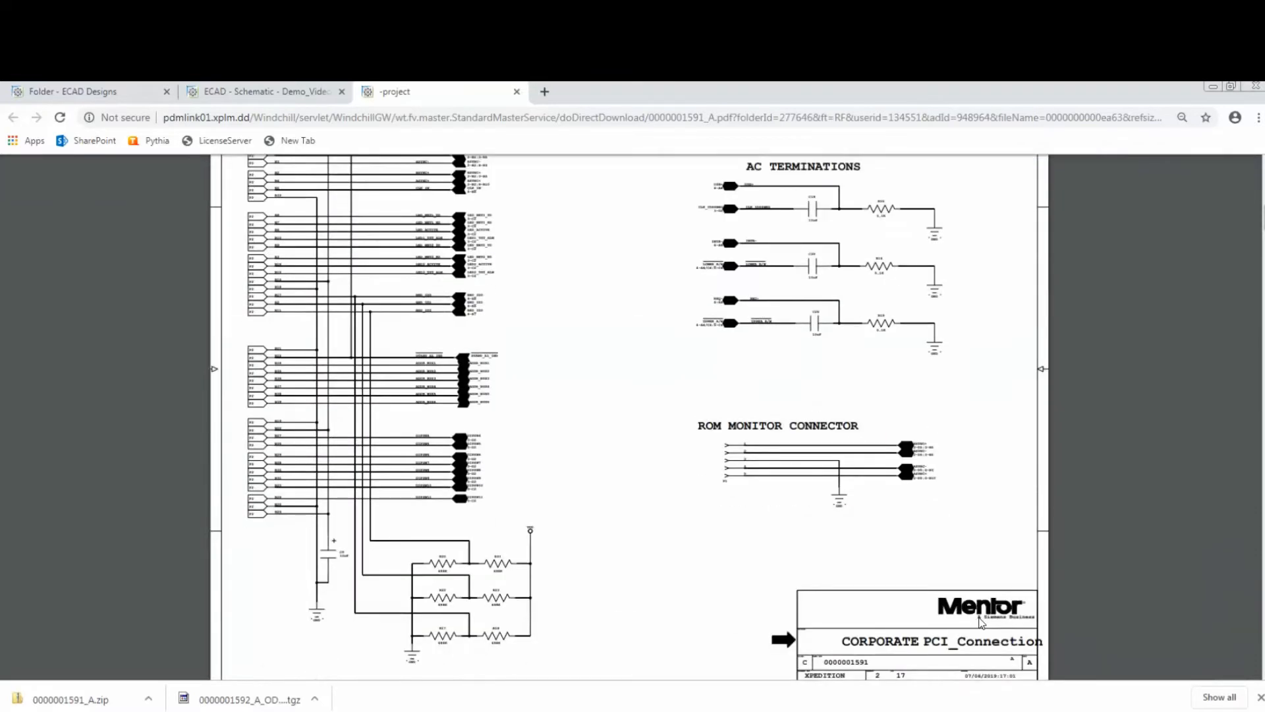
scroll(up, 3)
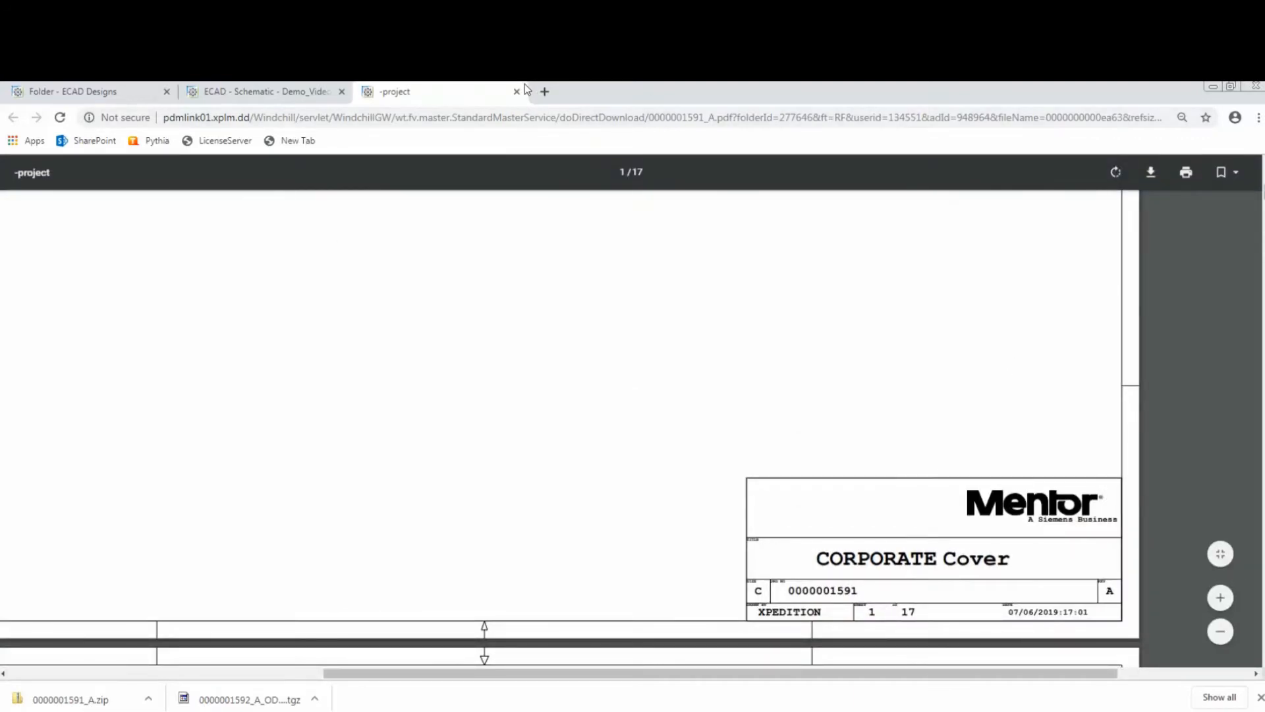
click(515, 91)
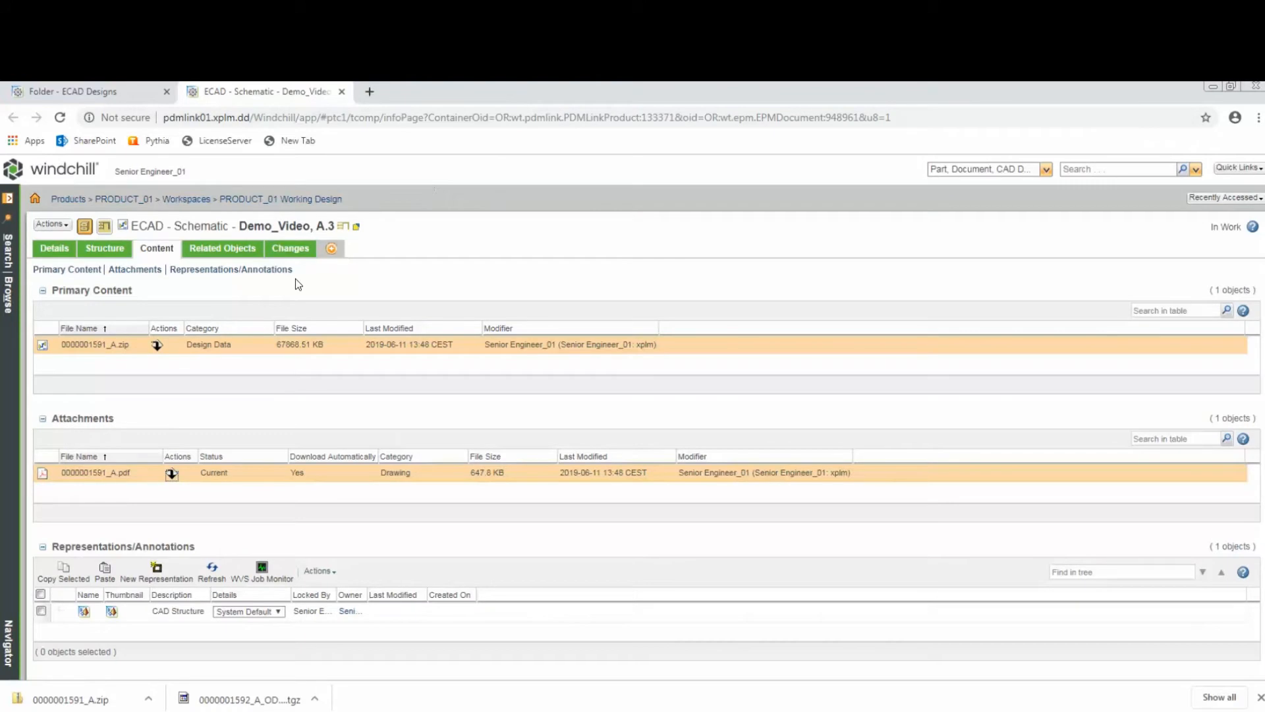
mouse_move(451, 697)
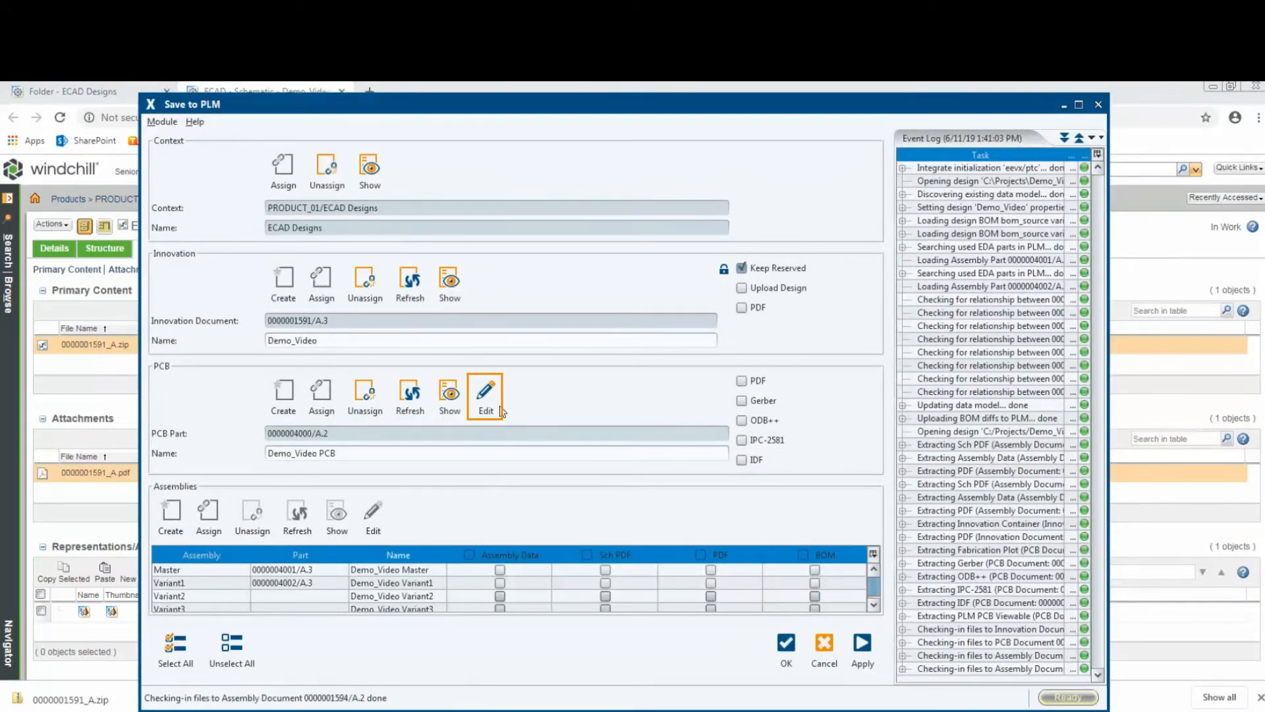
Edit the PCB entry and show the Demo_Video PCB document A.4 in Windchill
click(485, 391)
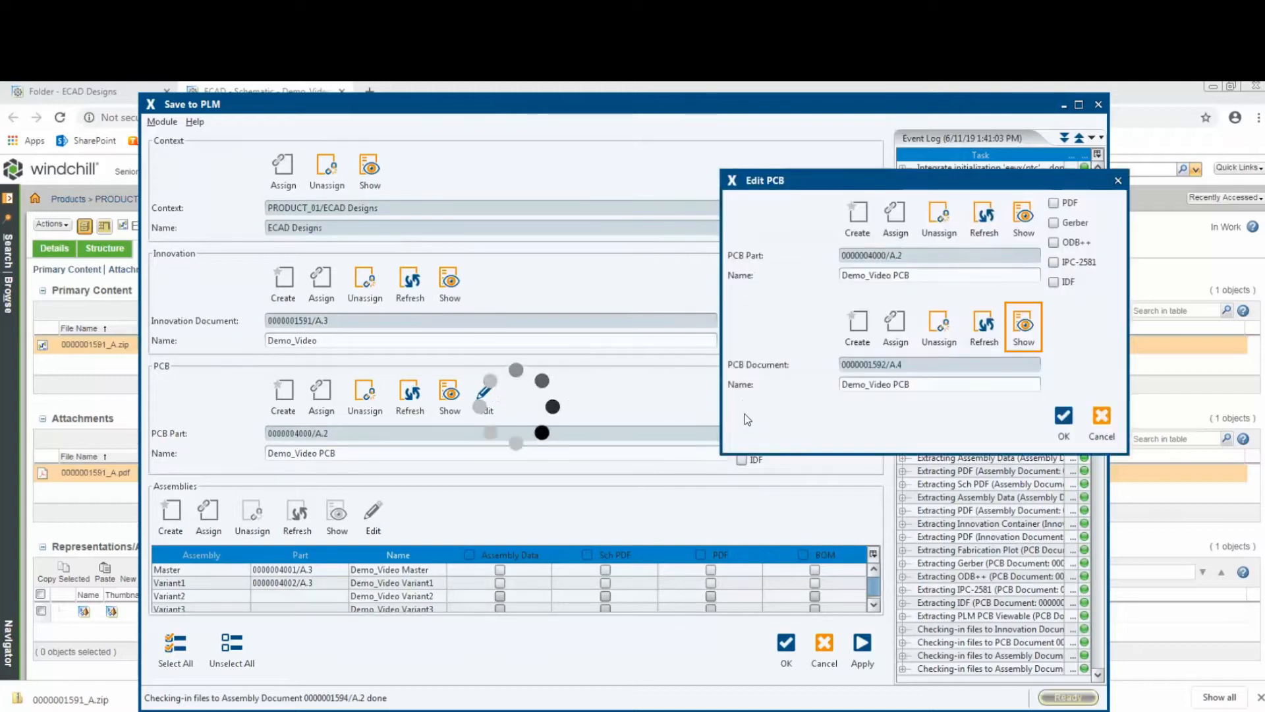
click(1023, 324)
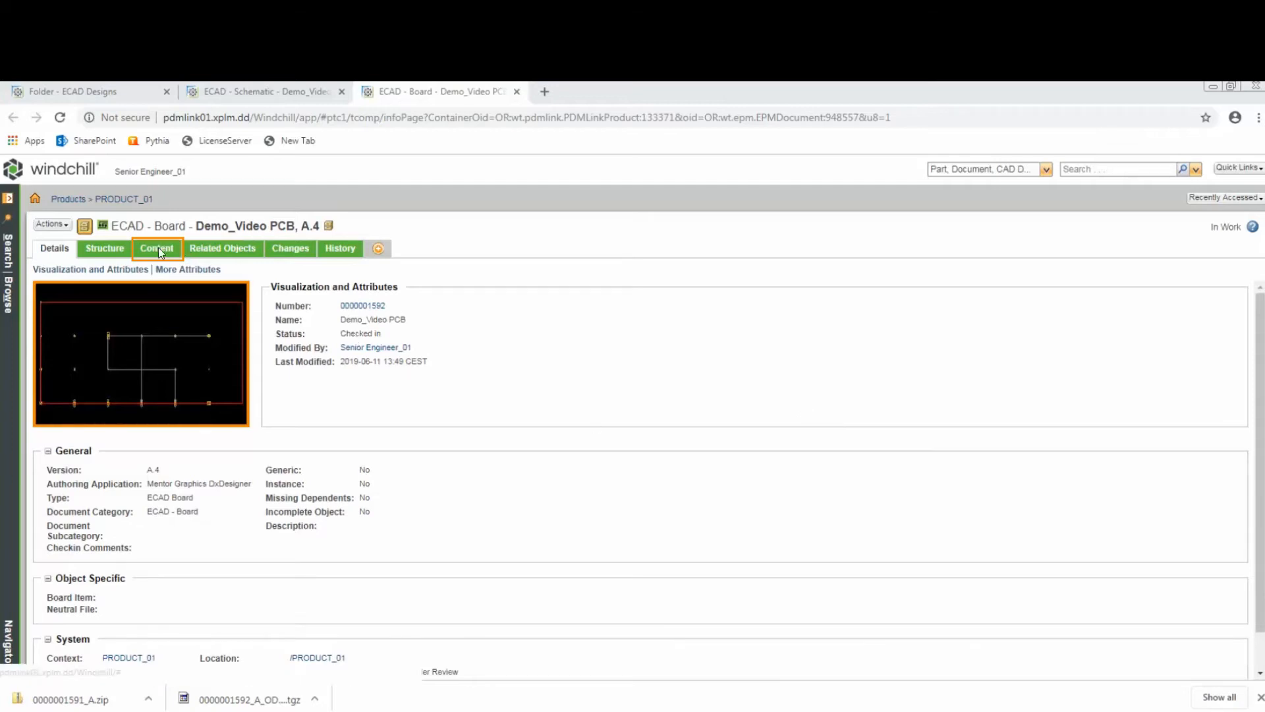
View the drill drawing DRL.pdf attachment and return to the attachment list
click(155, 248)
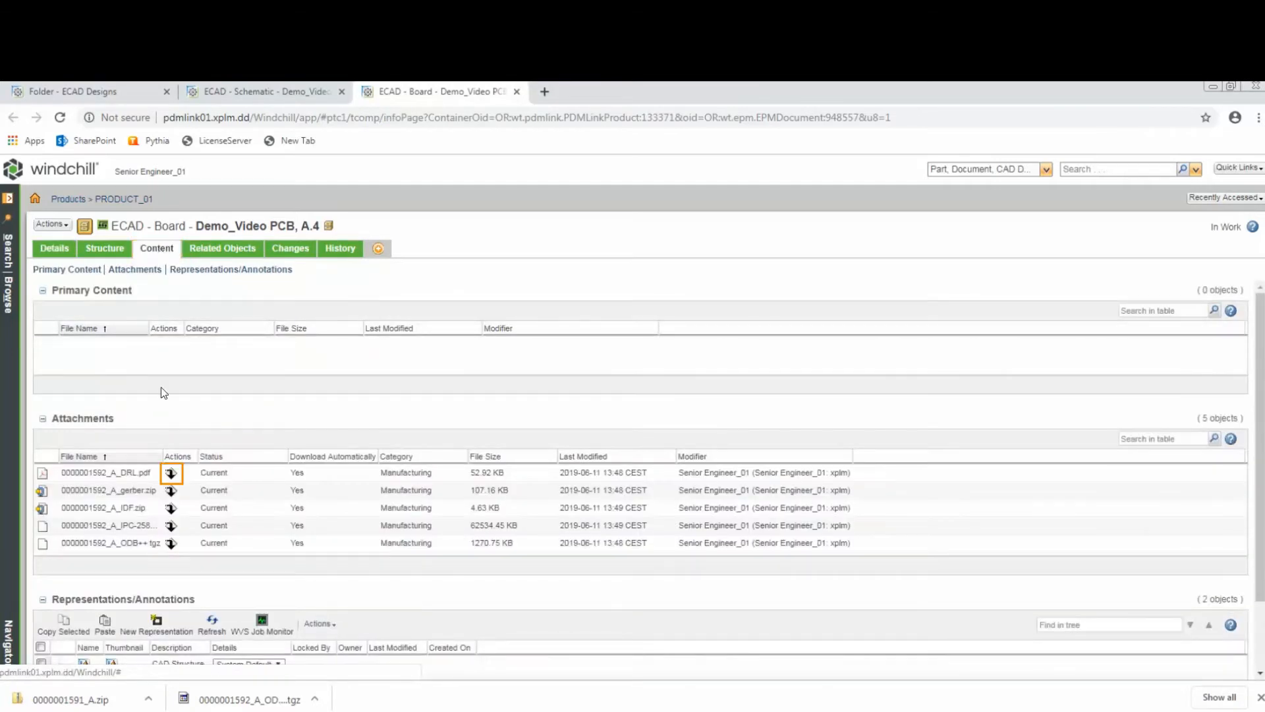
click(170, 471)
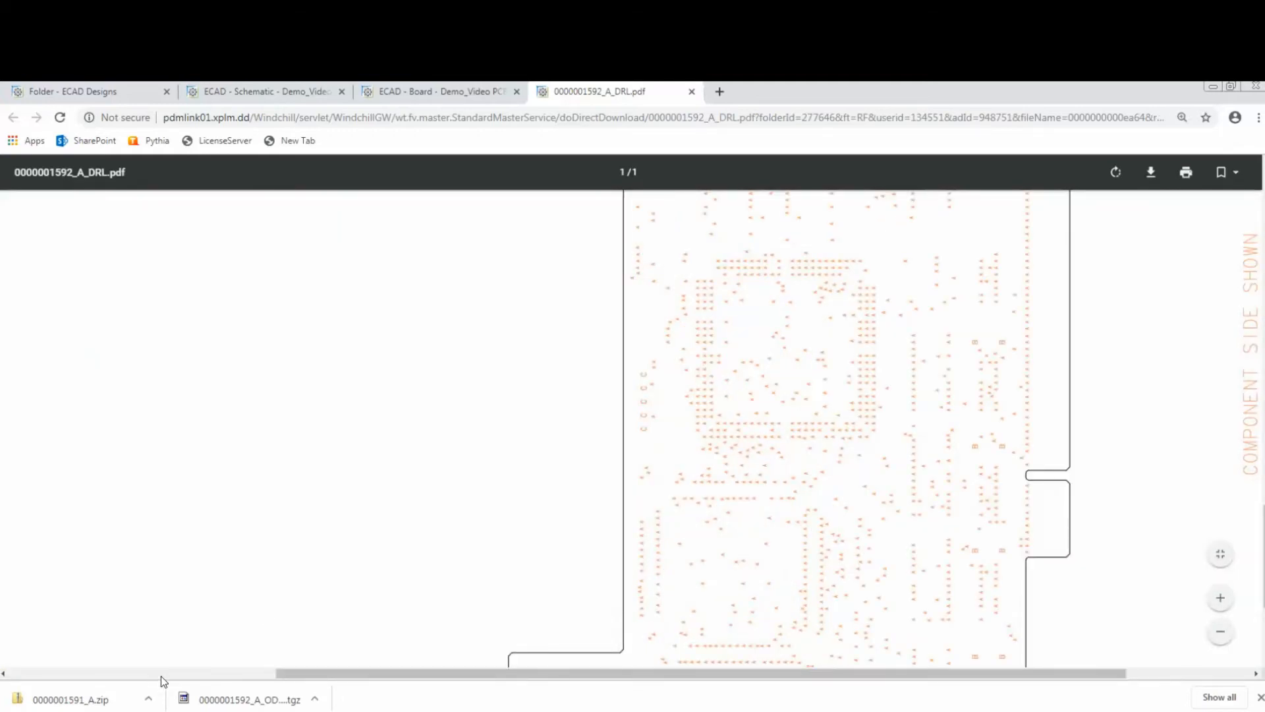
click(691, 91)
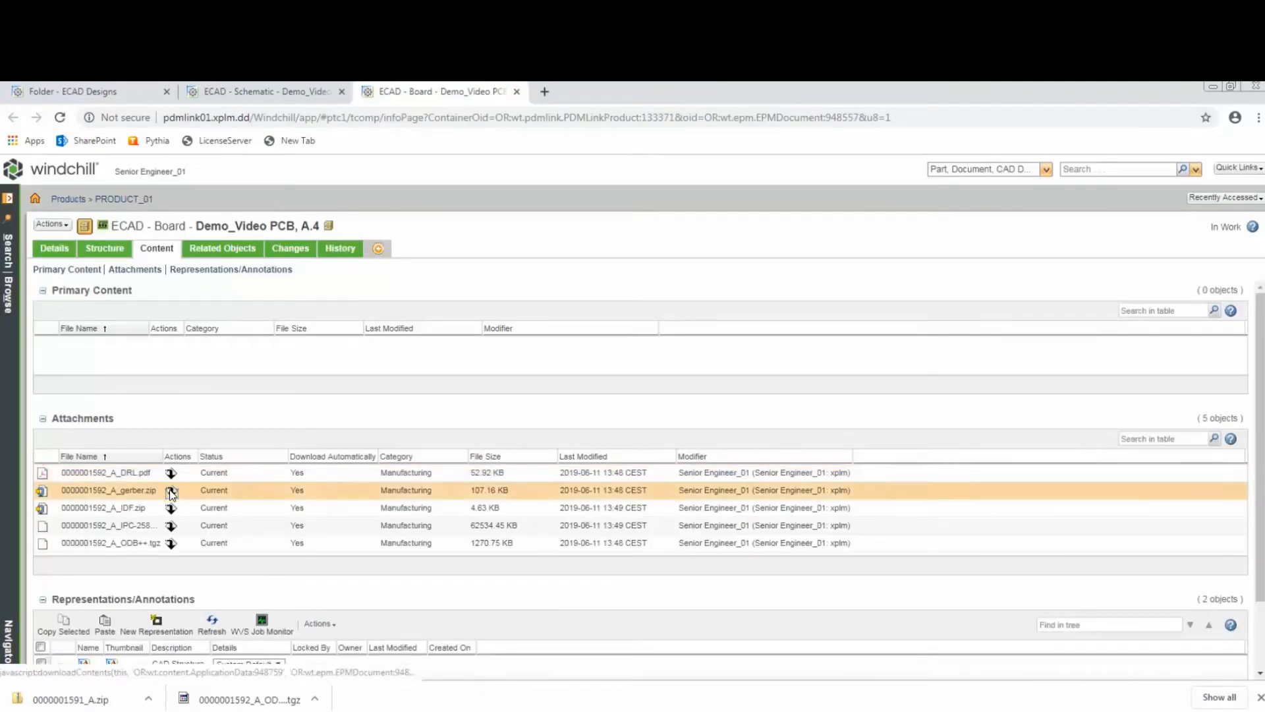
Download and inspect gerber.zip and IDF.zip, then download the IPC-2581 file
click(170, 490)
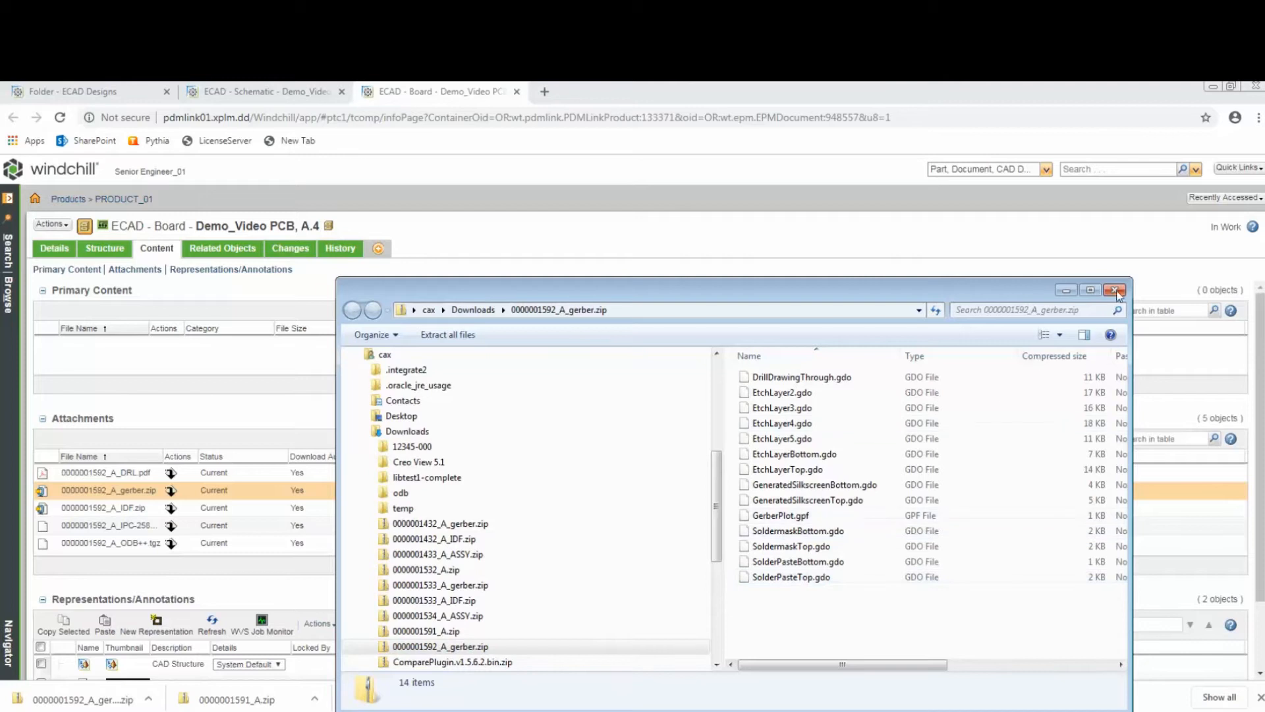
click(1116, 290)
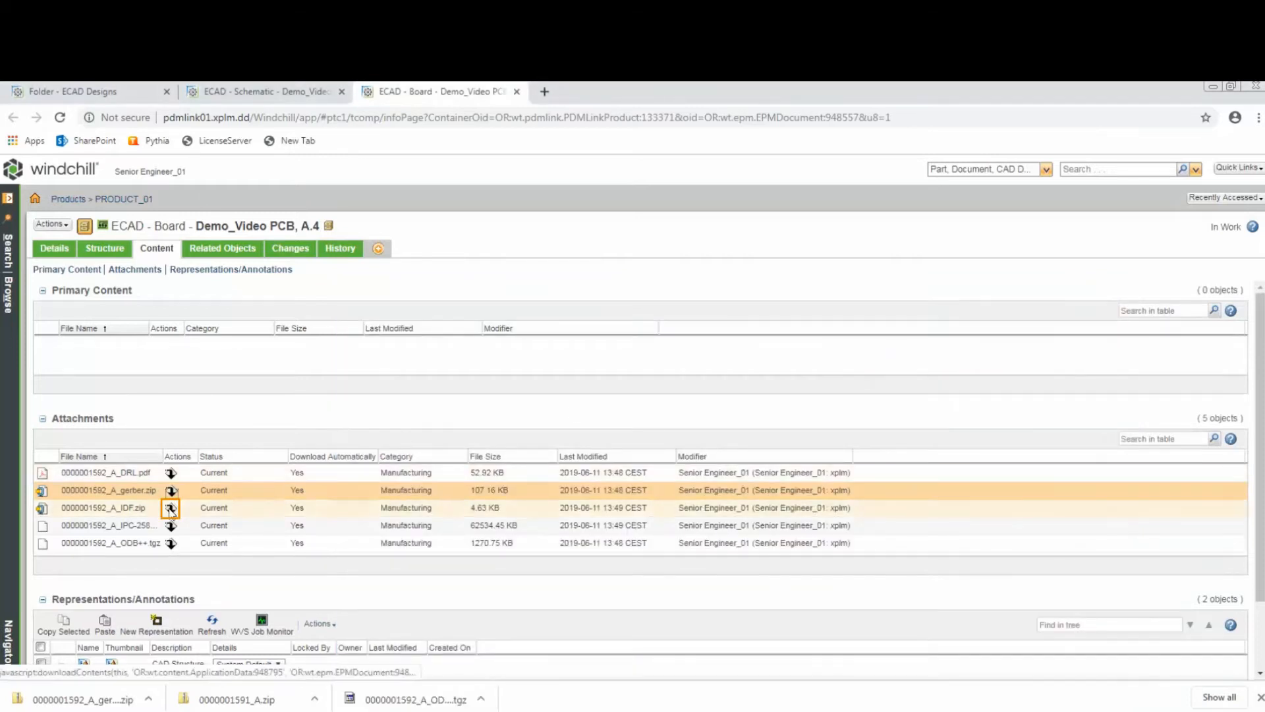
click(170, 507)
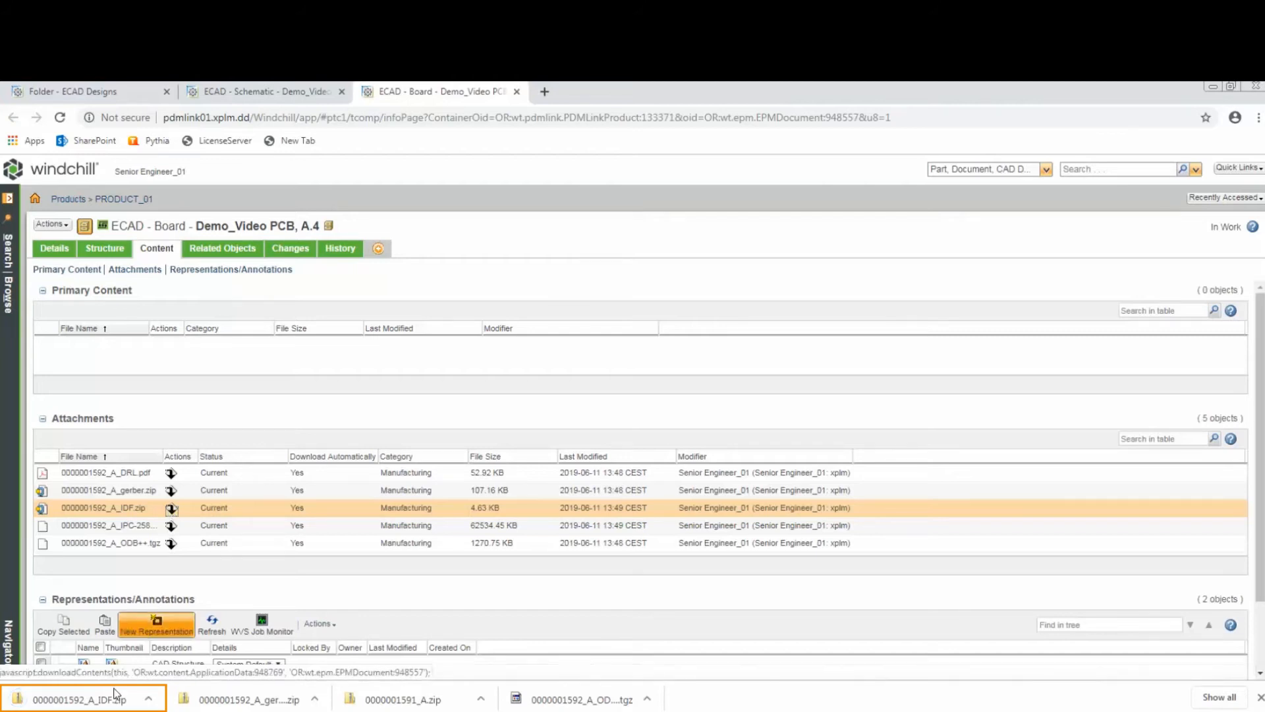
click(85, 698)
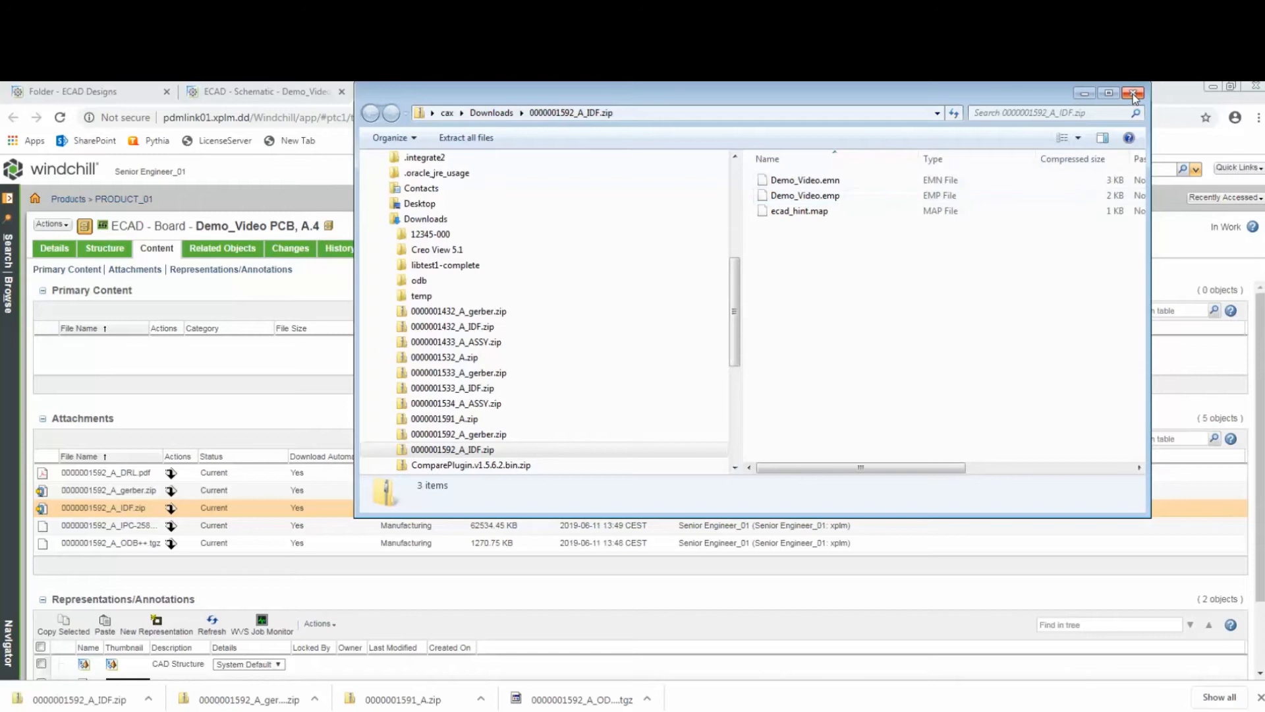
click(1134, 93)
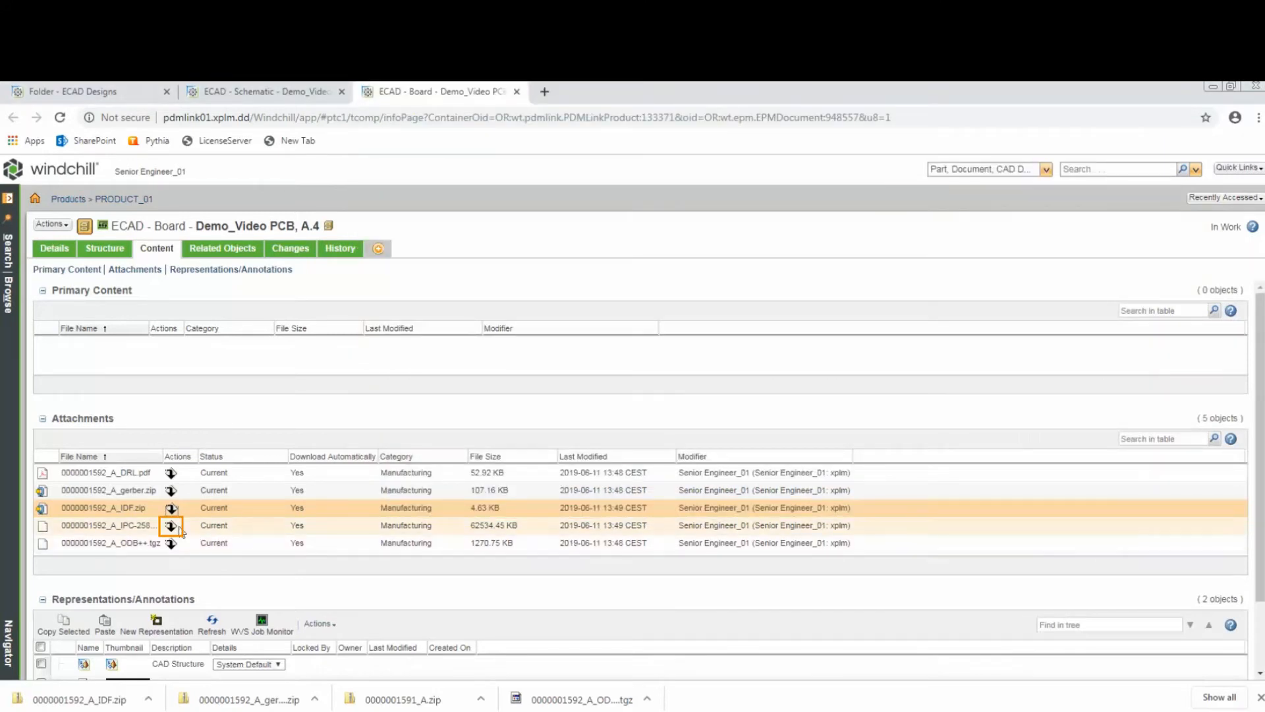
click(171, 525)
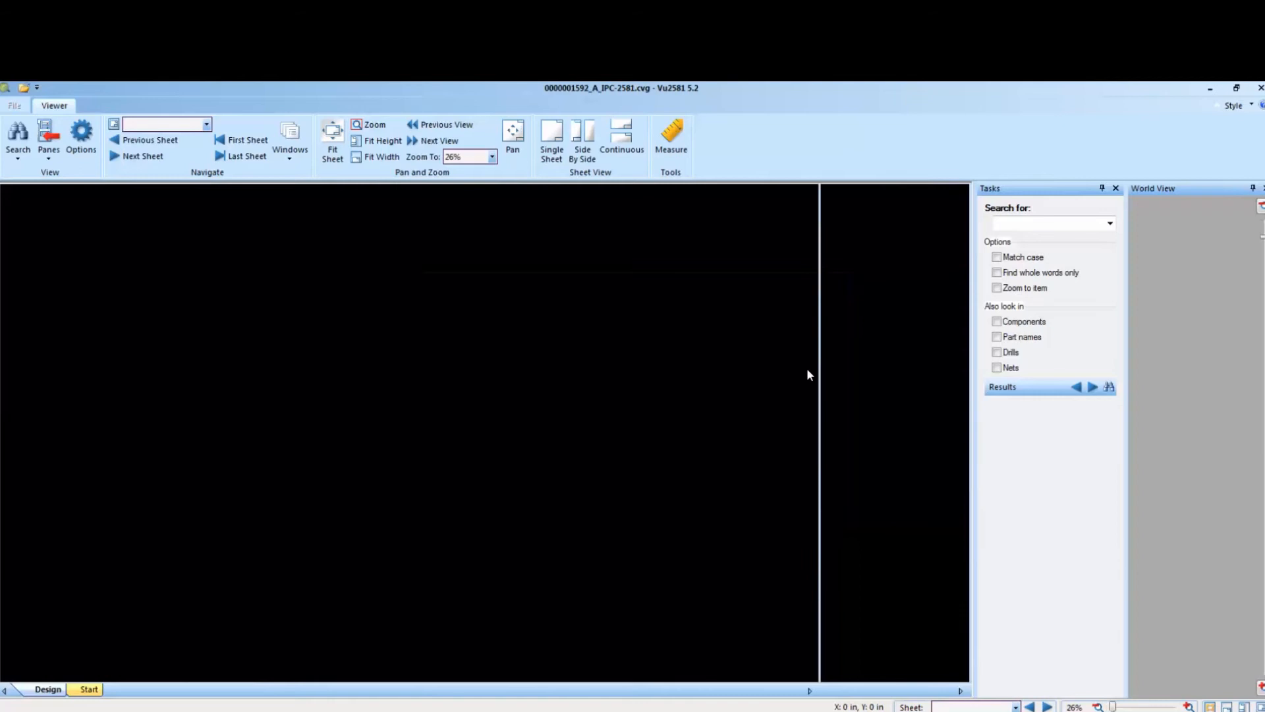
Fit the whole IPC-2581 fabrication drawing, with stack-up and drill table, into the Vu2581 view
click(332, 137)
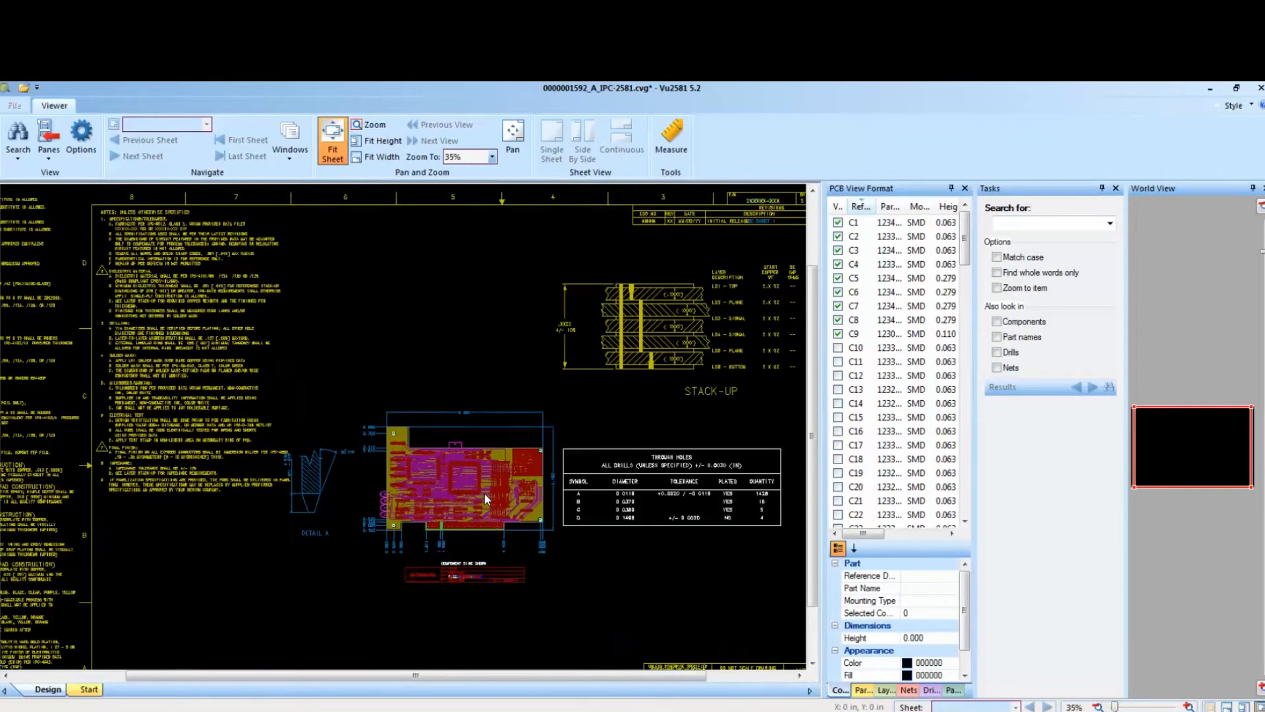
mouse_move(488, 496)
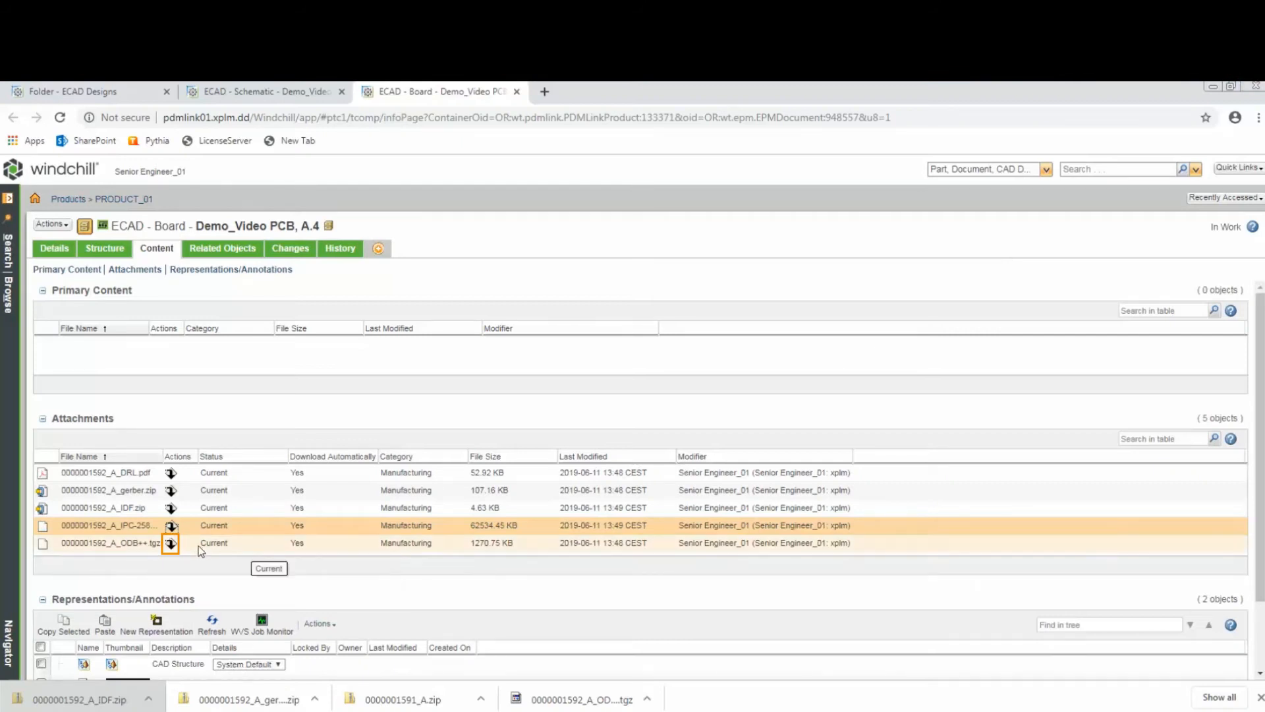
mouse_move(159, 549)
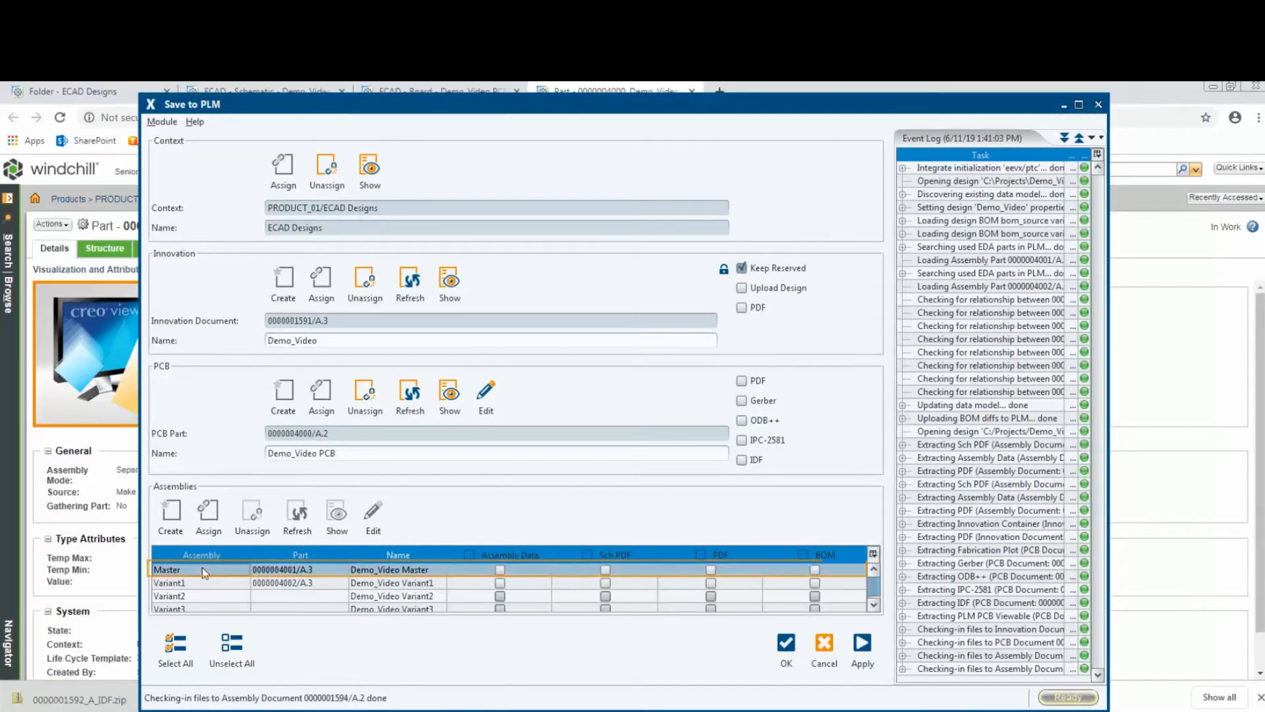
Open the Demo_Video Master part and show its six-part product structure
click(785, 650)
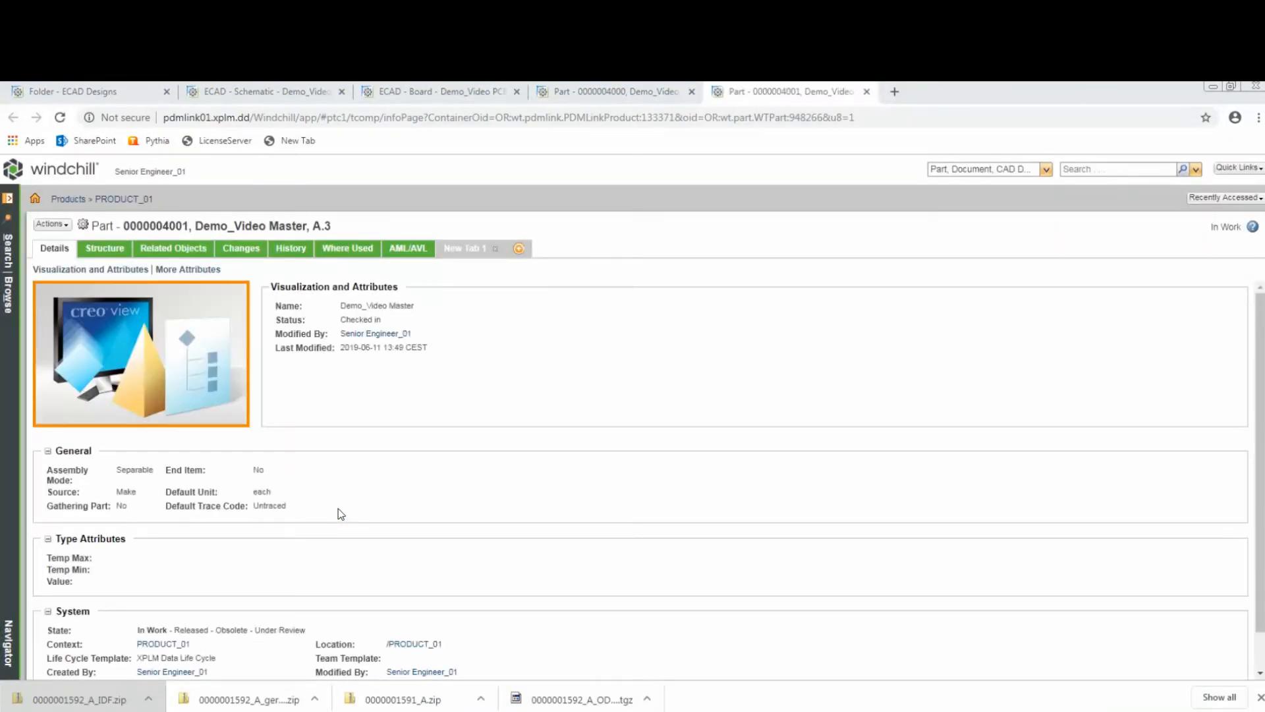
click(104, 248)
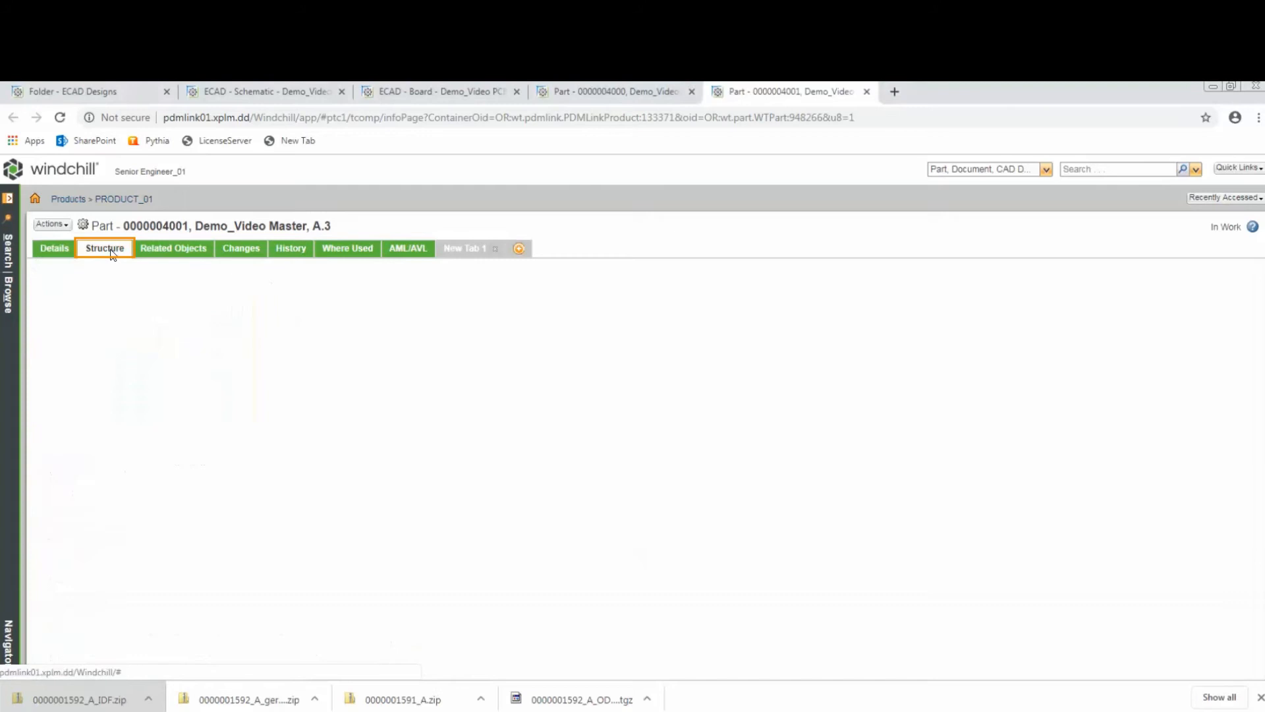
click(104, 248)
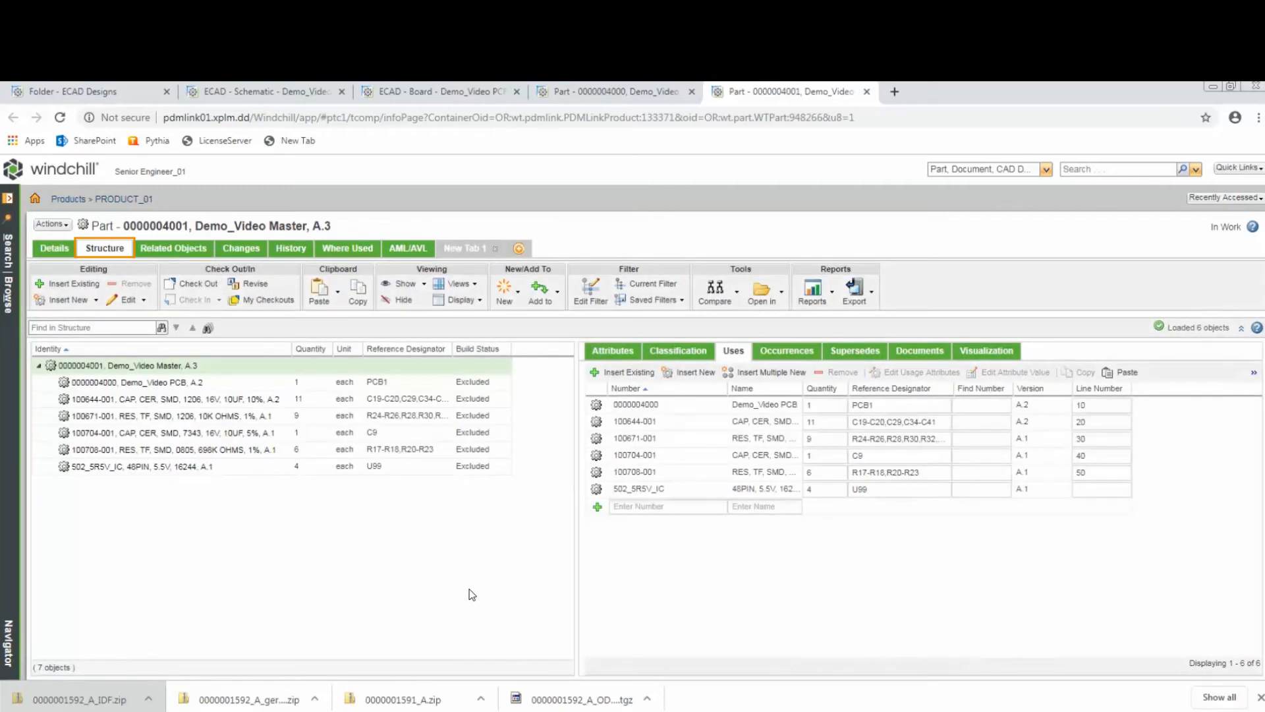
mouse_move(636, 535)
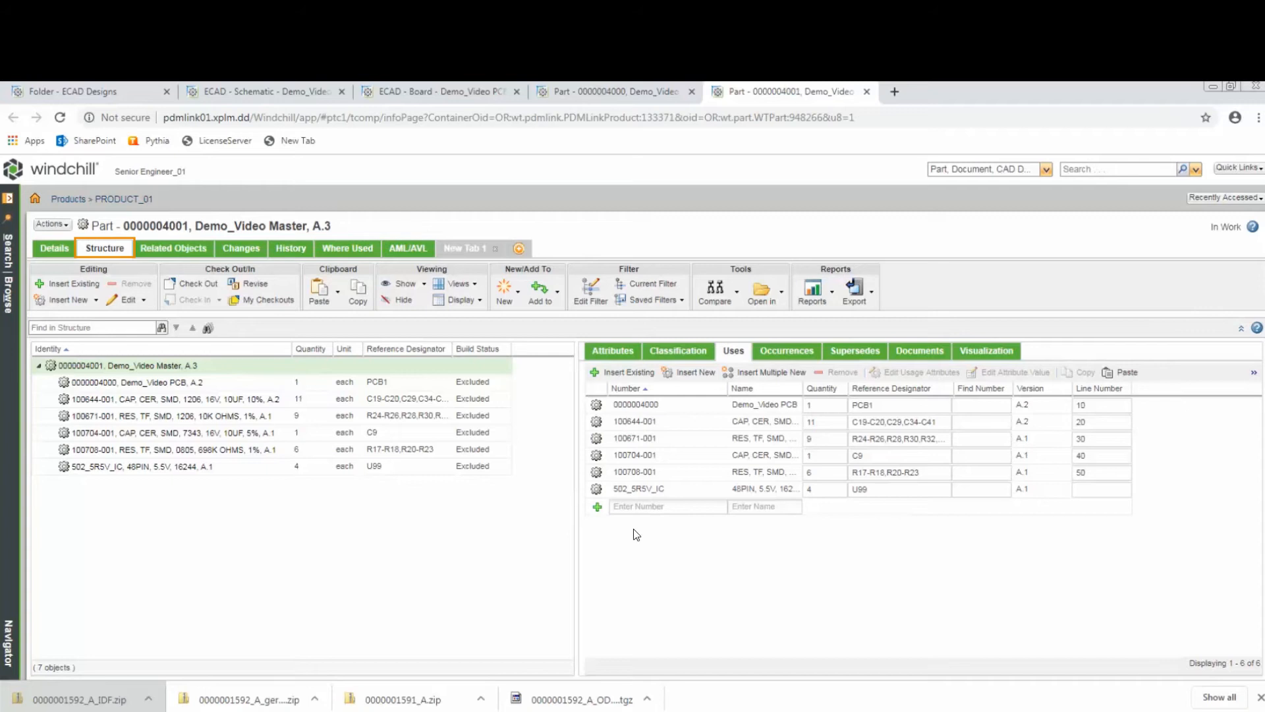
Show the Master part's related objects and open the Demo_Video Master CAD document
click(172, 248)
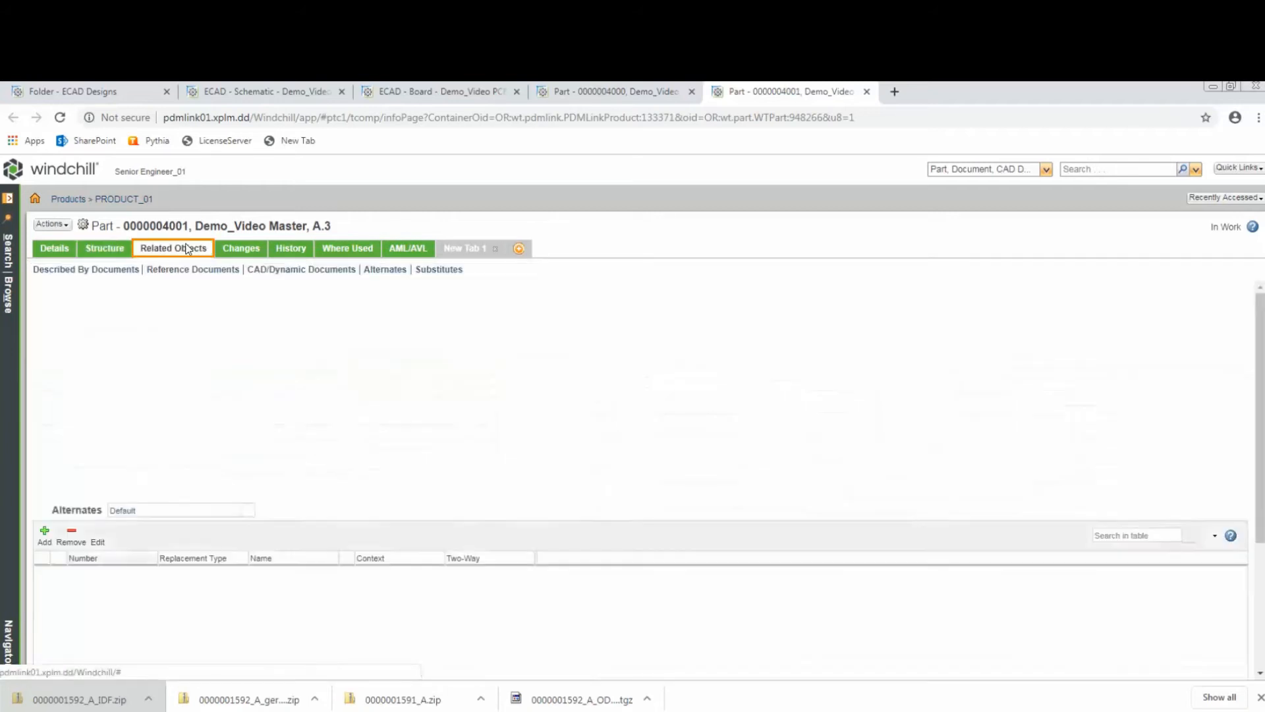
click(173, 248)
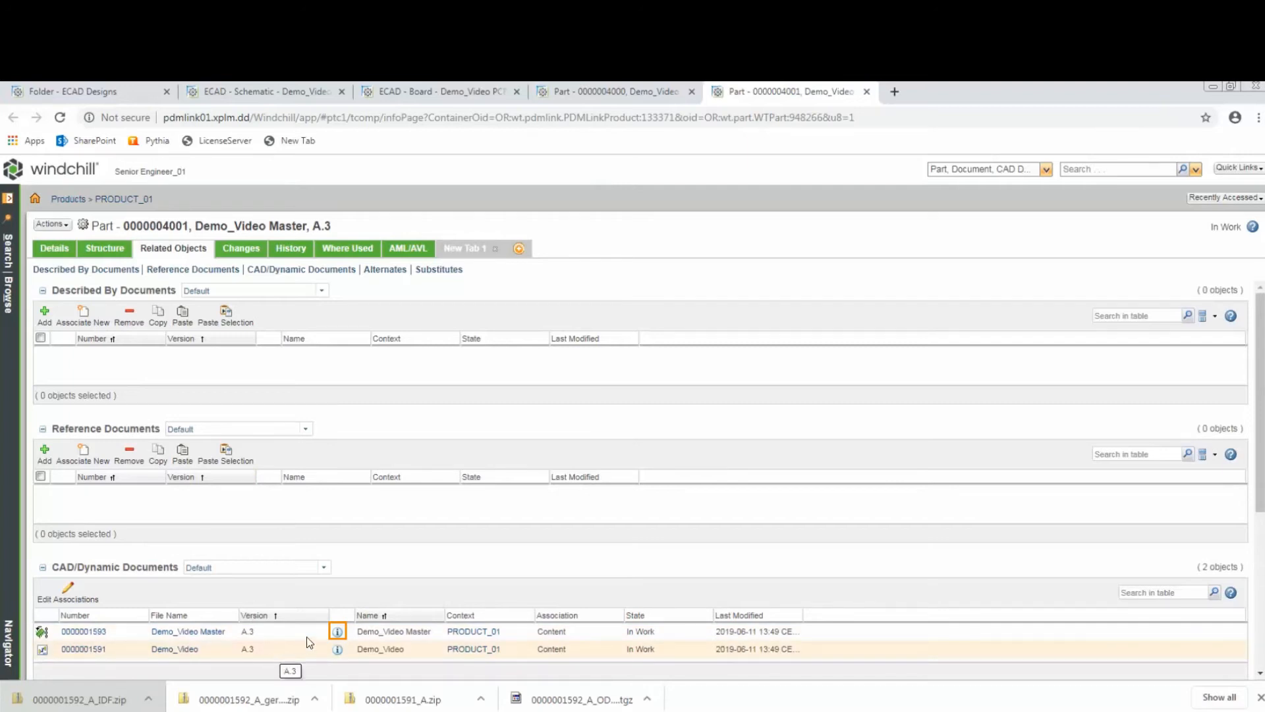
click(337, 631)
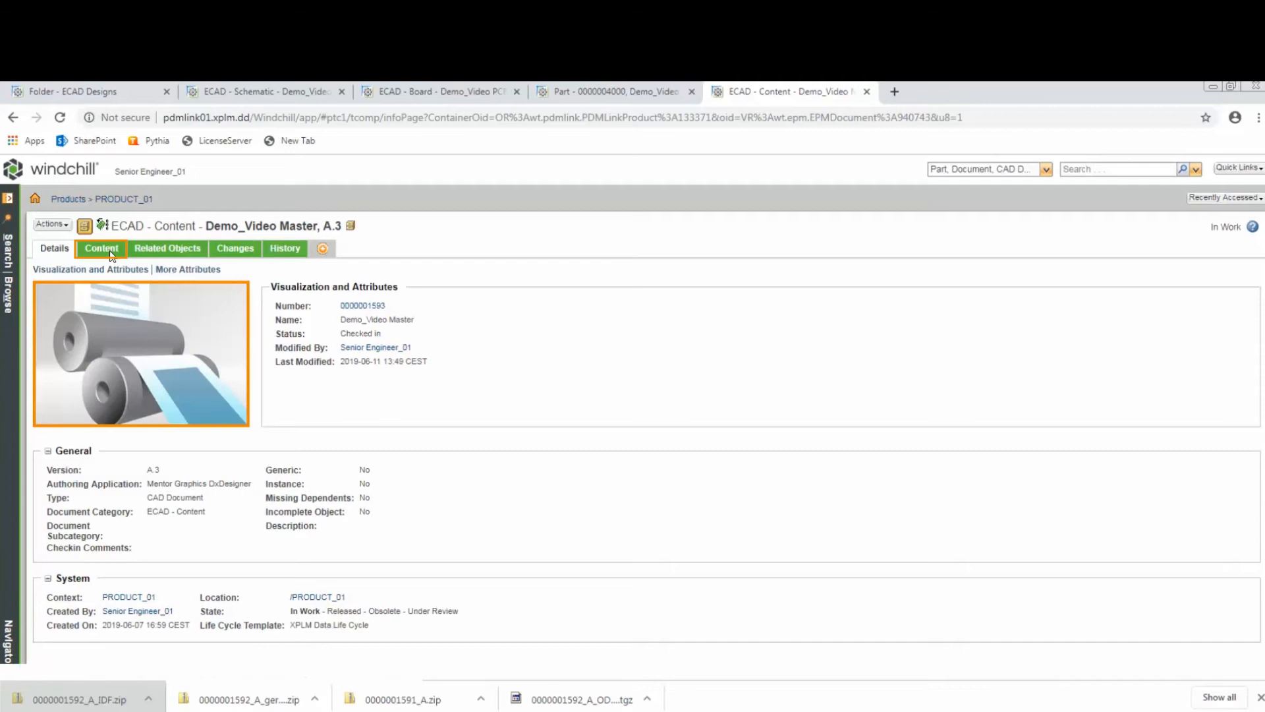
View the assembly drawing PDF attached to the Master CAD document
click(101, 247)
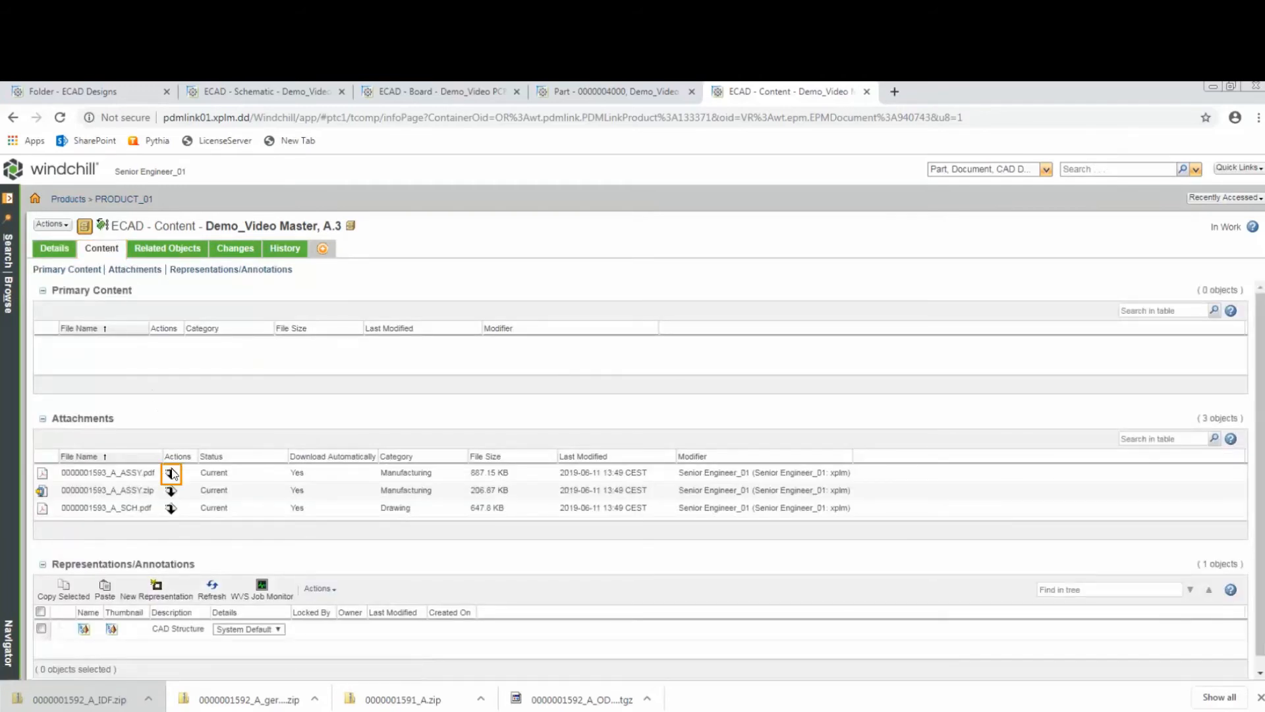
click(171, 472)
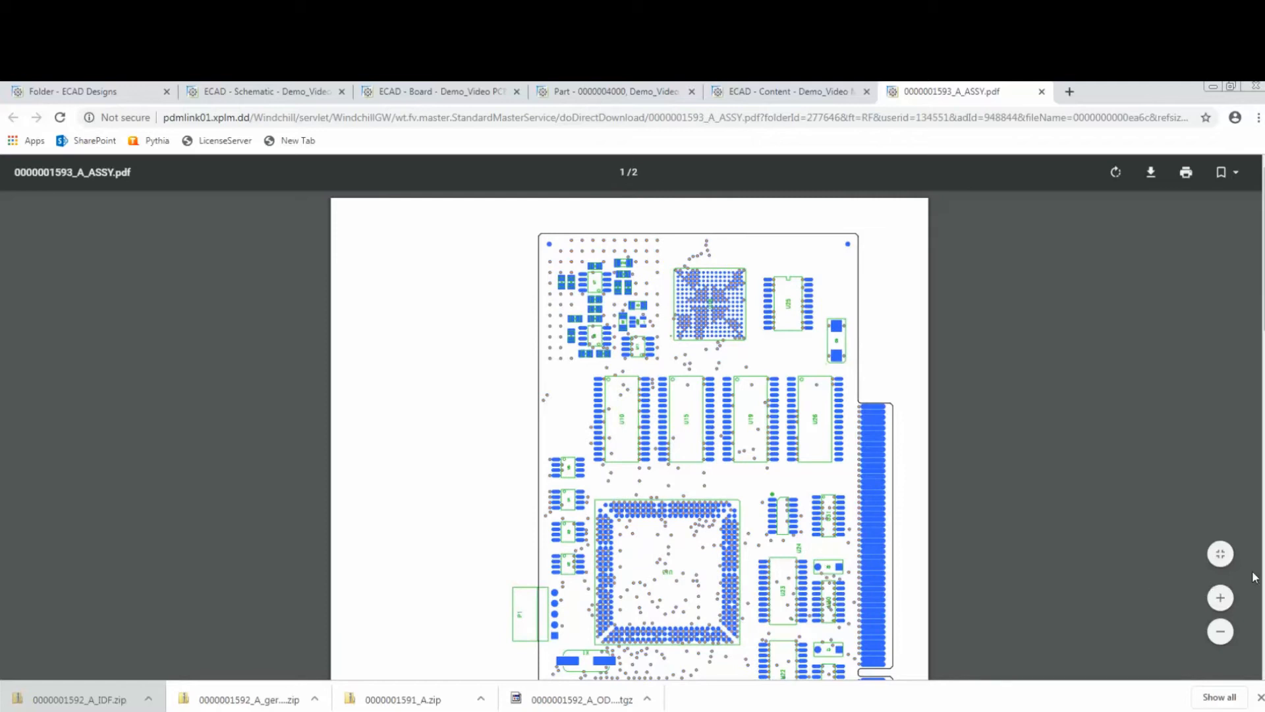
scroll(down, 3)
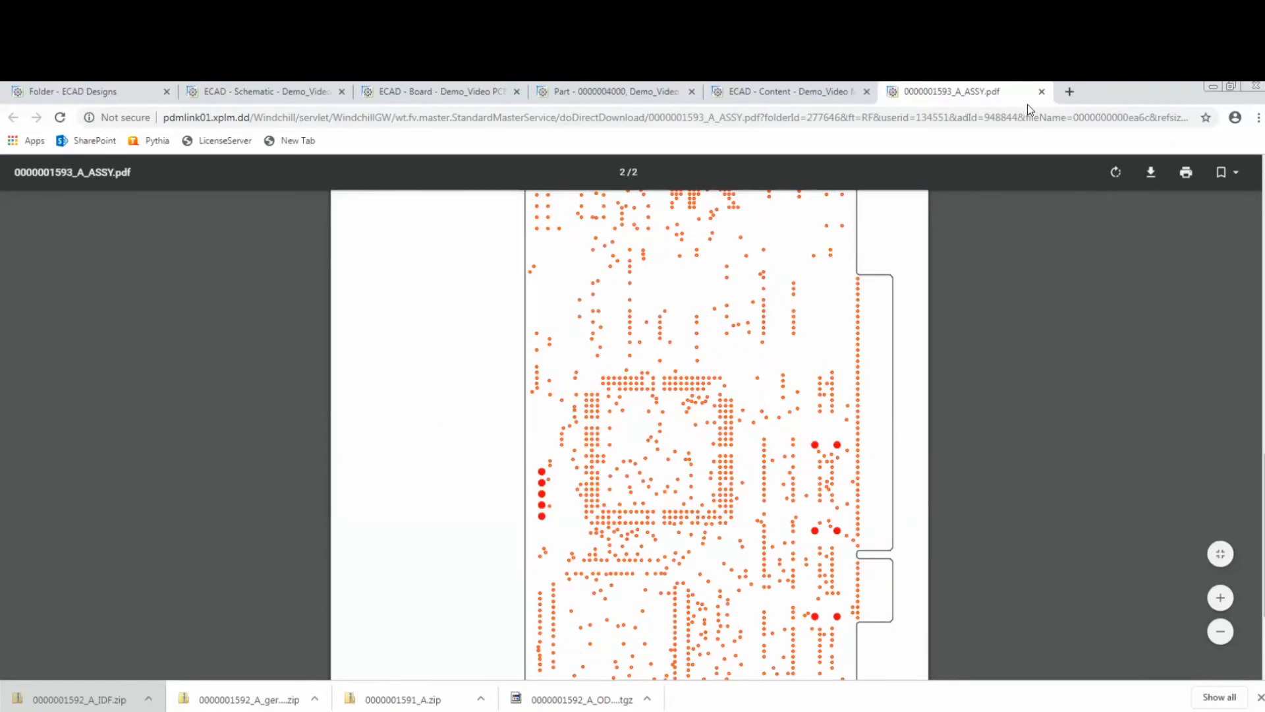
click(1042, 91)
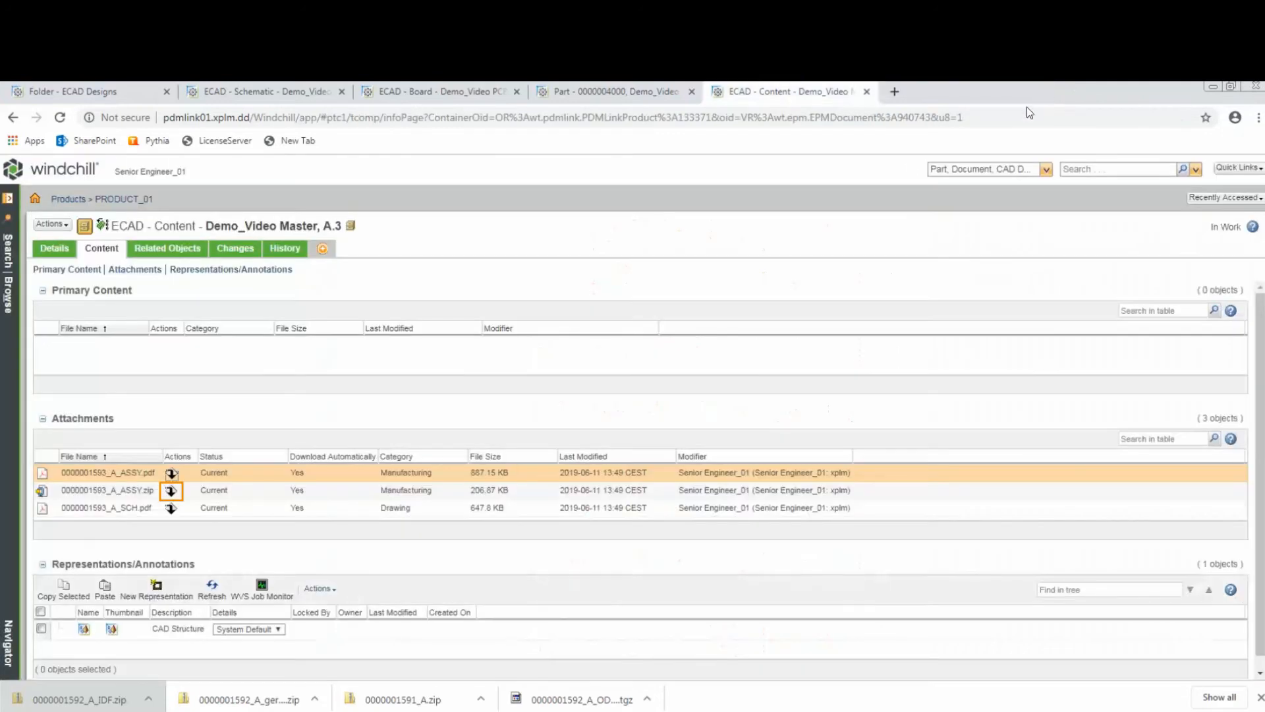
click(172, 490)
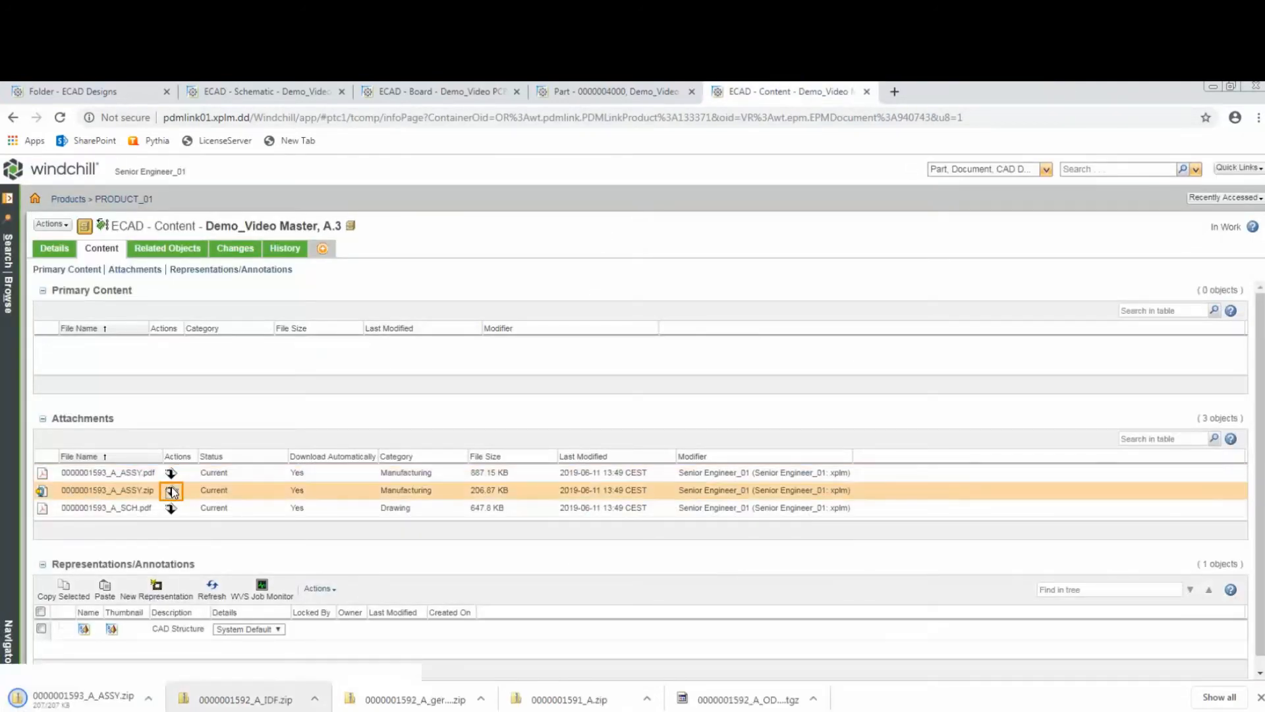
click(171, 490)
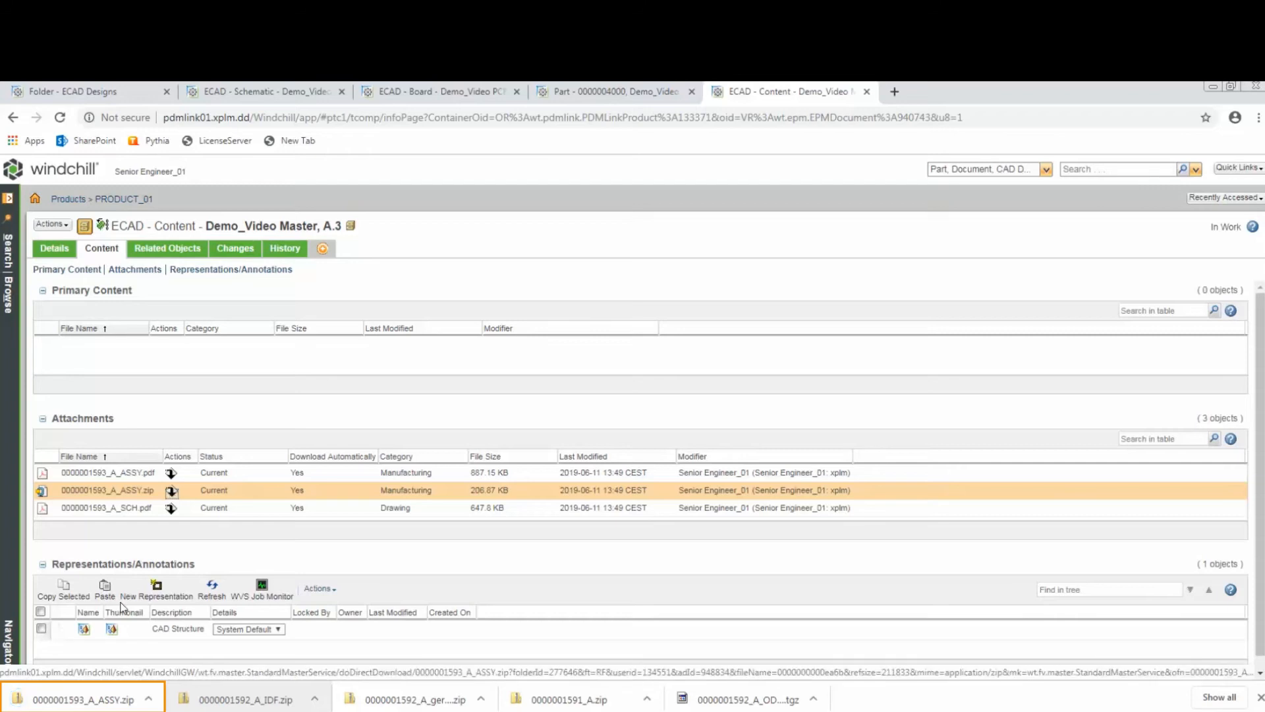
click(85, 699)
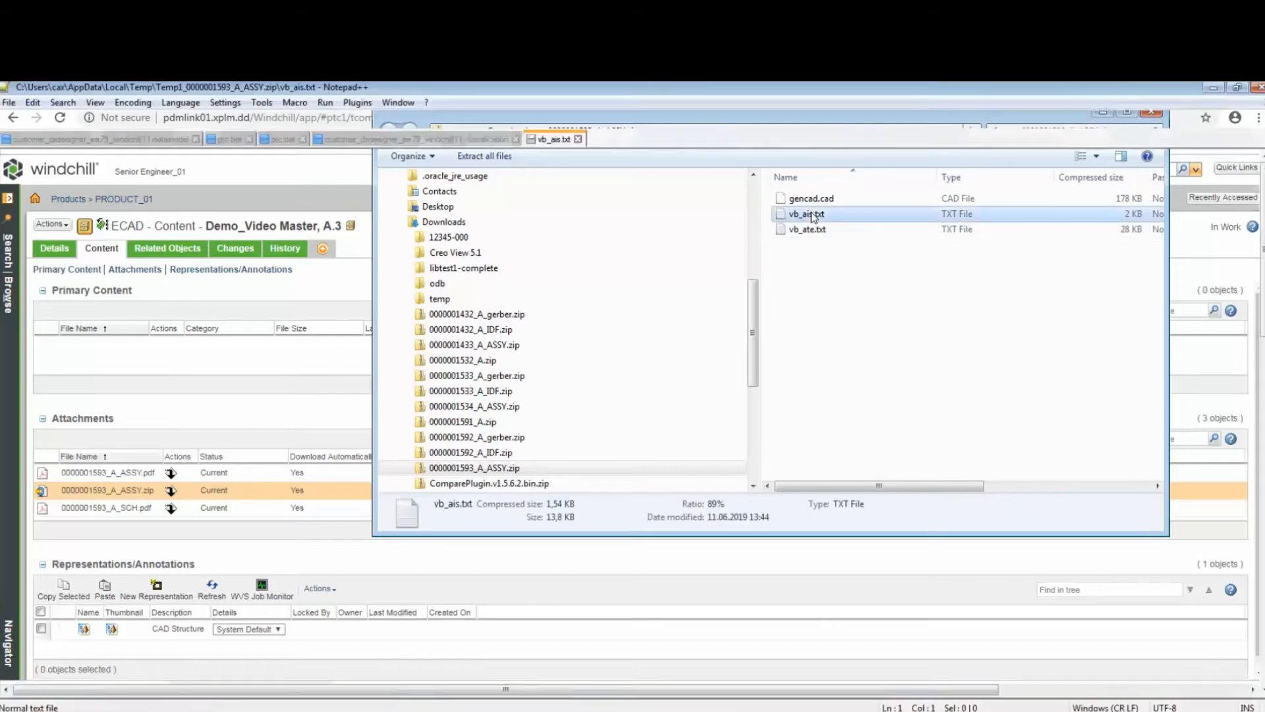
double_click(805, 213)
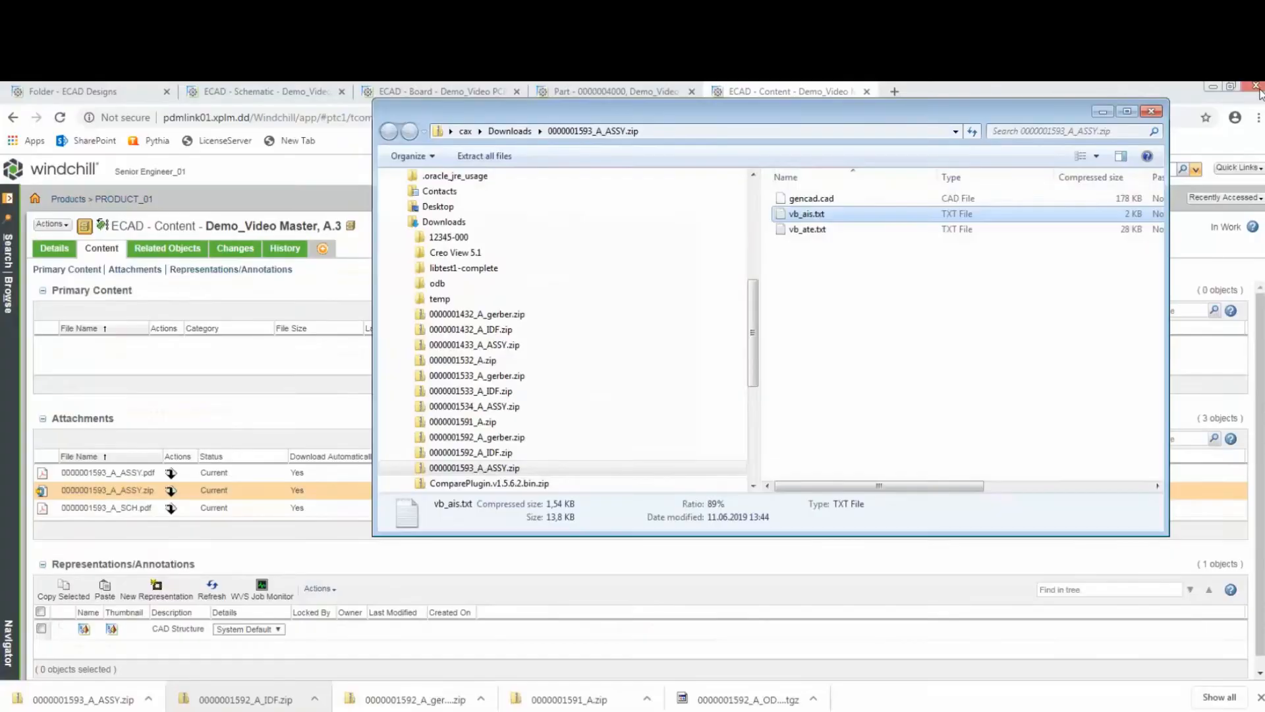
click(1153, 111)
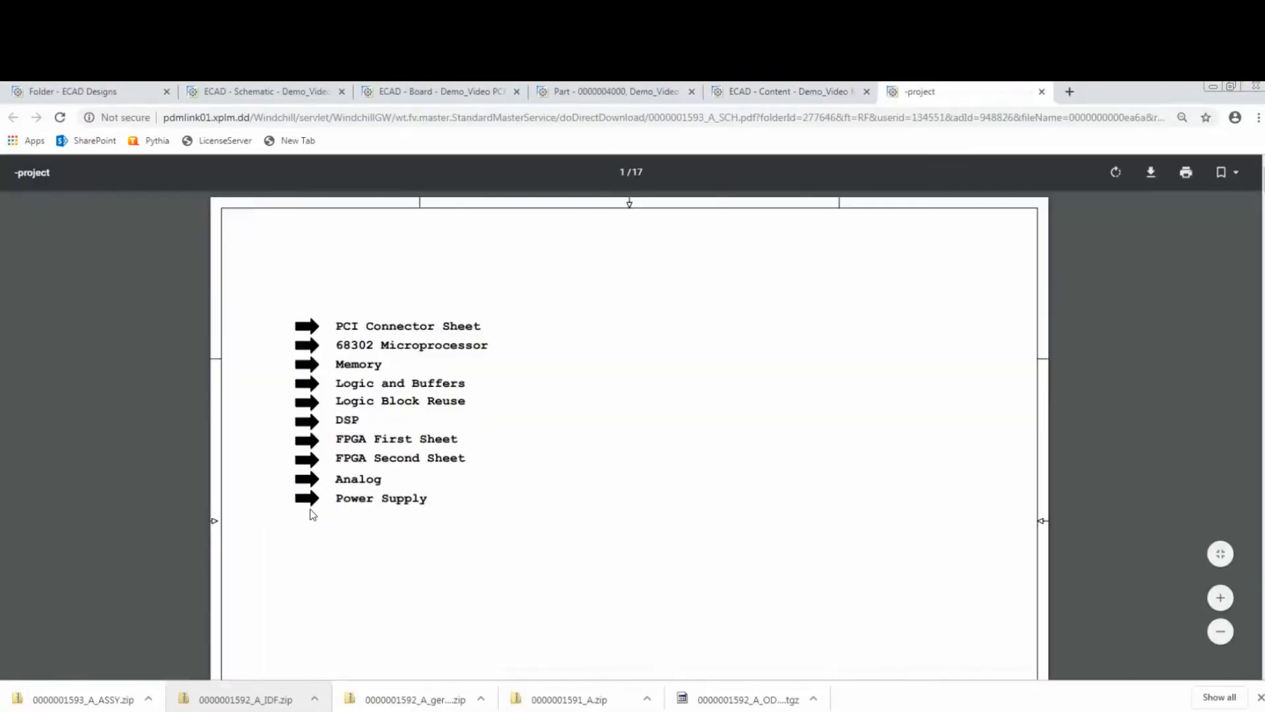
scroll(down, 3)
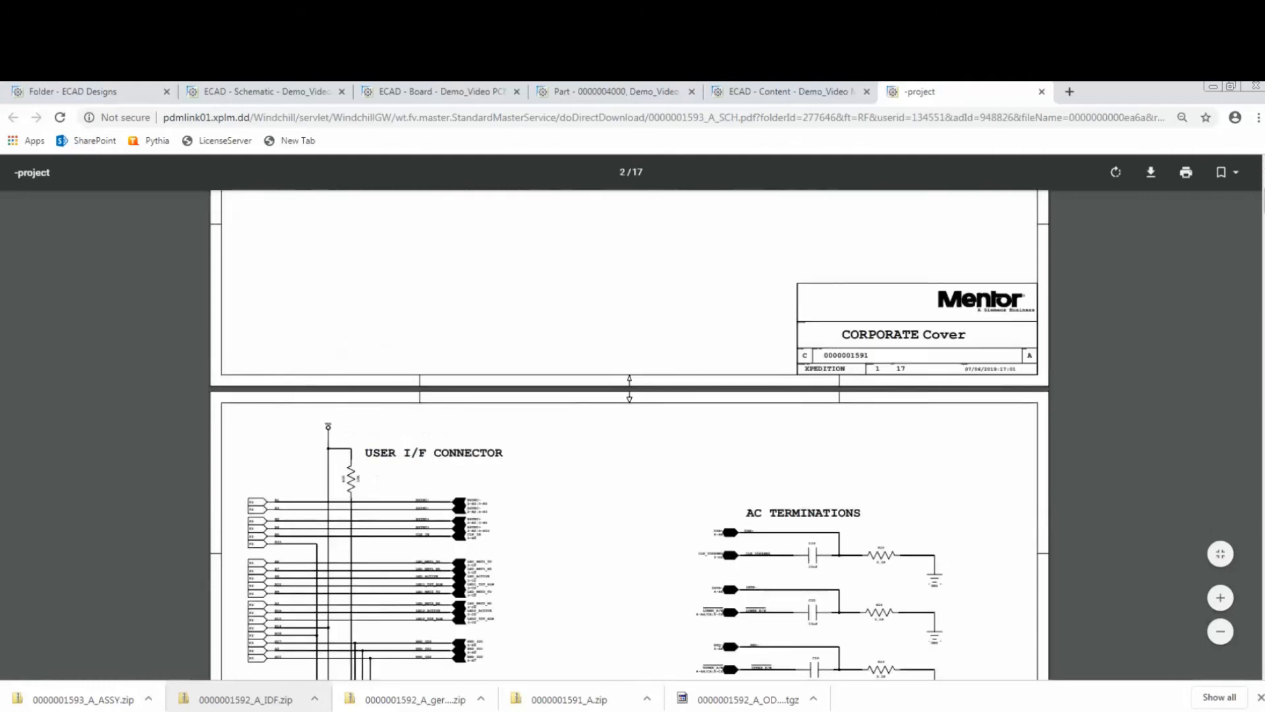
scroll(down, 3)
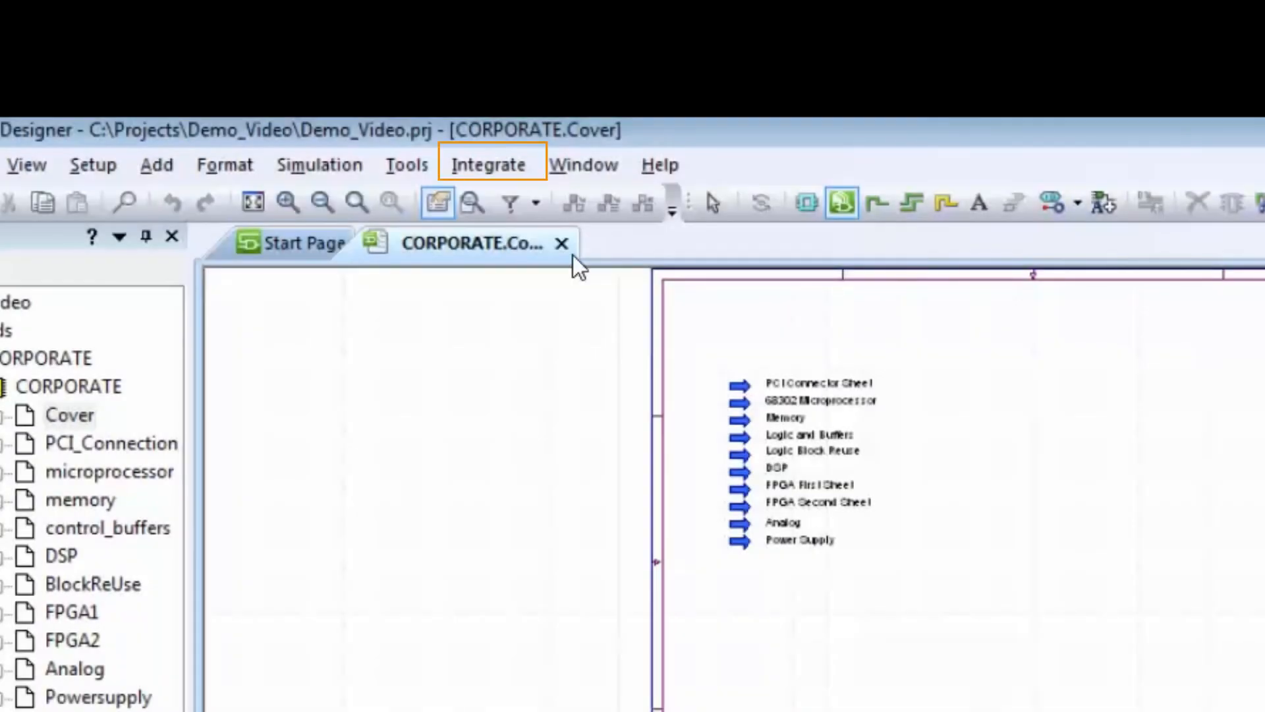
In Synchronize Parts, load the 36 missing parts discovered on 11/06/2019 and dismiss the notice
click(488, 164)
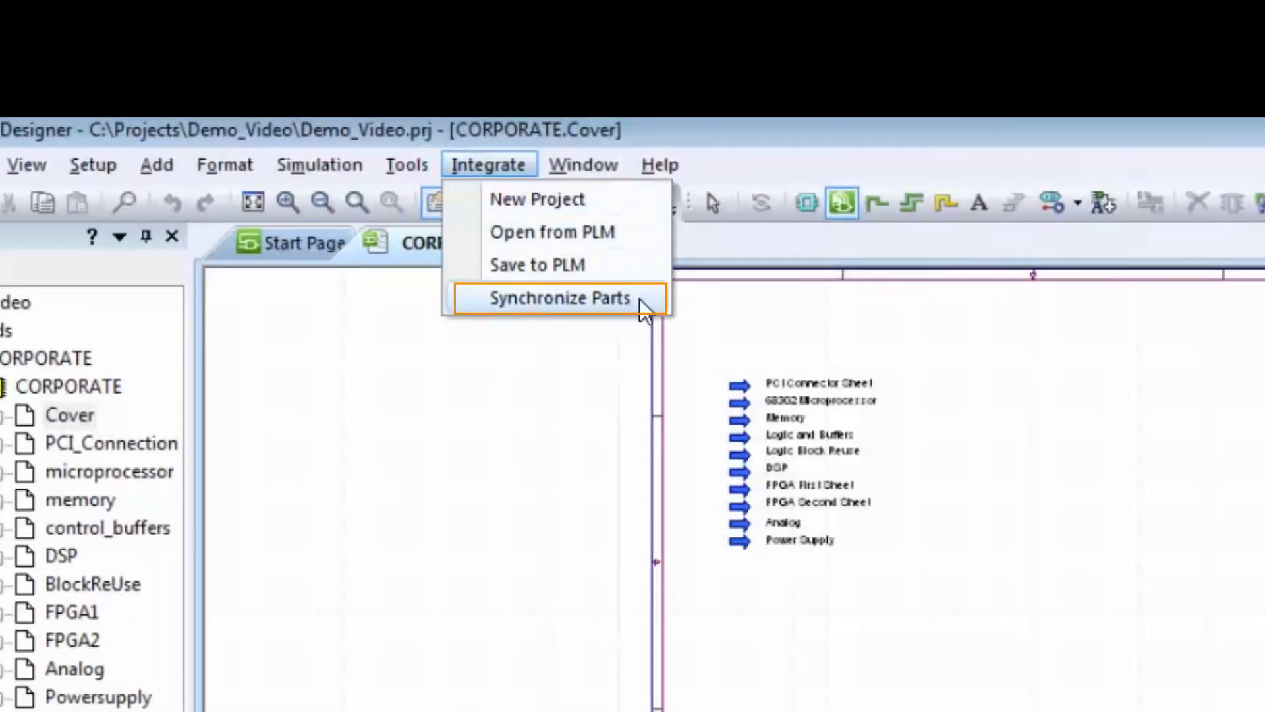
click(559, 298)
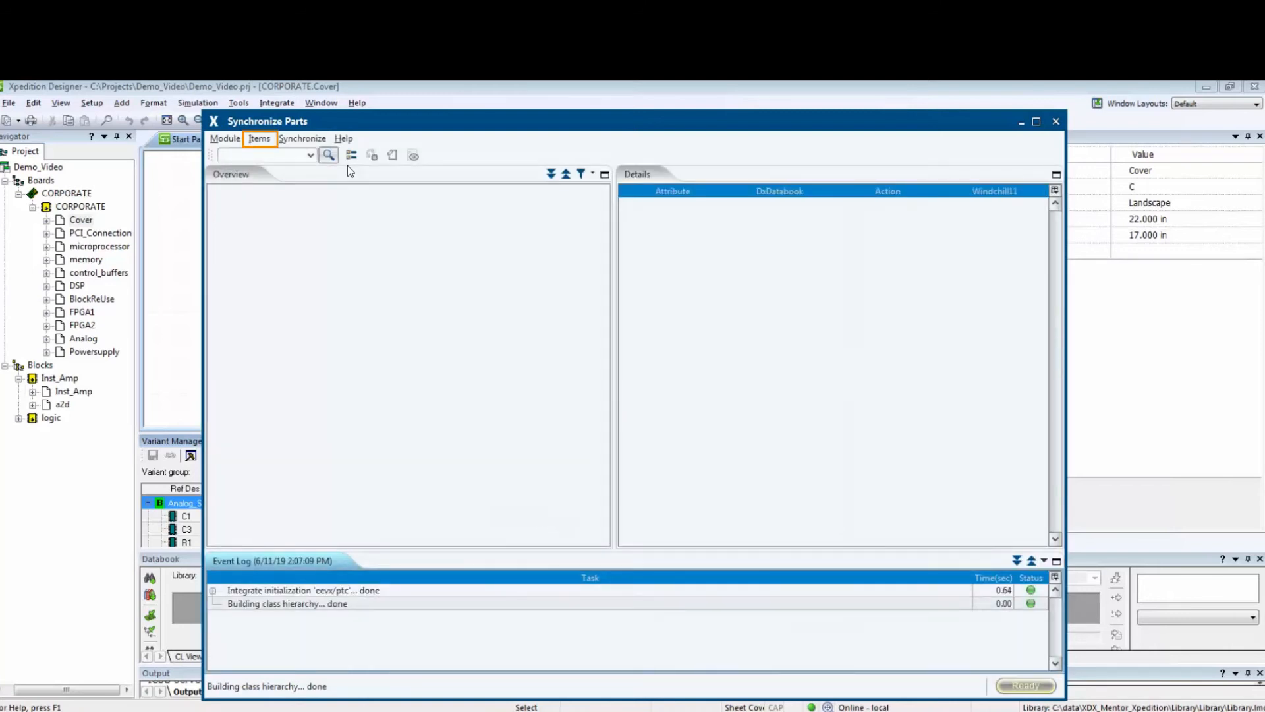
click(259, 138)
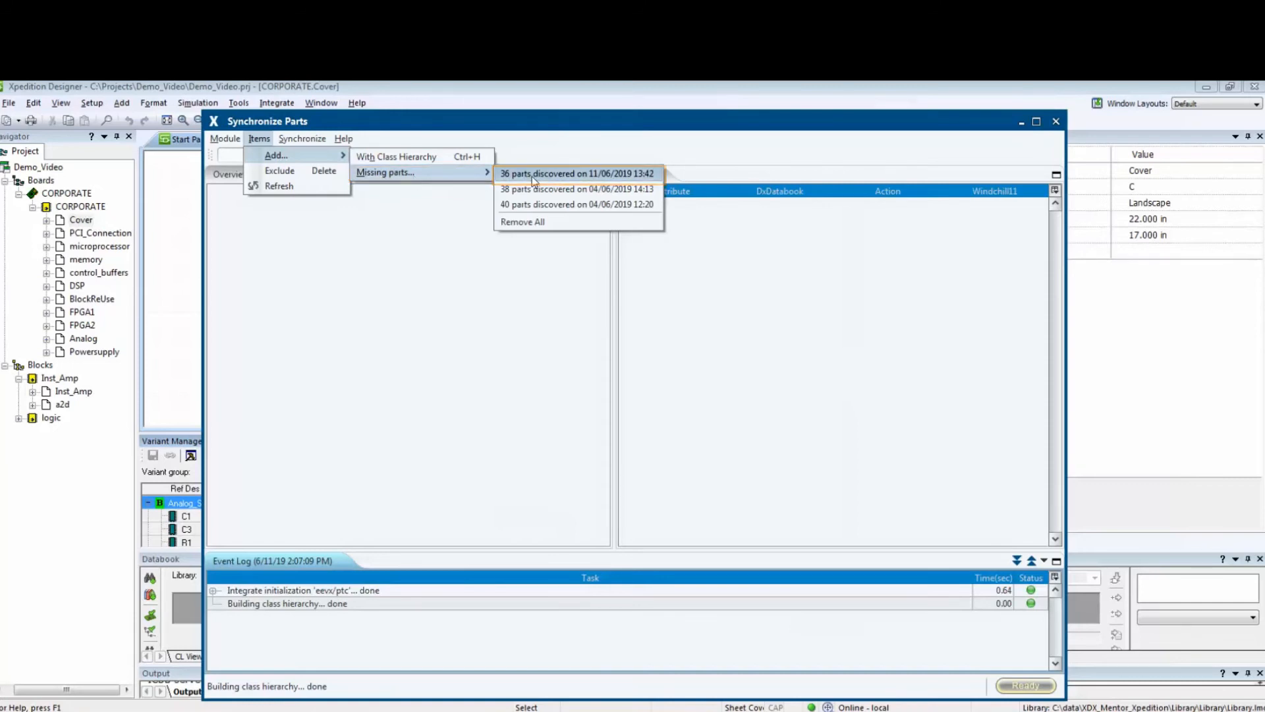
click(576, 174)
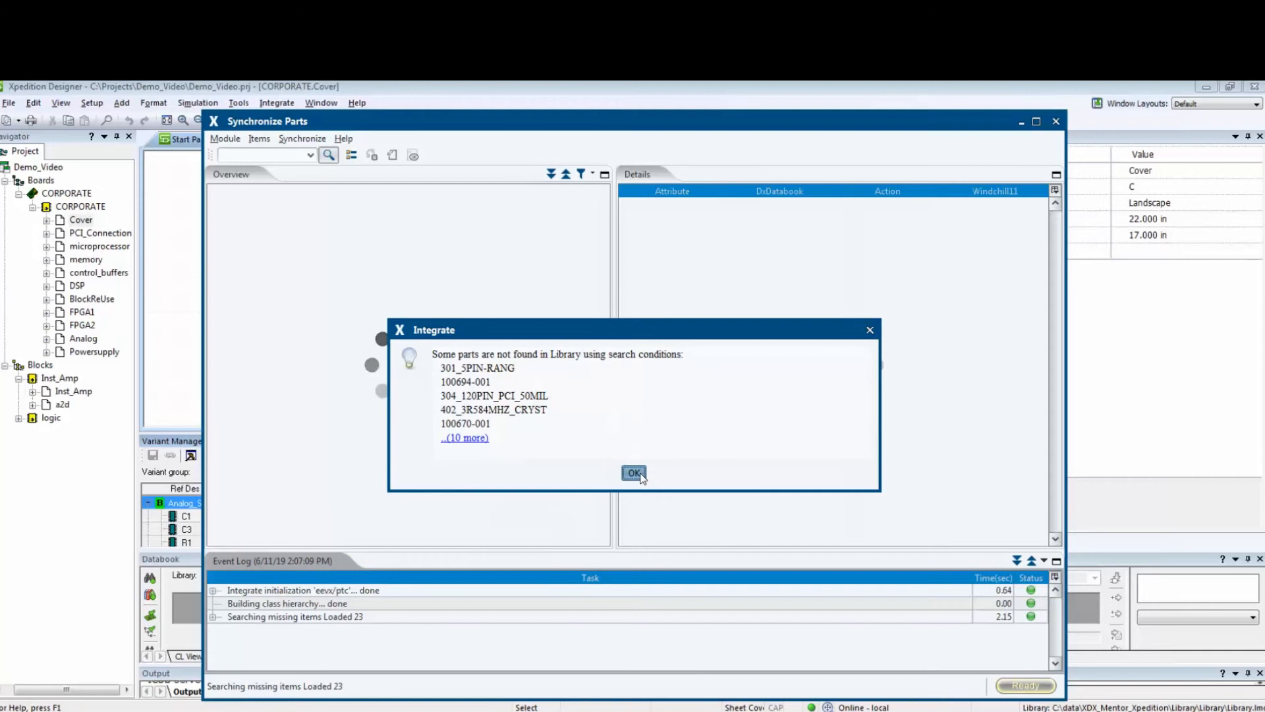
click(634, 472)
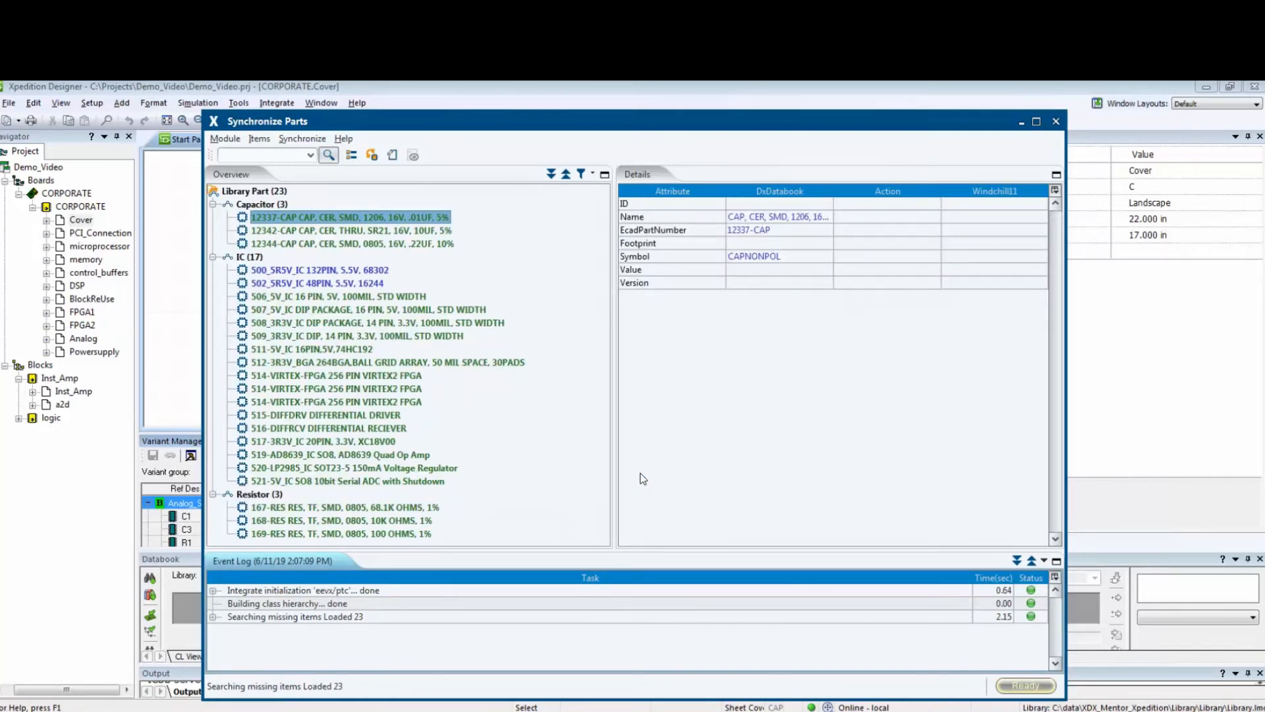
mouse_move(691, 231)
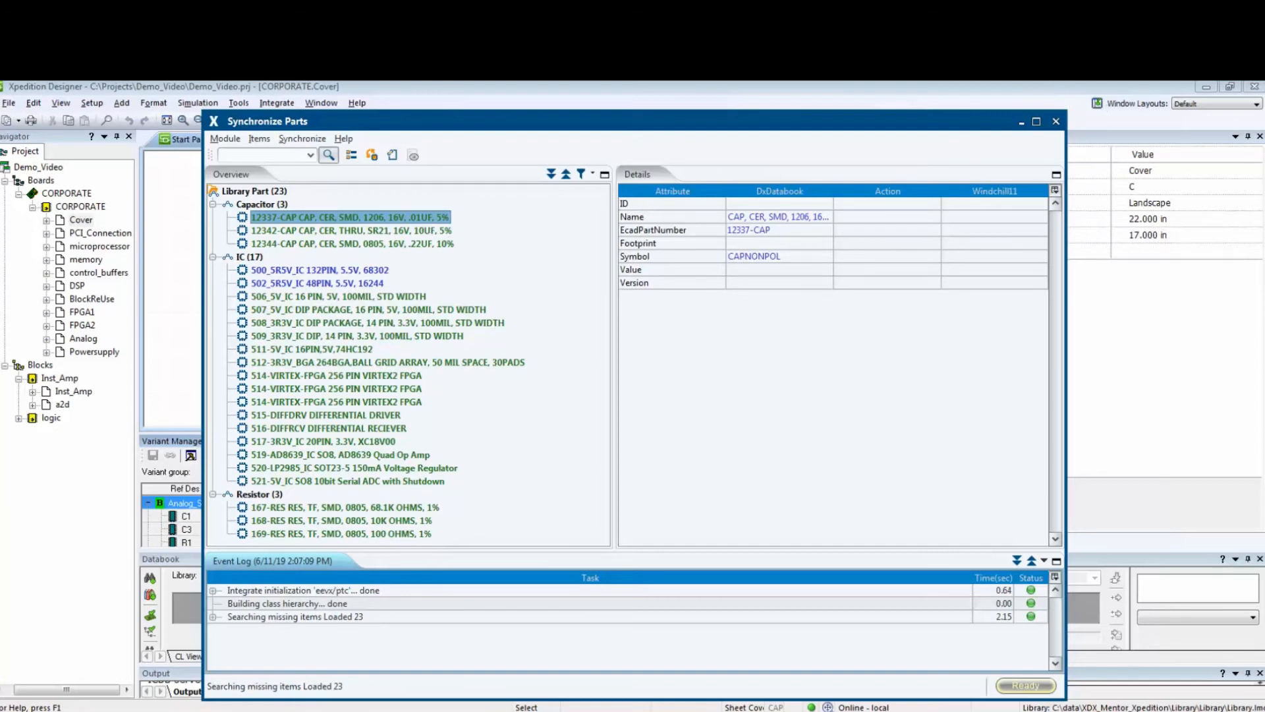
Synchronize the 12337-CAP capacitor with Windchill and close the Synchronize Parts window
right_click(347, 217)
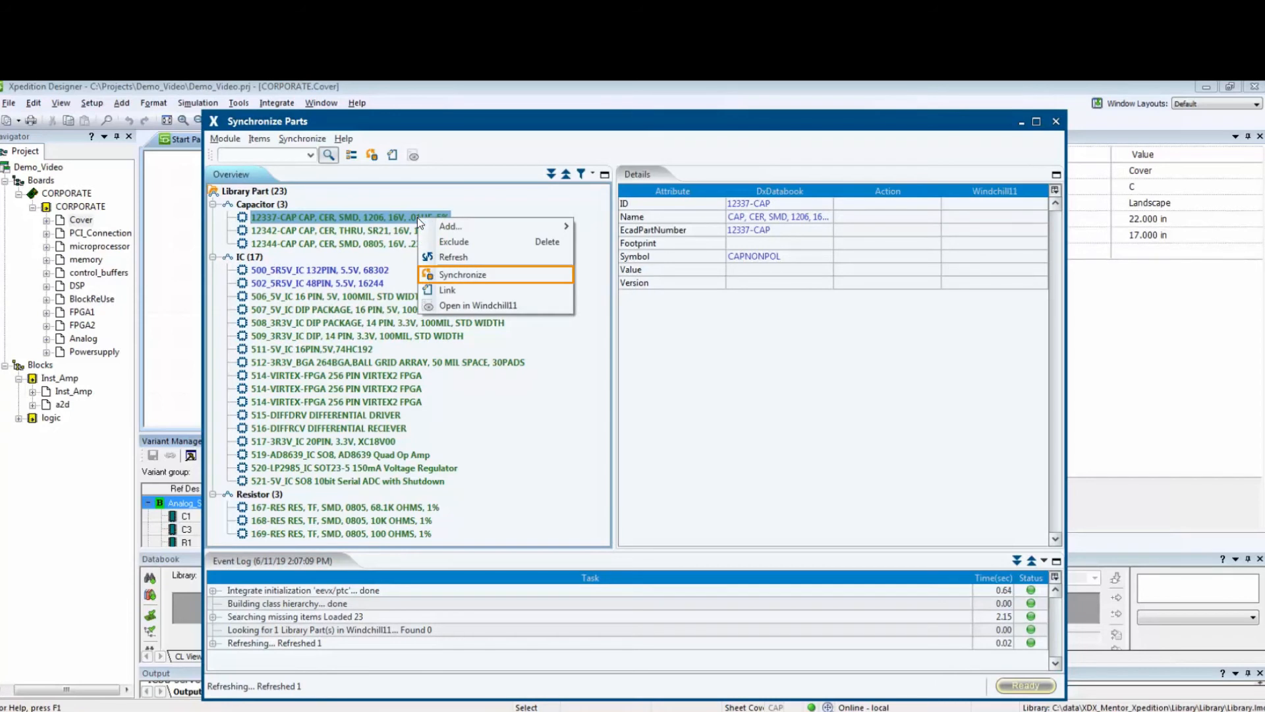
mouse_move(501, 274)
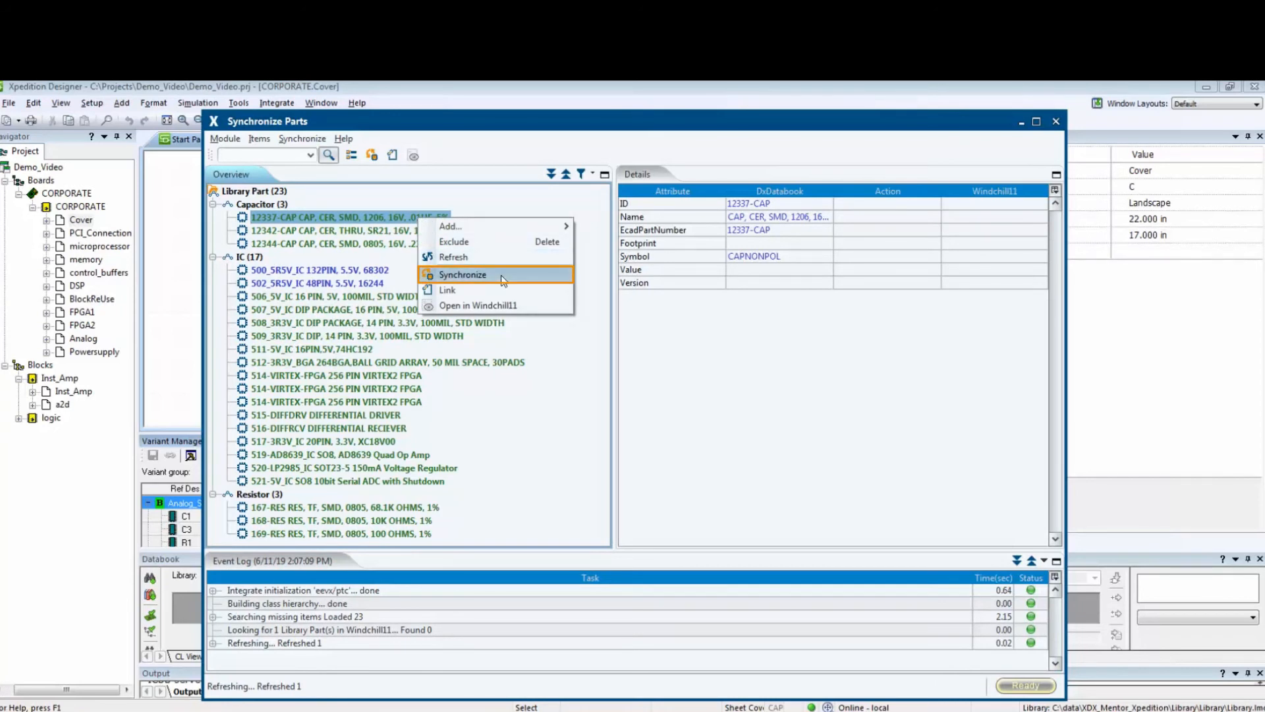
click(463, 274)
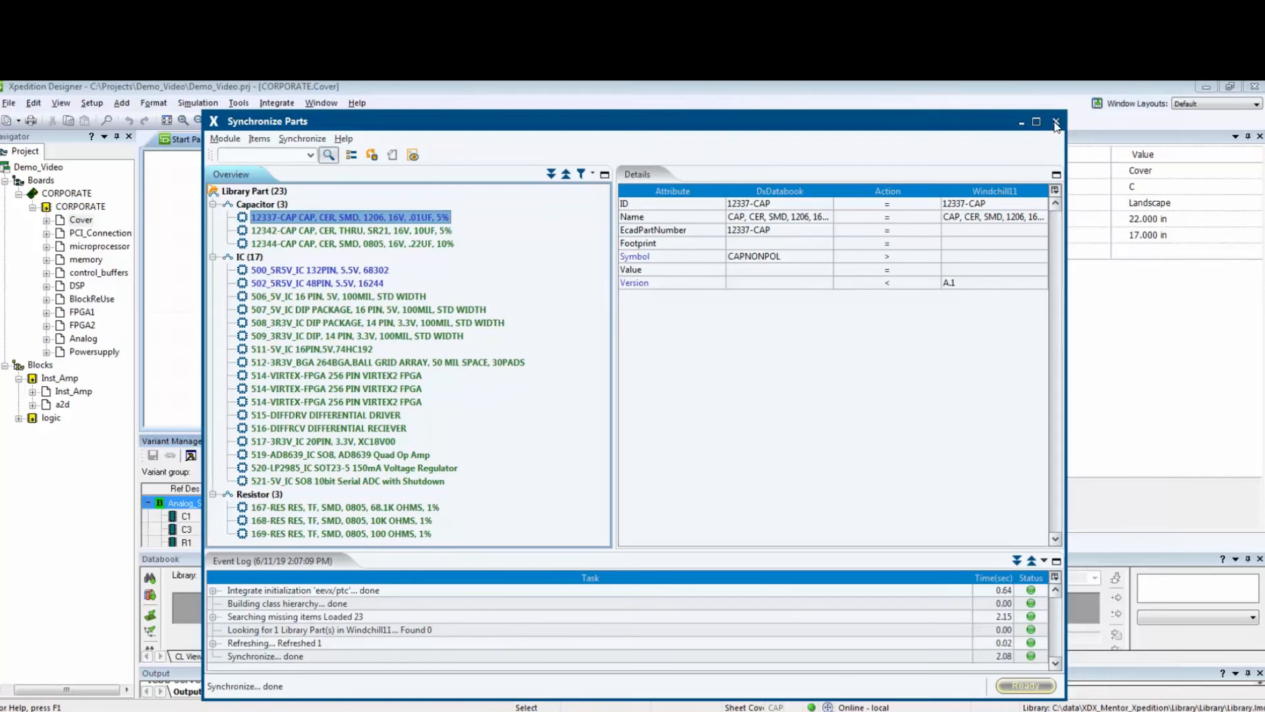
mouse_move(621, 435)
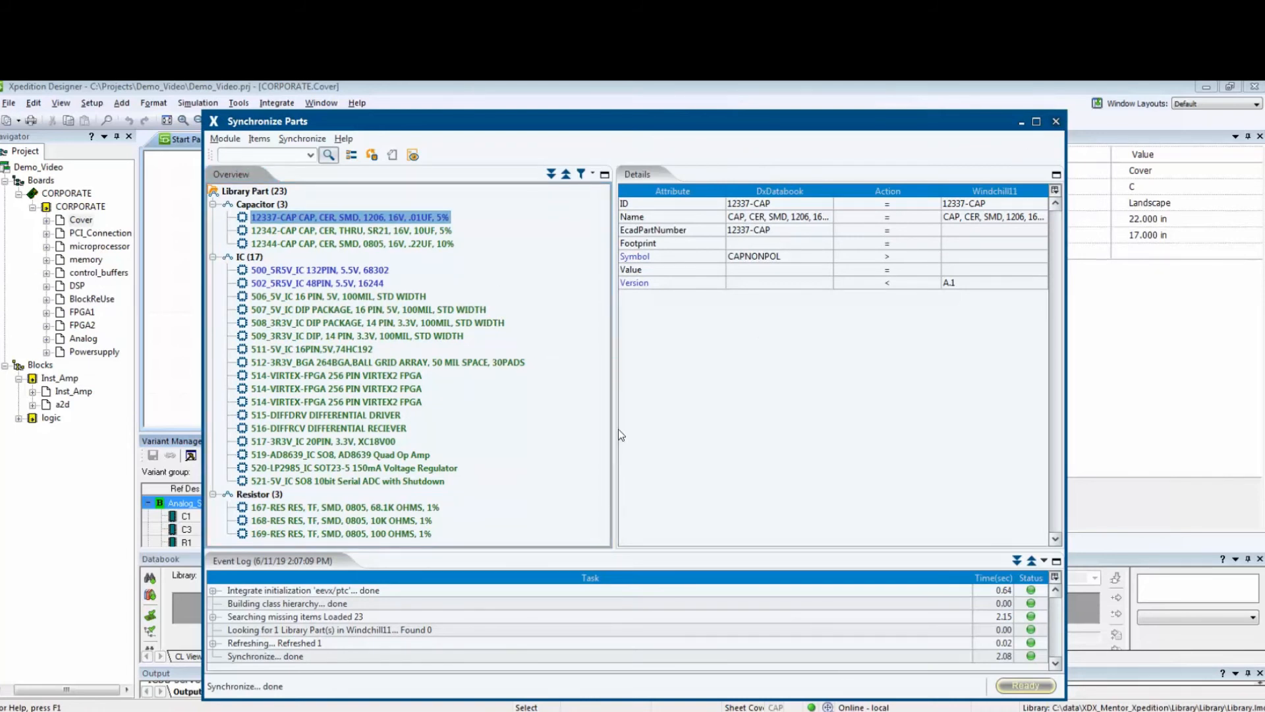
click(1056, 121)
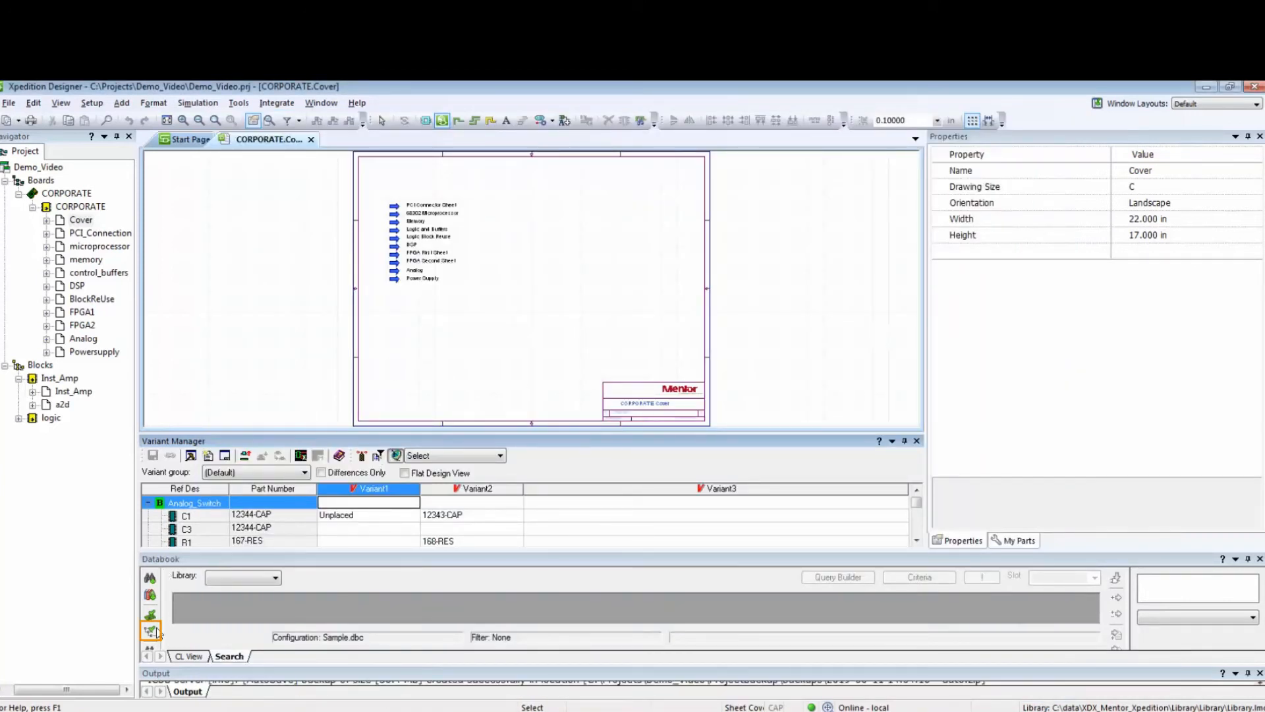
Run Databook Verify Hierarchy on the CORPORATE design and update it from the library
click(150, 630)
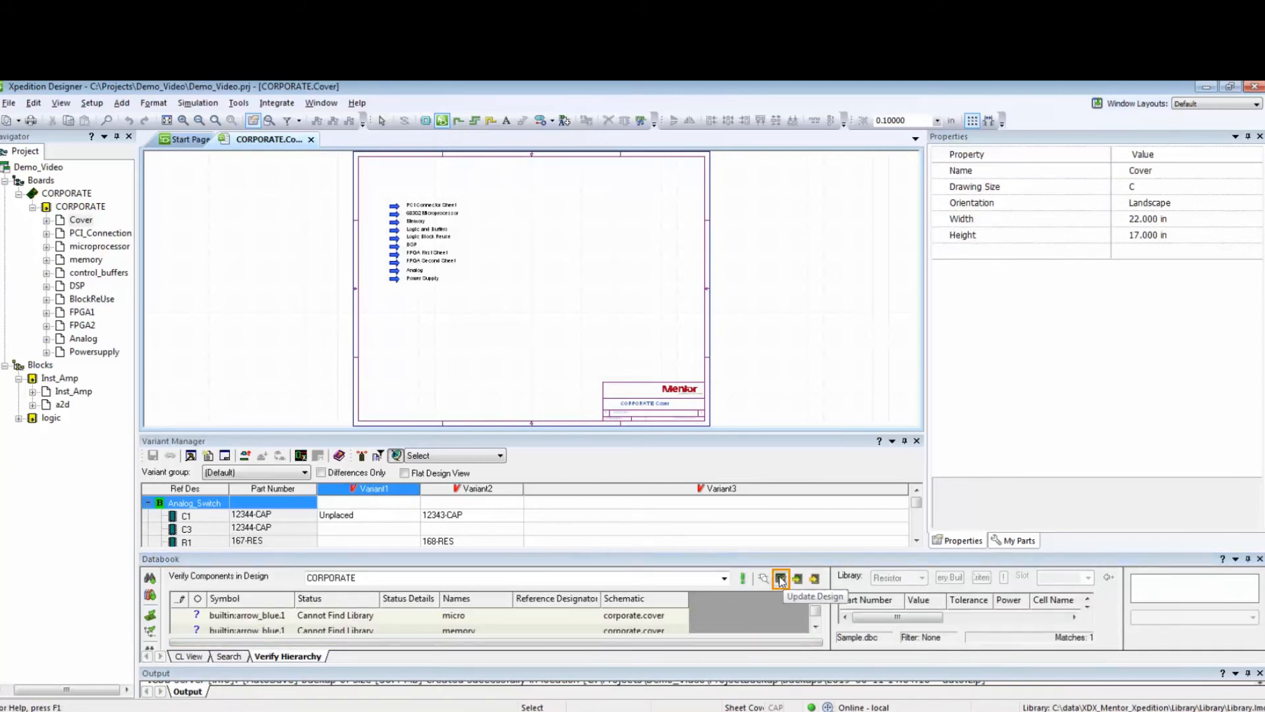
click(780, 578)
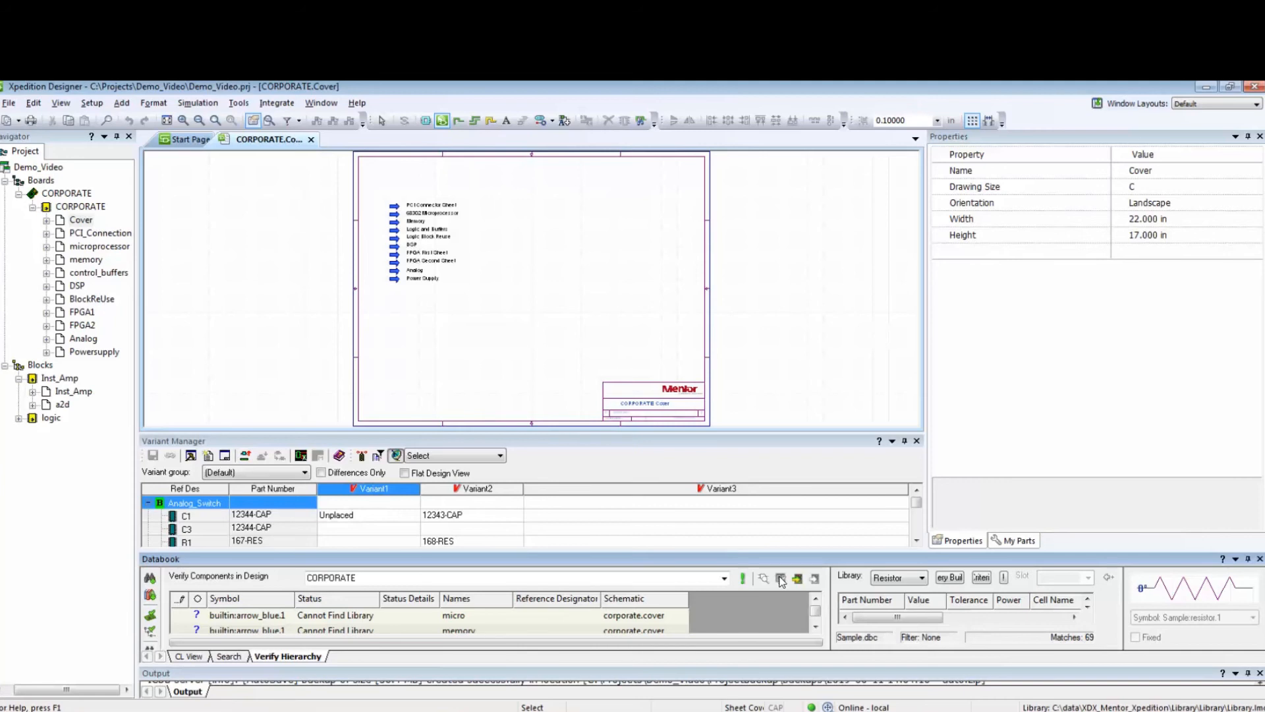
mouse_move(634, 541)
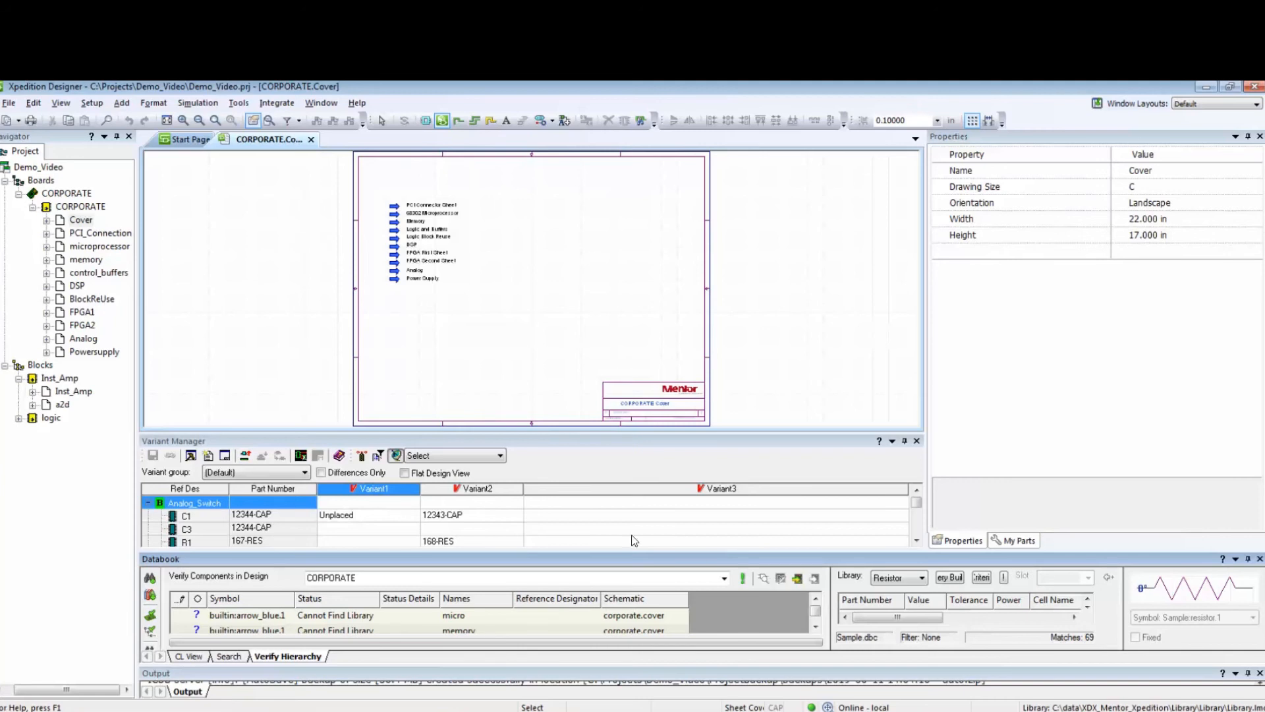
mouse_move(277, 103)
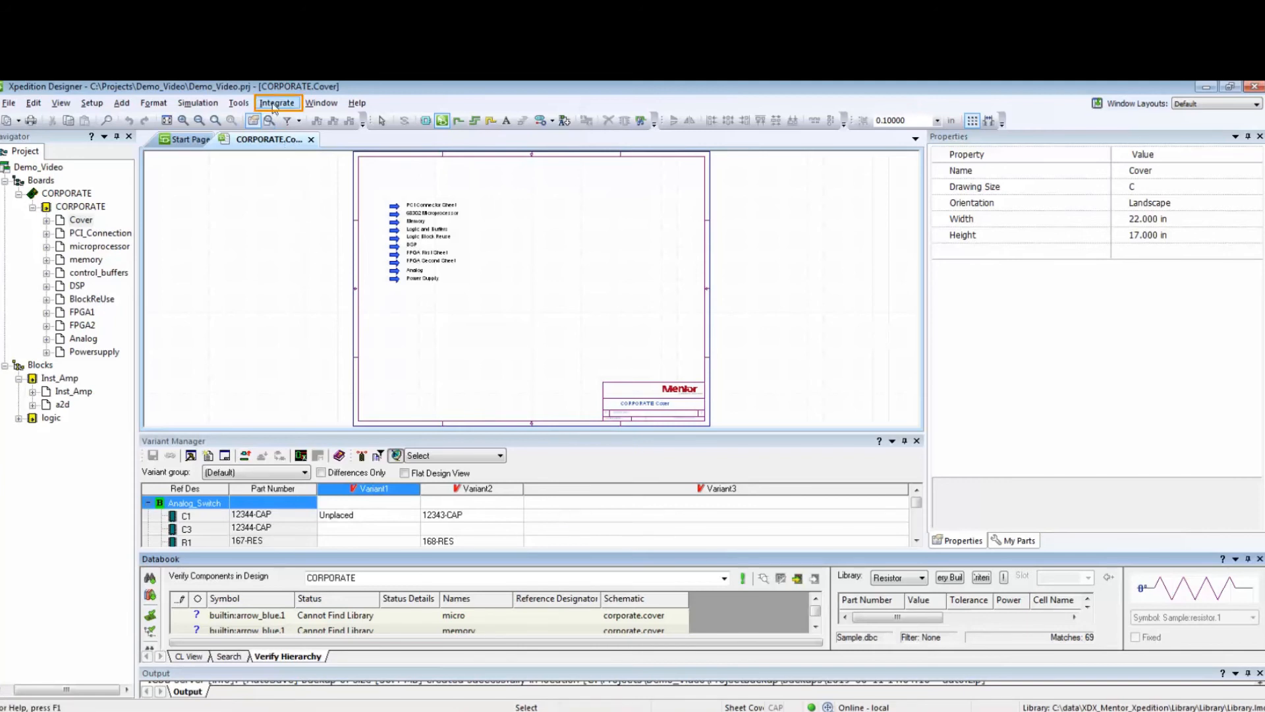
Save the design to PLM with BOM output ticked for Master and Variant1
click(277, 102)
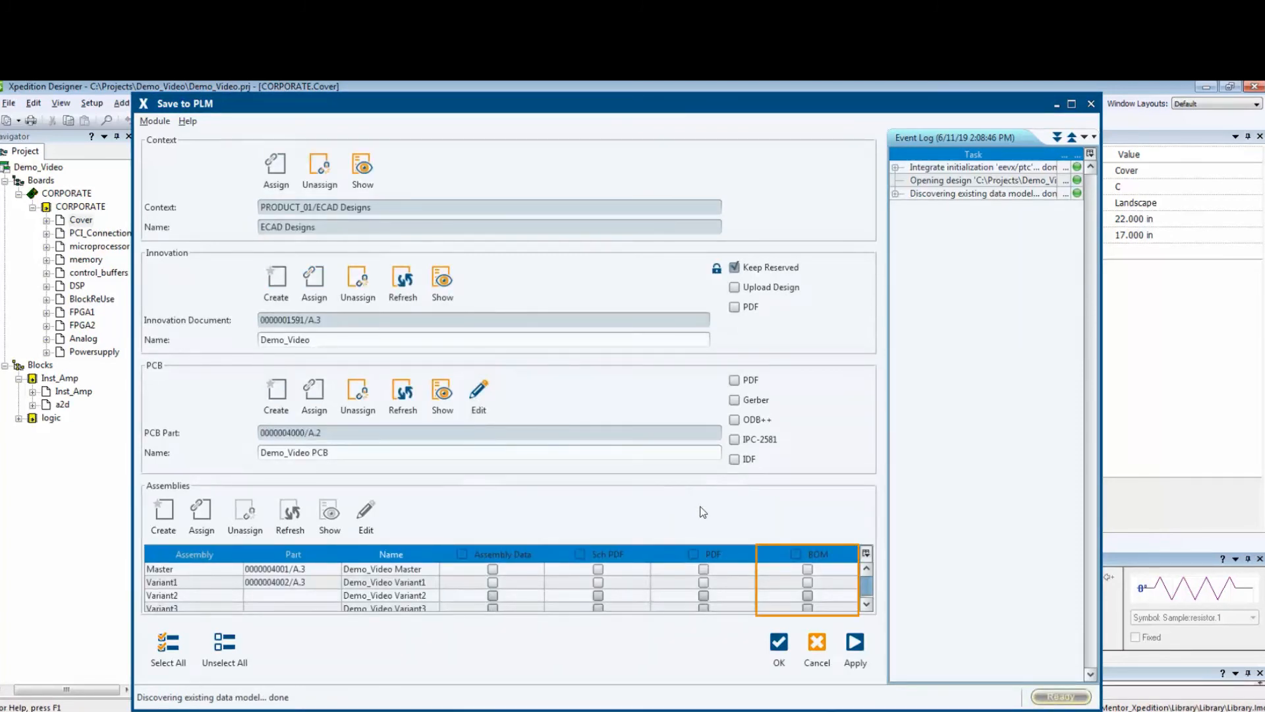
click(797, 554)
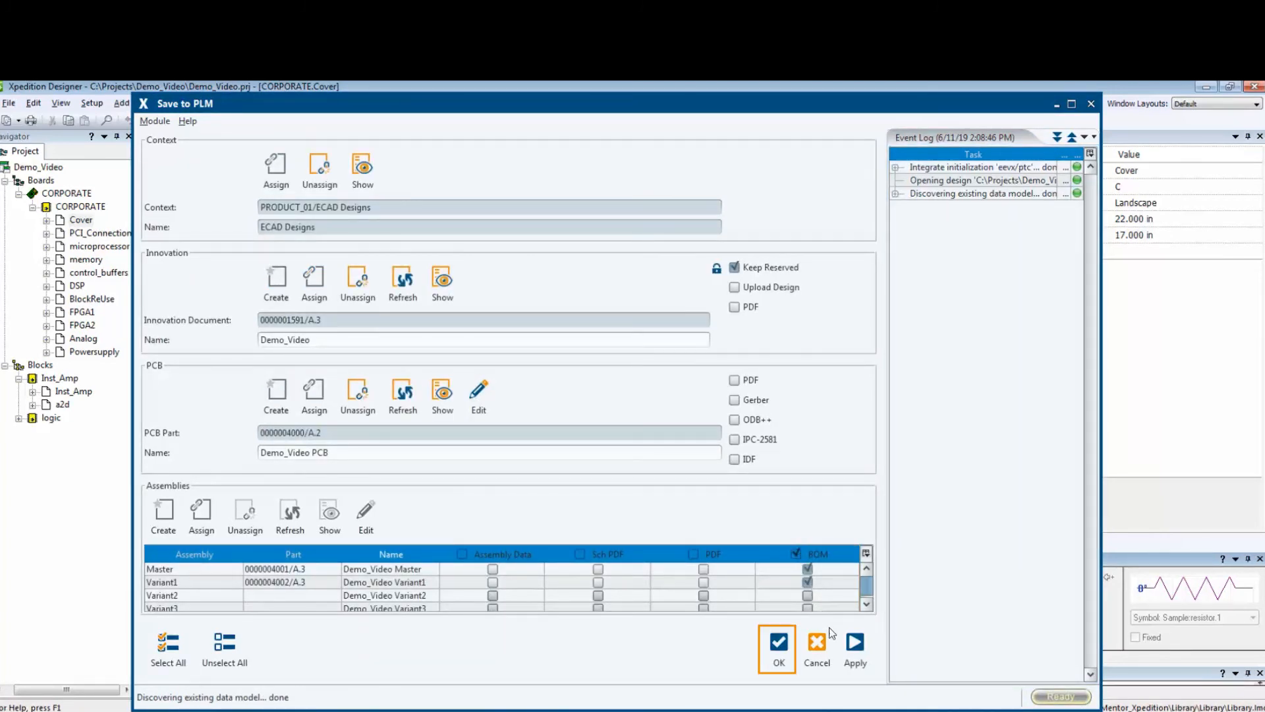
click(777, 641)
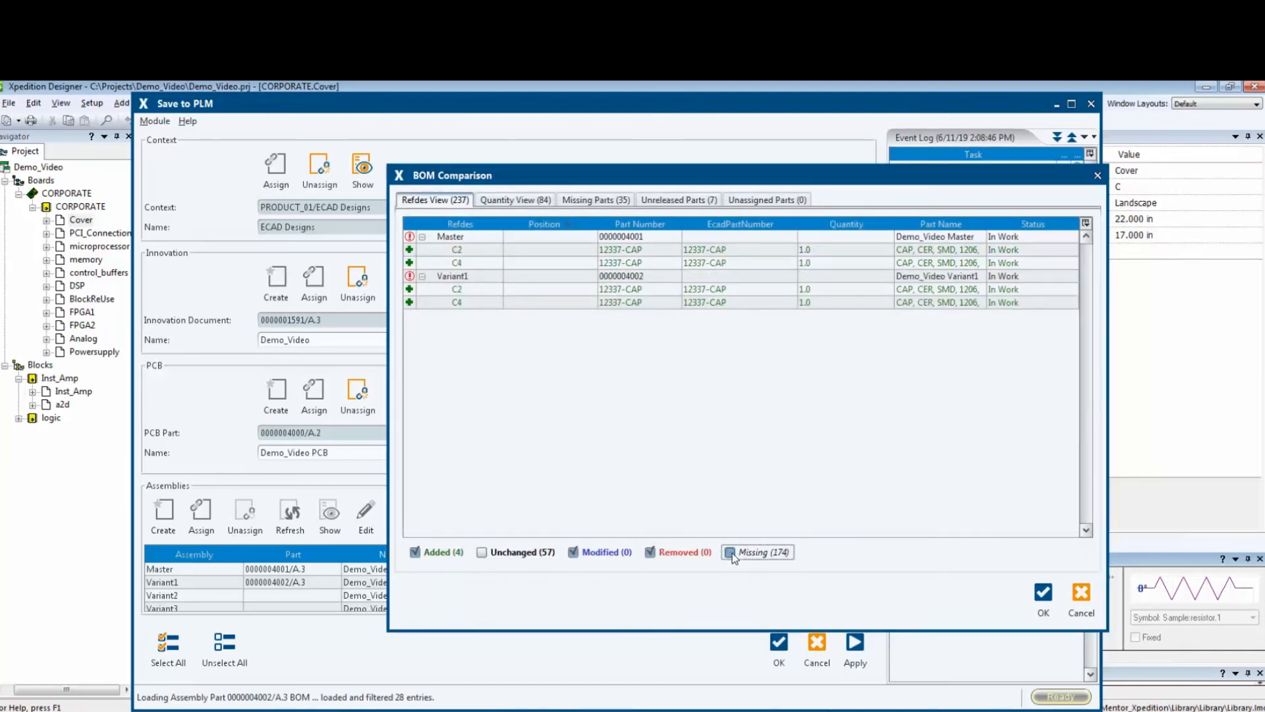
Review the BOM comparison by quantity, hiding missing and unchanged parts, then accept it
click(730, 552)
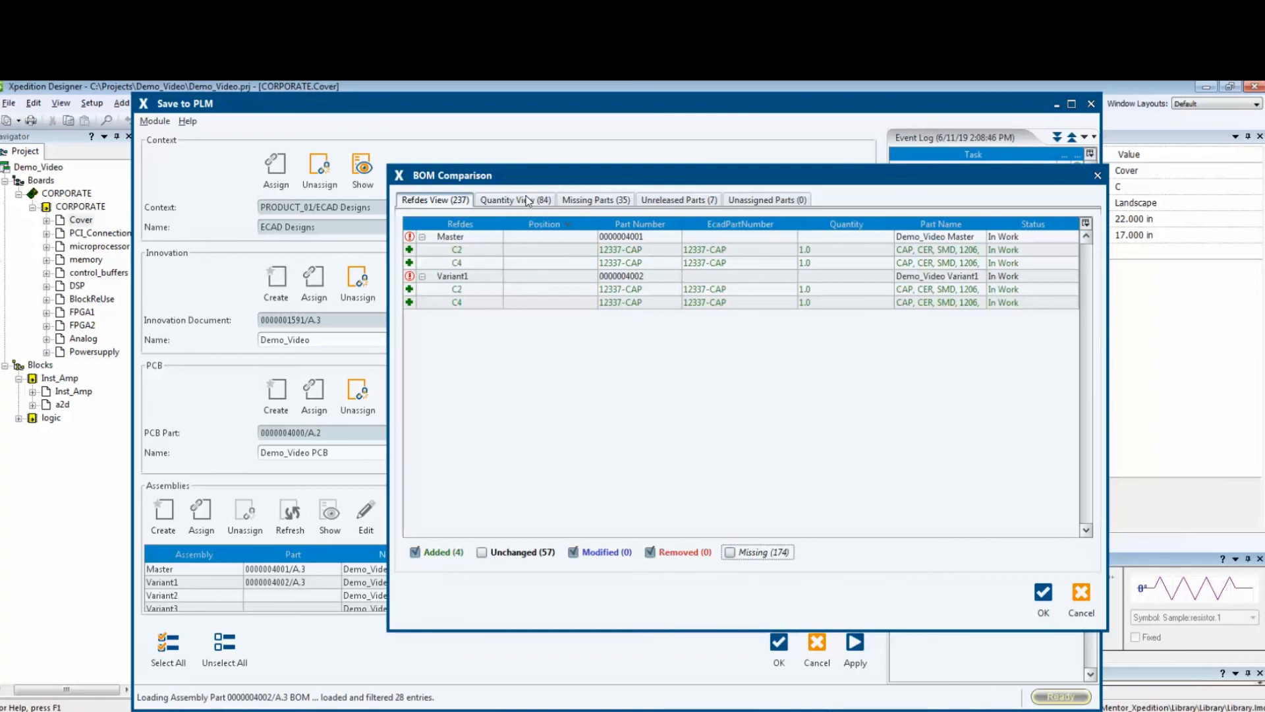
click(515, 199)
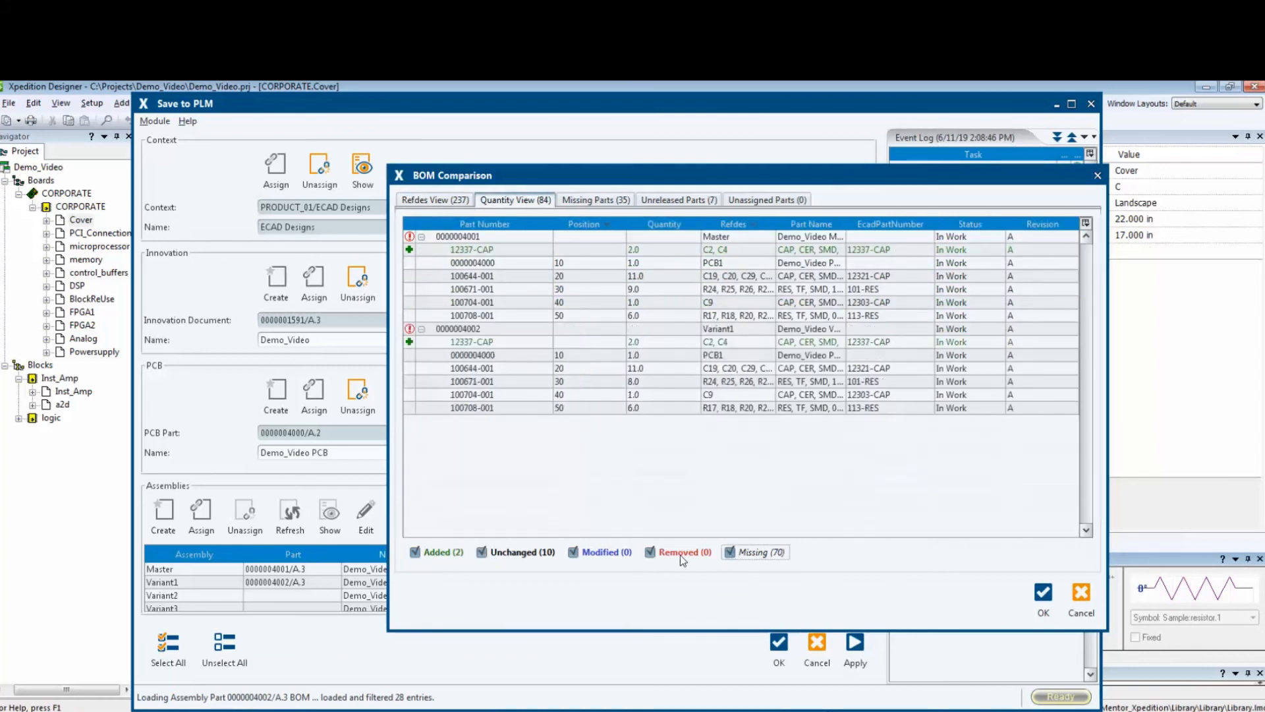
click(481, 552)
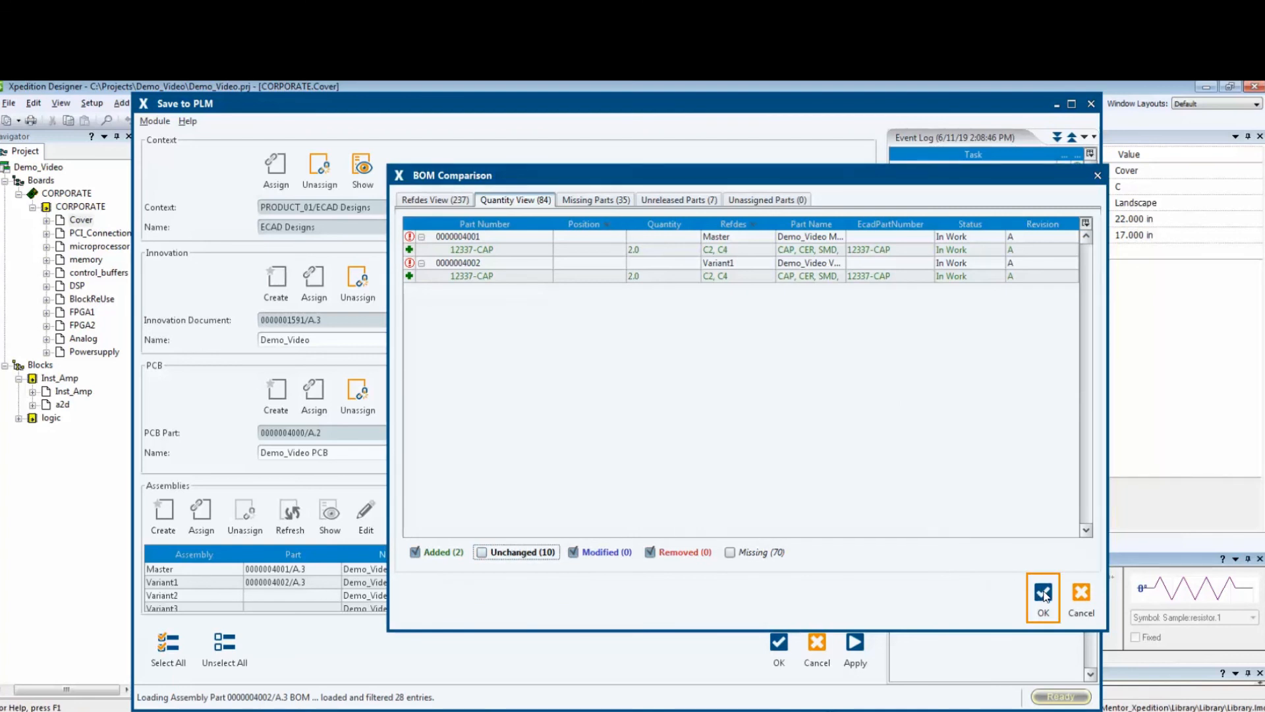
click(1043, 597)
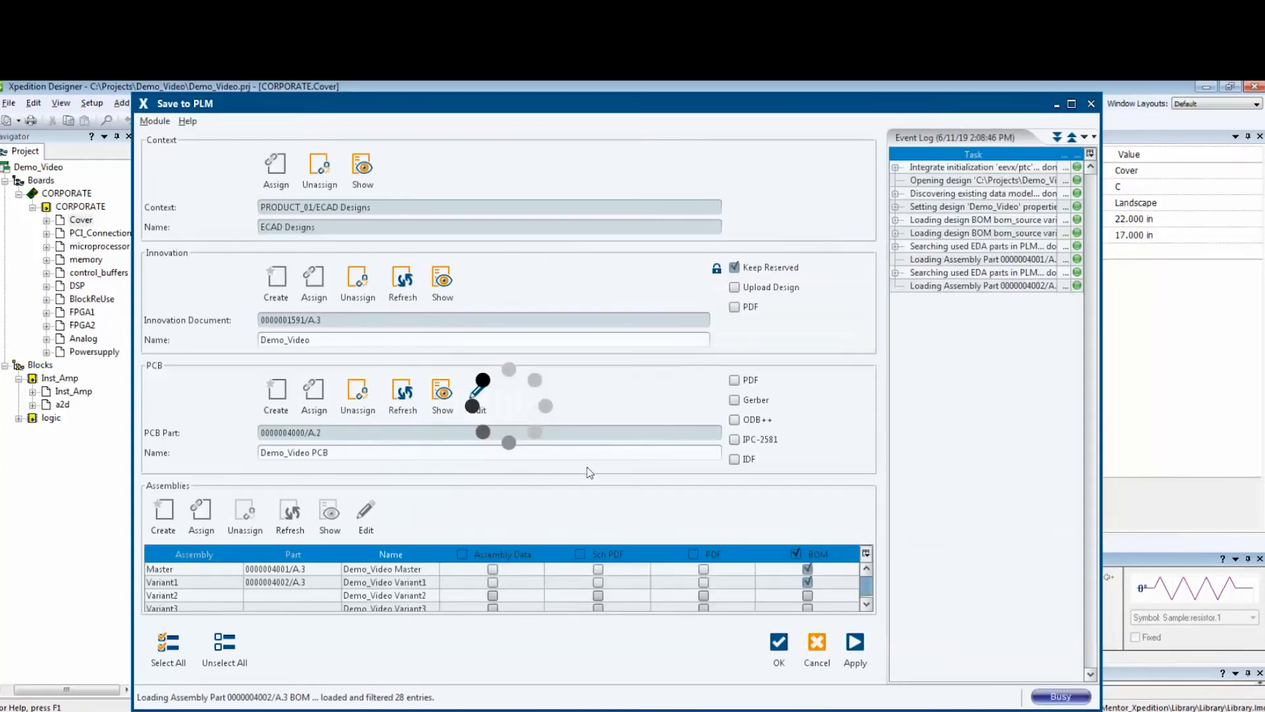